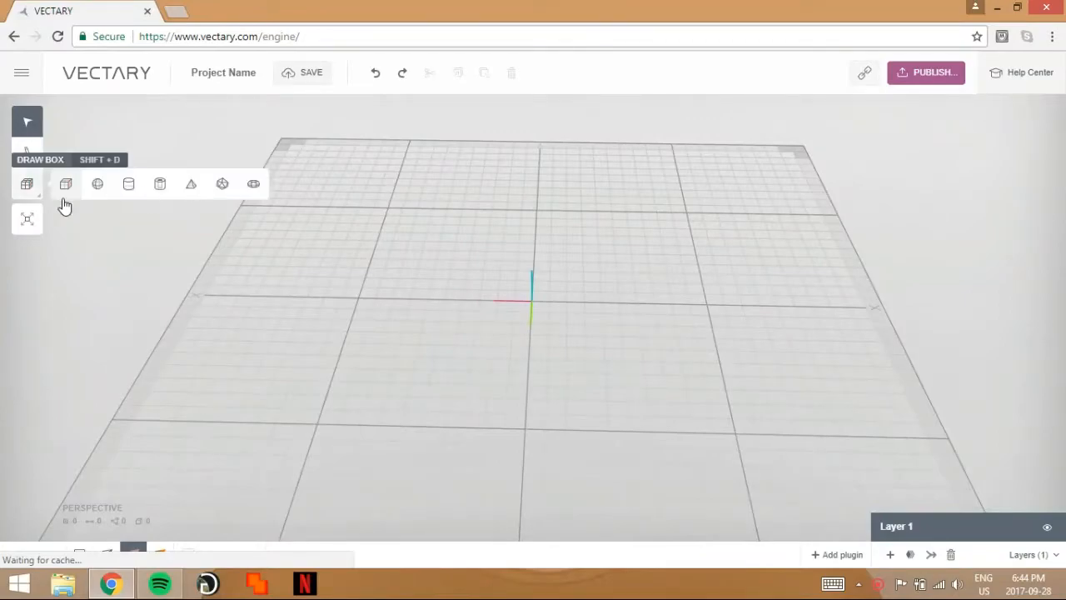
pyautogui.moveTo(74, 189)
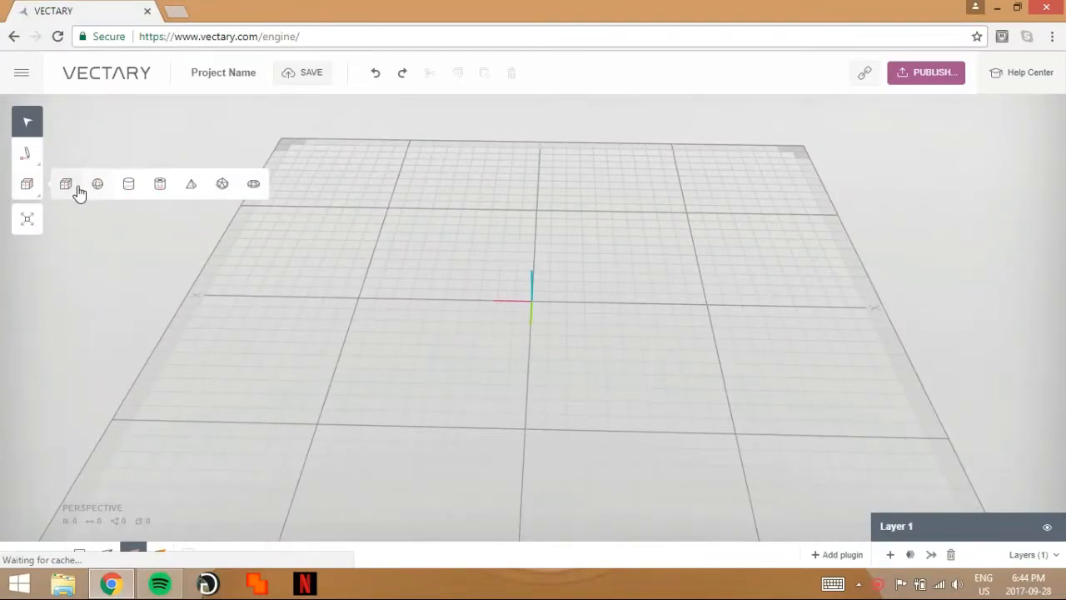
pyautogui.moveTo(96, 184)
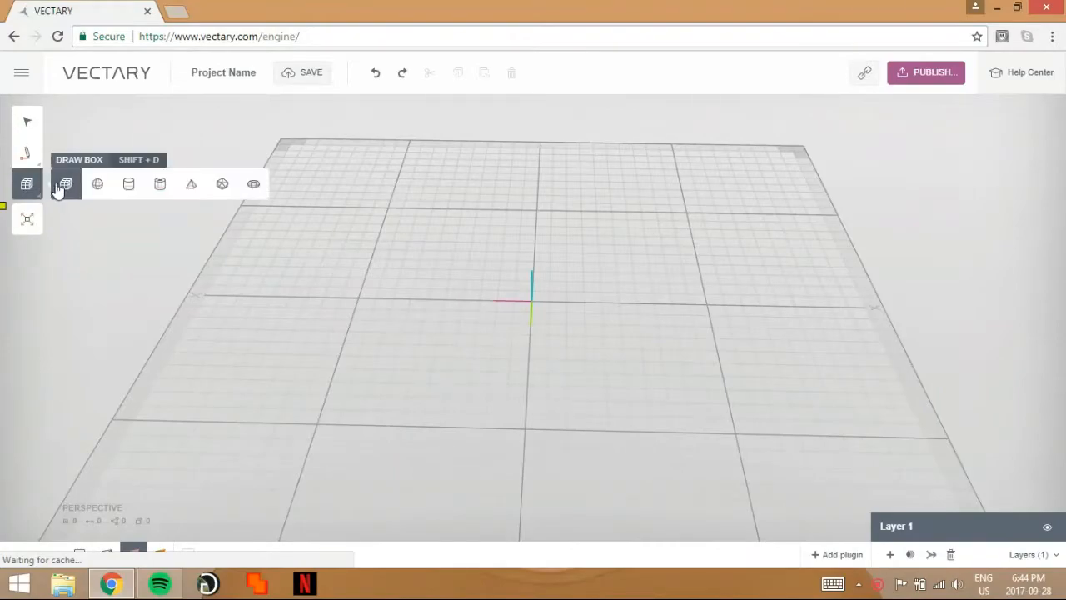
# - Activate the Draw Box tool from the primitives toolbar
pyautogui.click(65, 183)
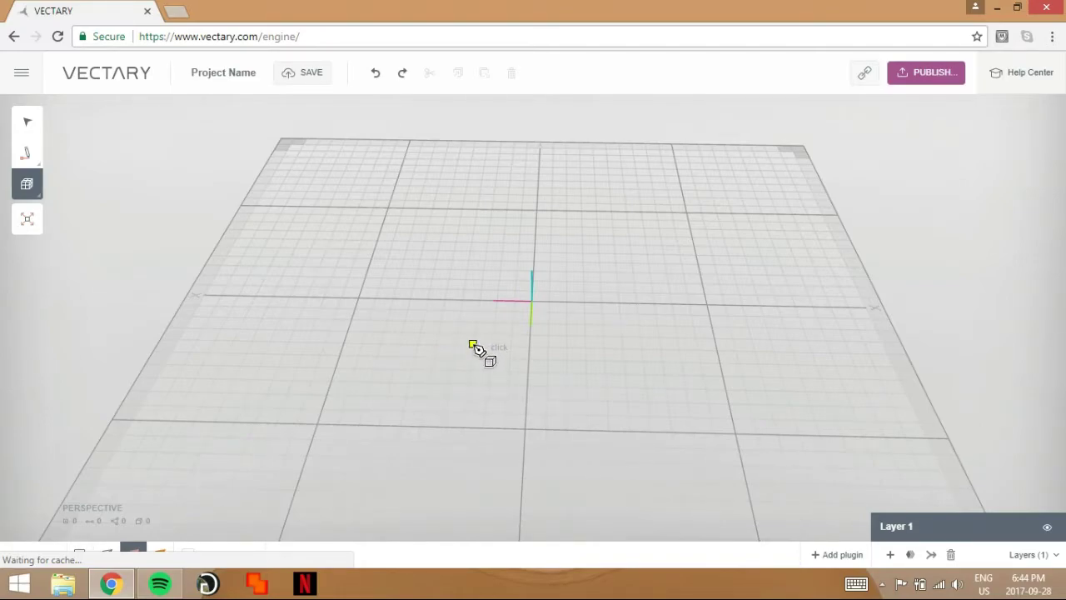
pyautogui.moveTo(591, 283)
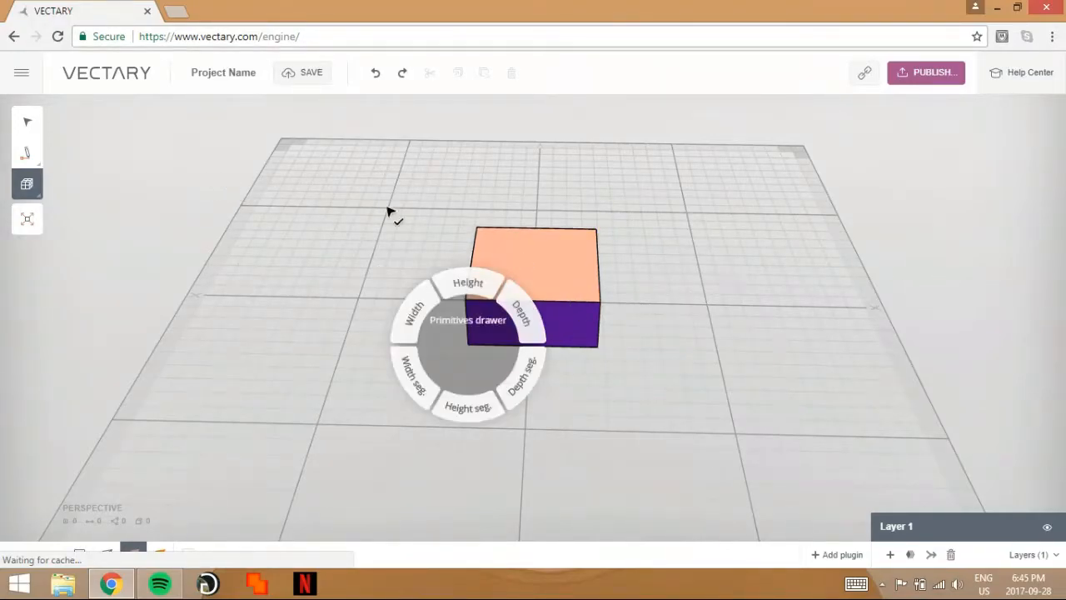
pyautogui.moveTo(54, 136)
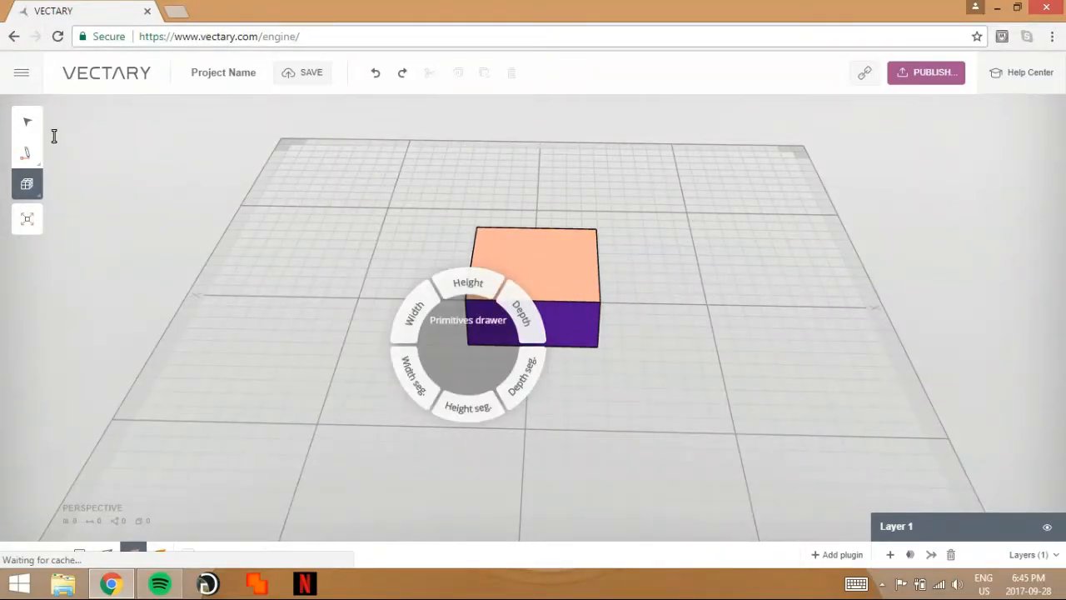
# - Place the box on the grid and select its faces for smoothing into a dome
pyautogui.click(698, 441)
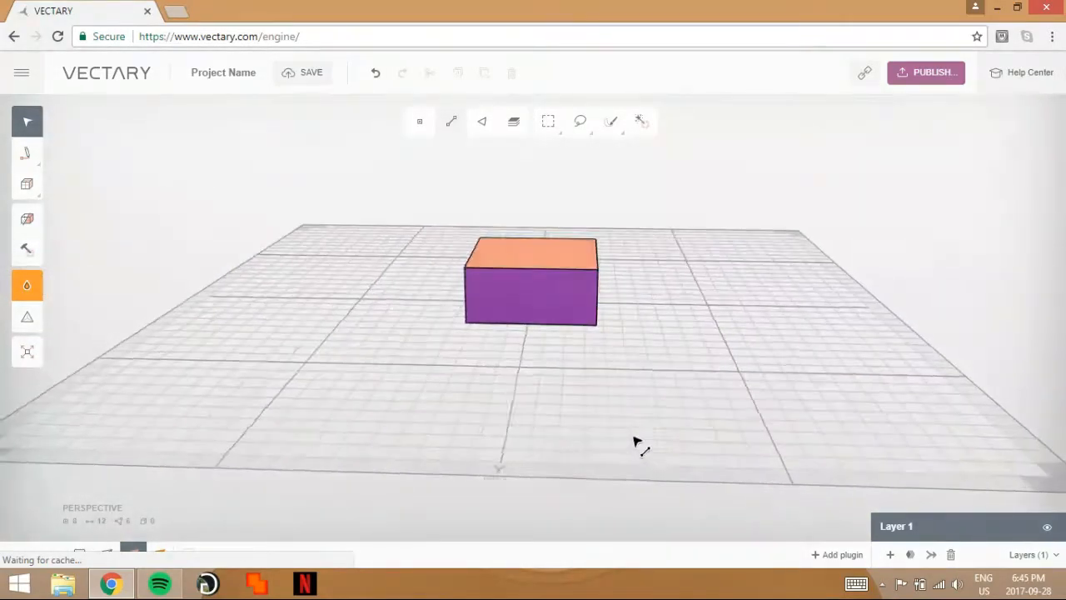
pyautogui.moveTo(636, 441); pyautogui.dragTo(616, 343)
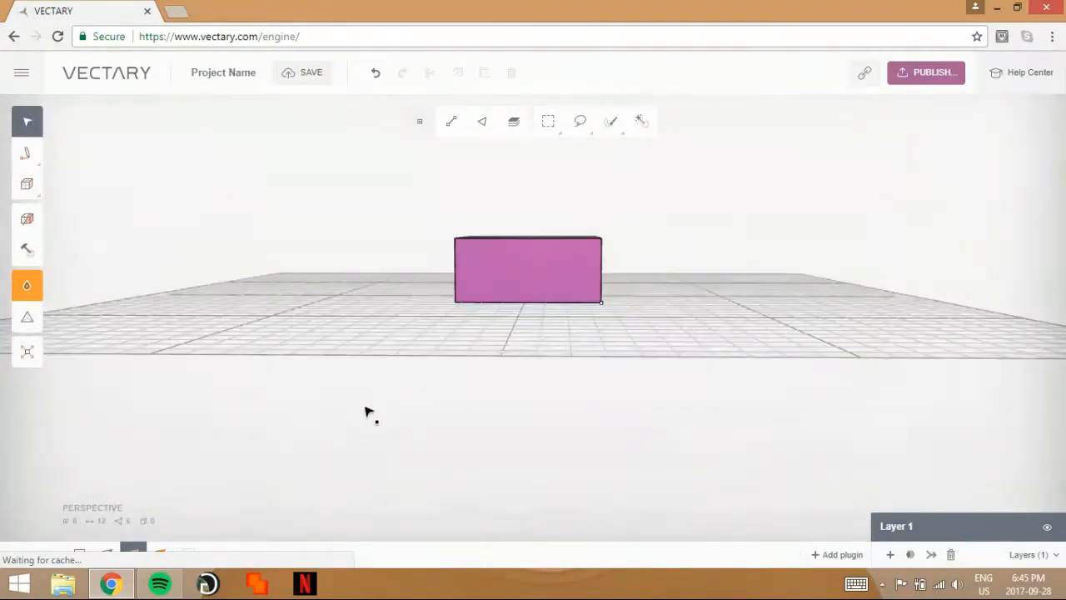
pyautogui.moveTo(367, 413); pyautogui.dragTo(636, 330)
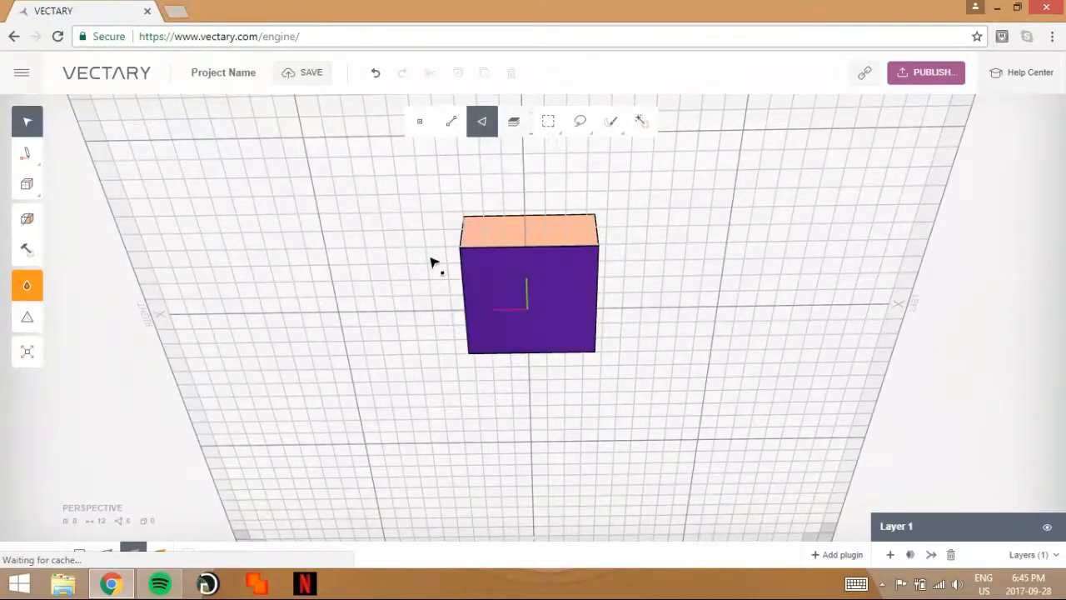
pyautogui.click(529, 300)
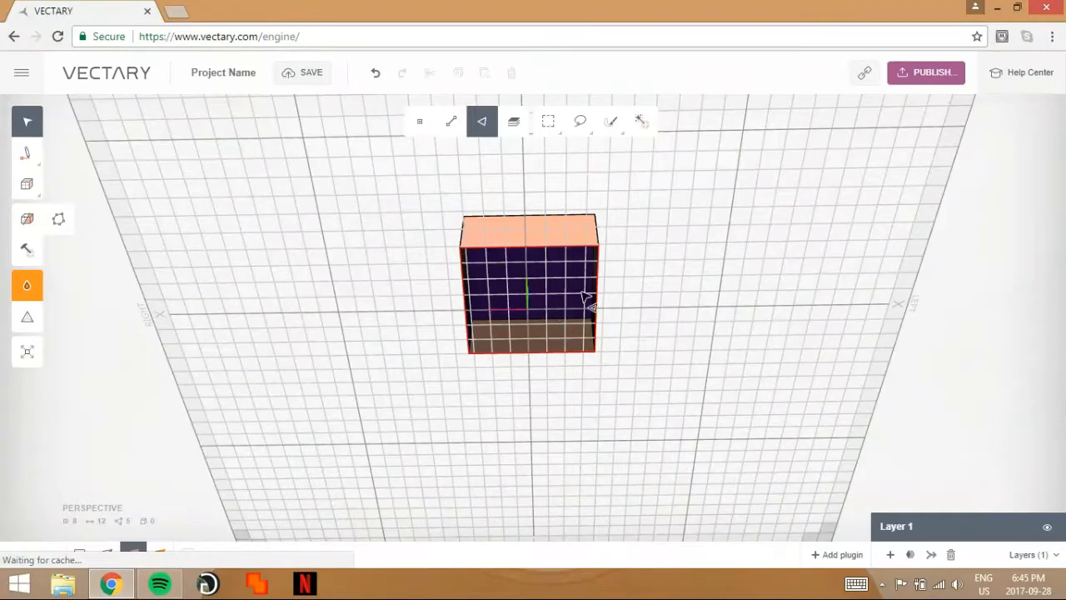
pyautogui.moveTo(587, 308); pyautogui.dragTo(620, 291)
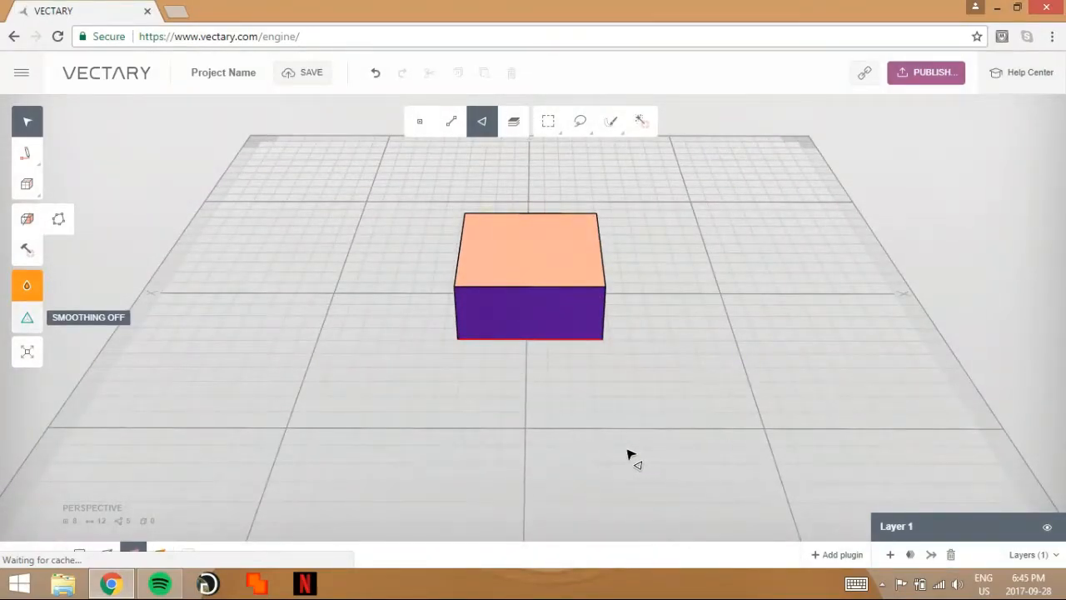
pyautogui.moveTo(16, 297)
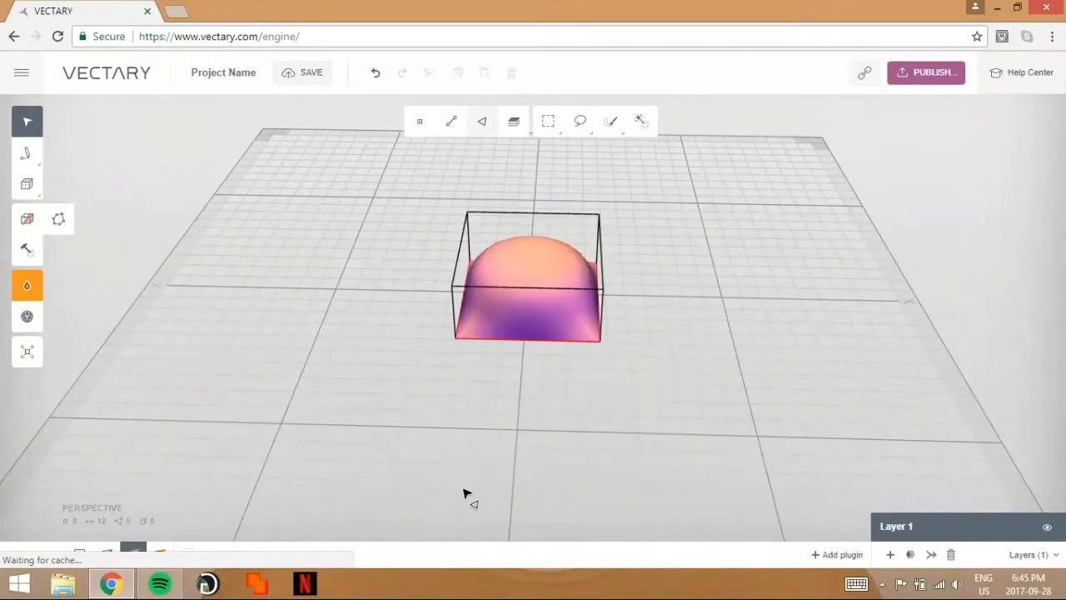
pyautogui.moveTo(590, 308)
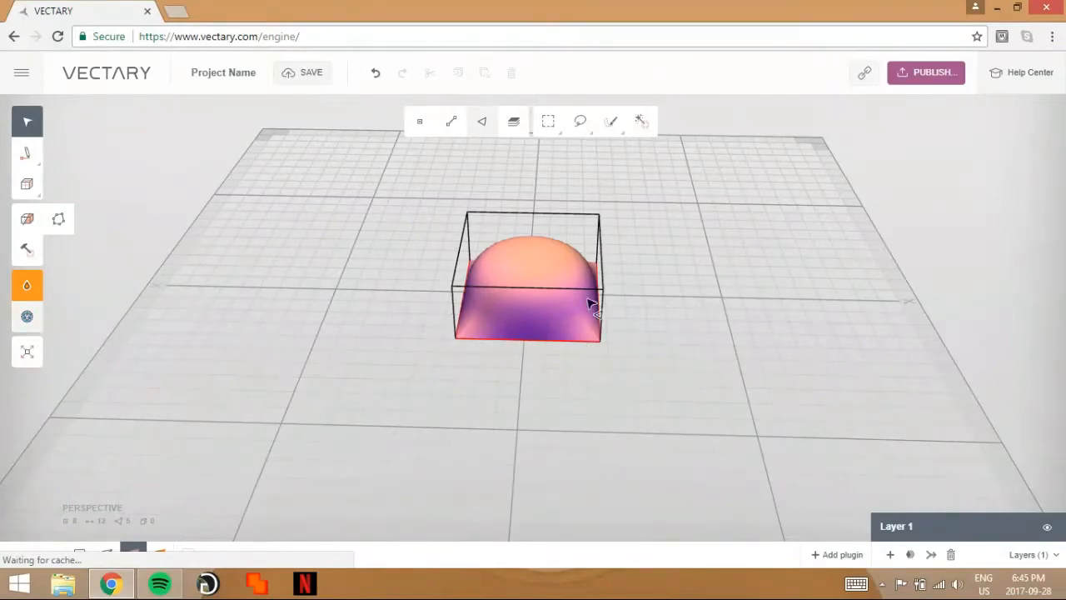
# - Select the whole dome's faces and scale it into a wider, flatter pebble
pyautogui.click(511, 121)
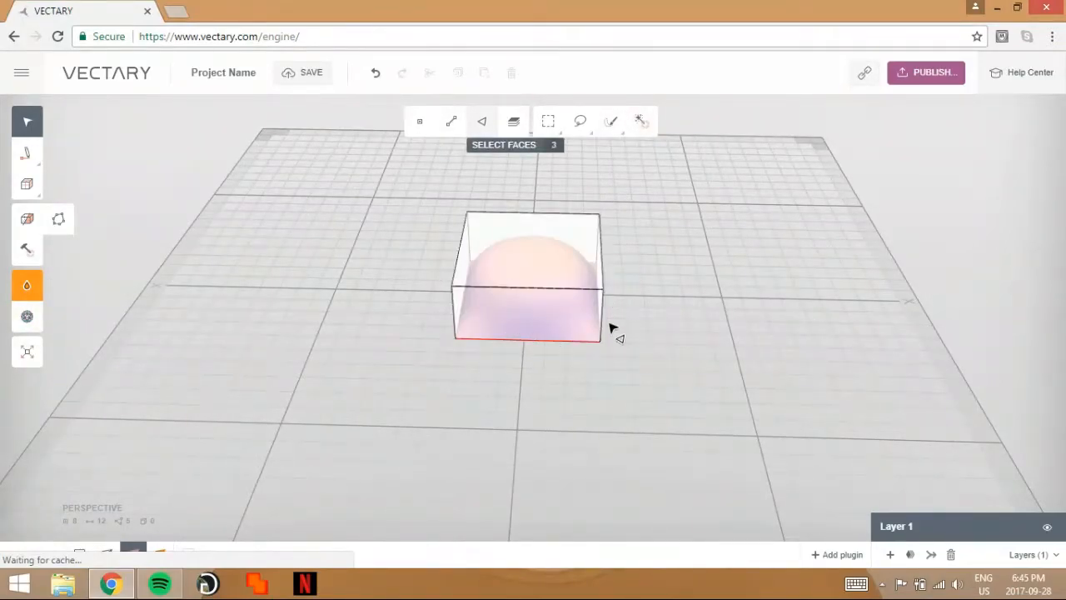
pyautogui.click(639, 120)
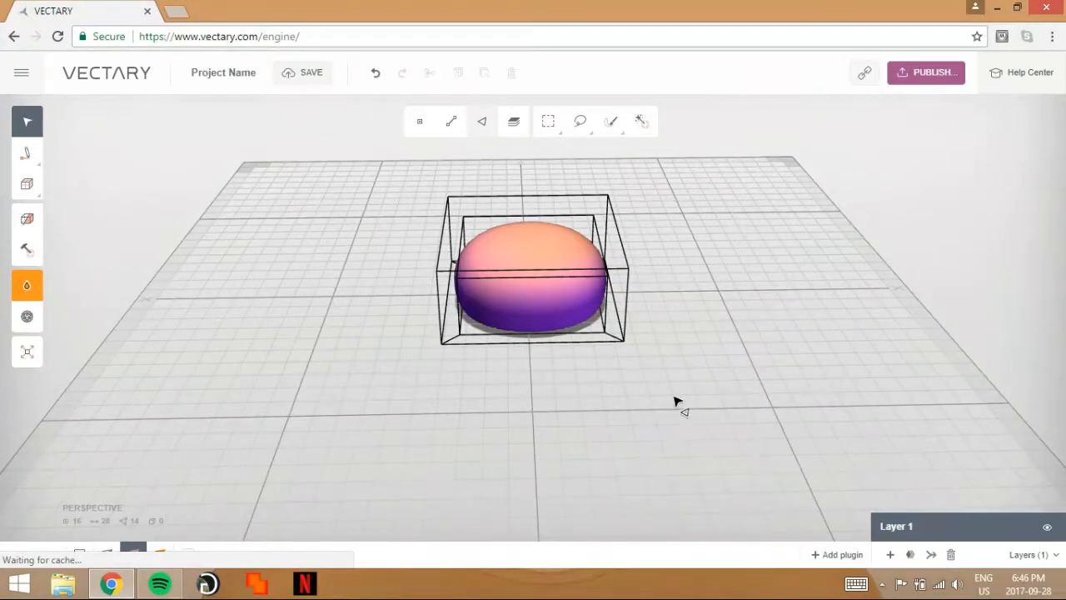
pyautogui.moveTo(675, 401); pyautogui.dragTo(831, 220)
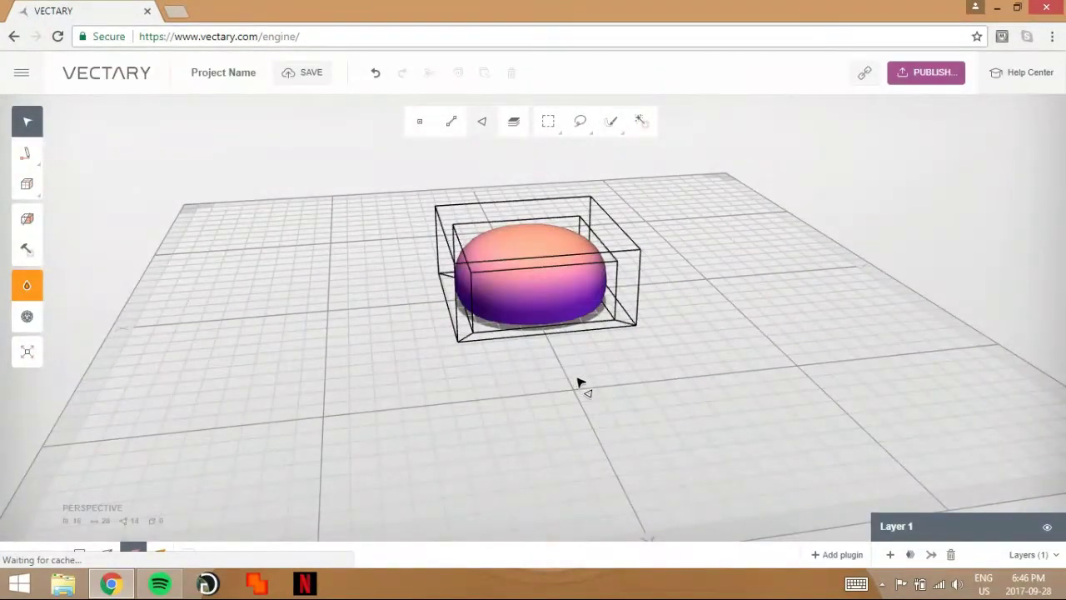
pyautogui.moveTo(579, 382); pyautogui.dragTo(700, 417)
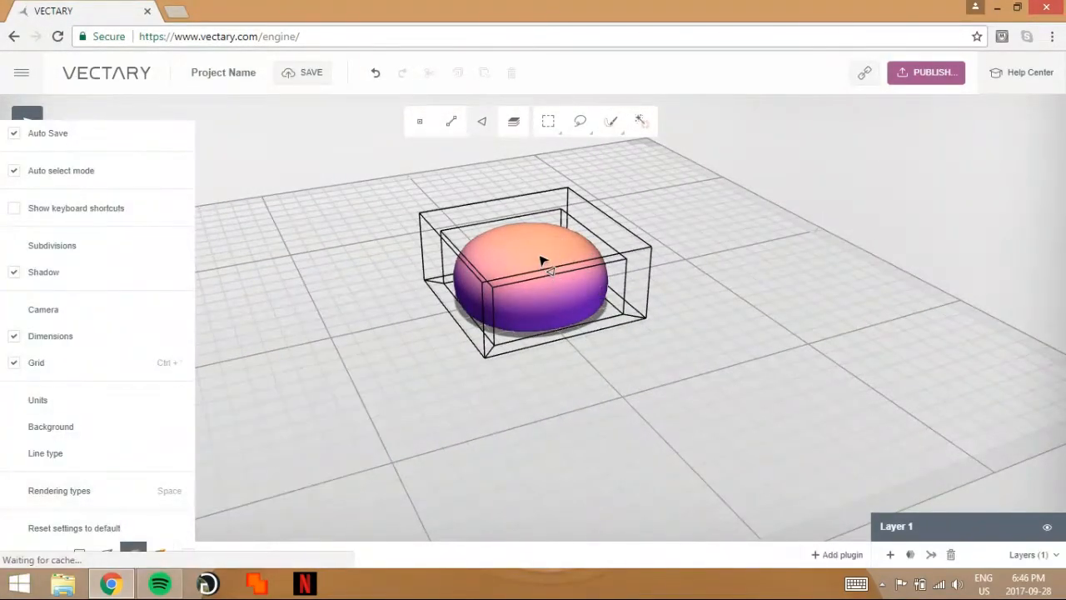
pyautogui.moveTo(591, 337)
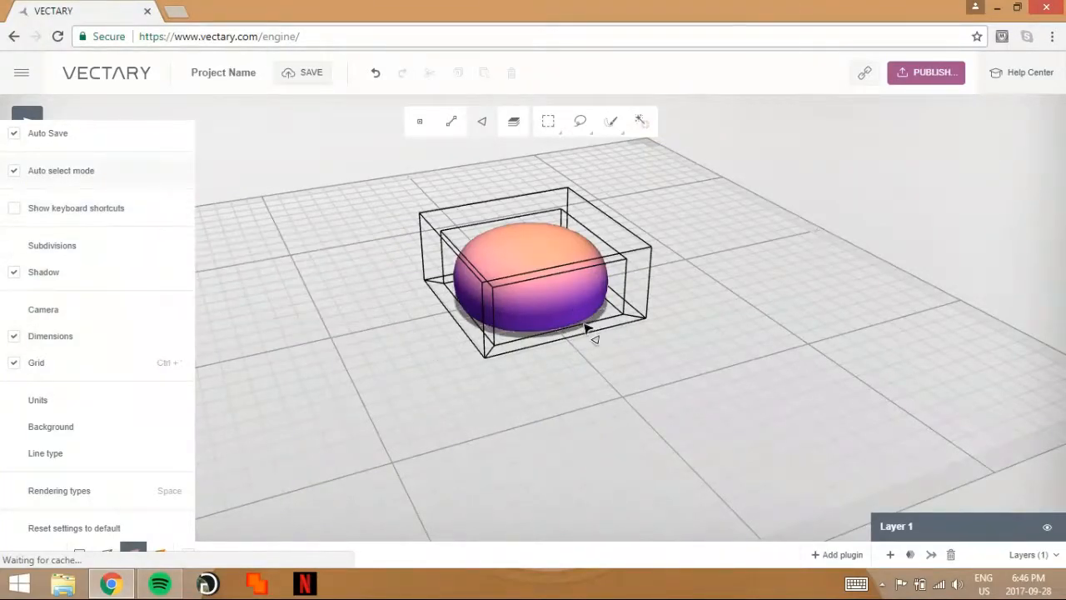
pyautogui.click(60, 490)
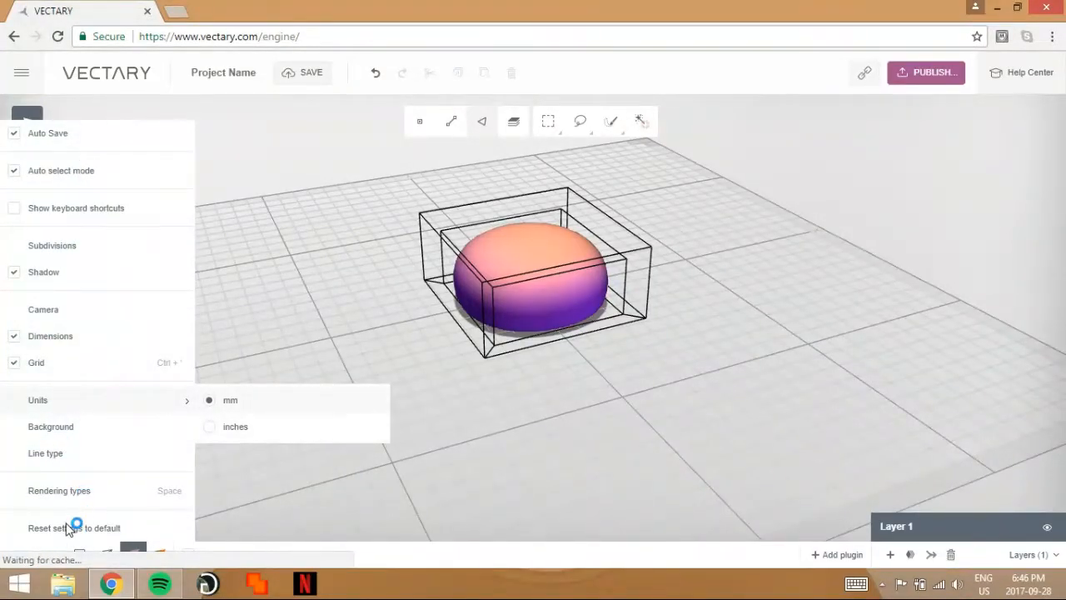
pyautogui.click(74, 527)
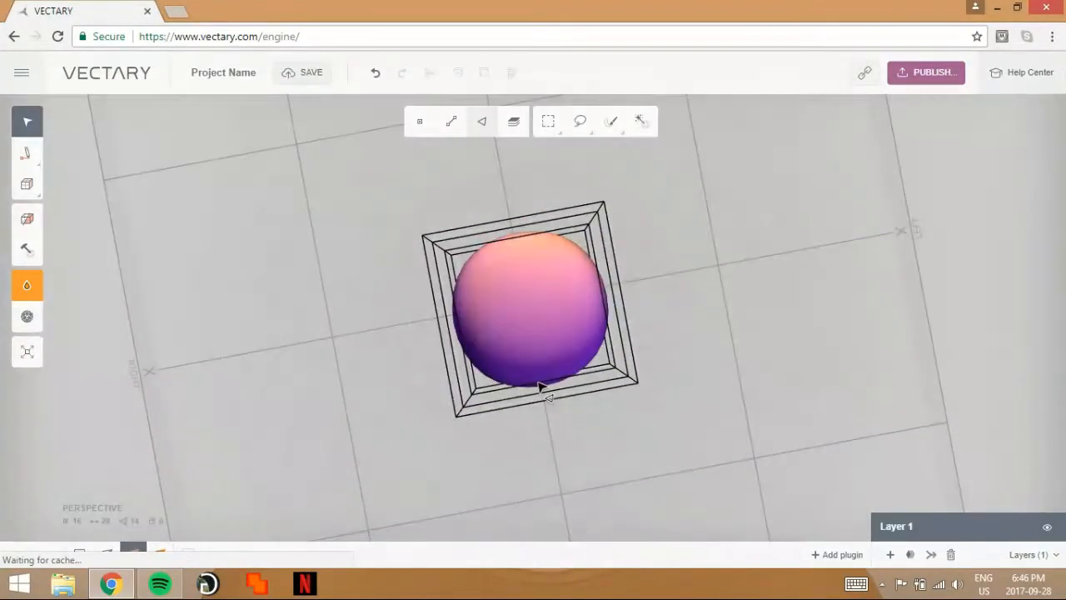
pyautogui.moveTo(541, 386); pyautogui.dragTo(525, 420)
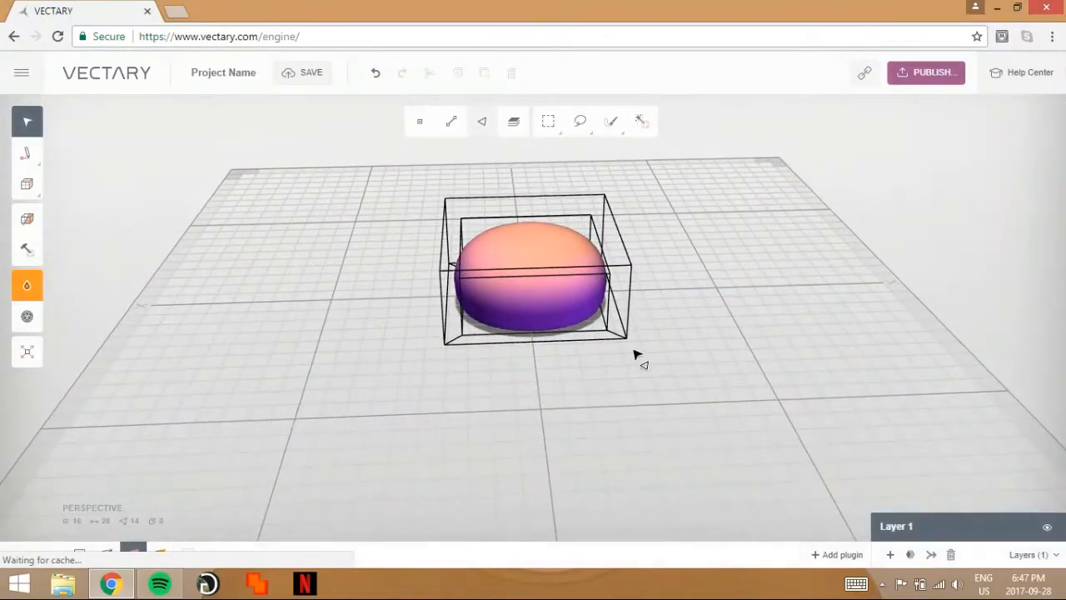
pyautogui.moveTo(820, 231)
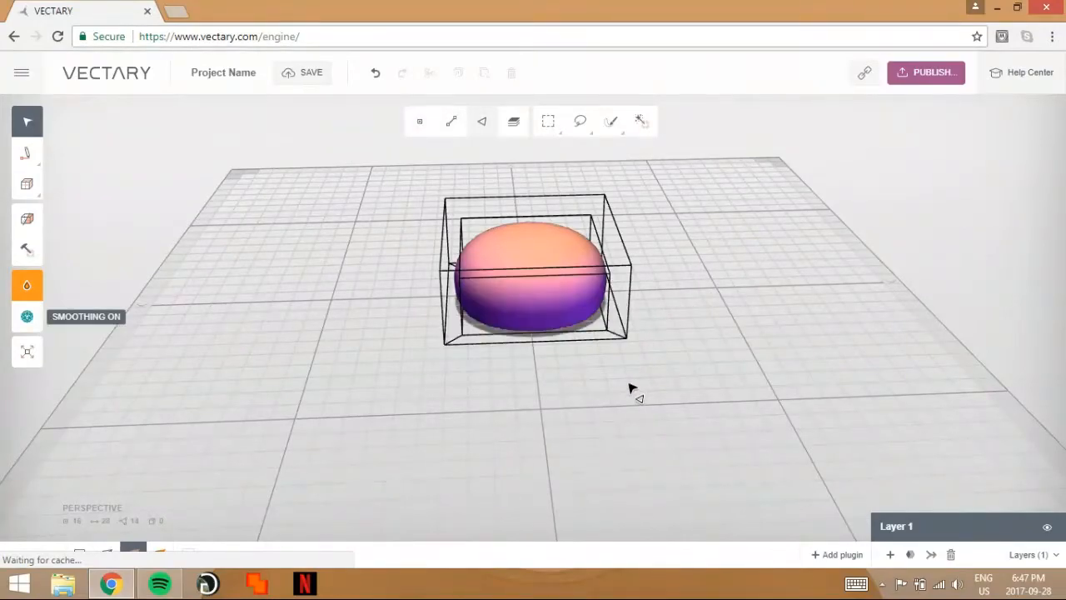
pyautogui.click(26, 285)
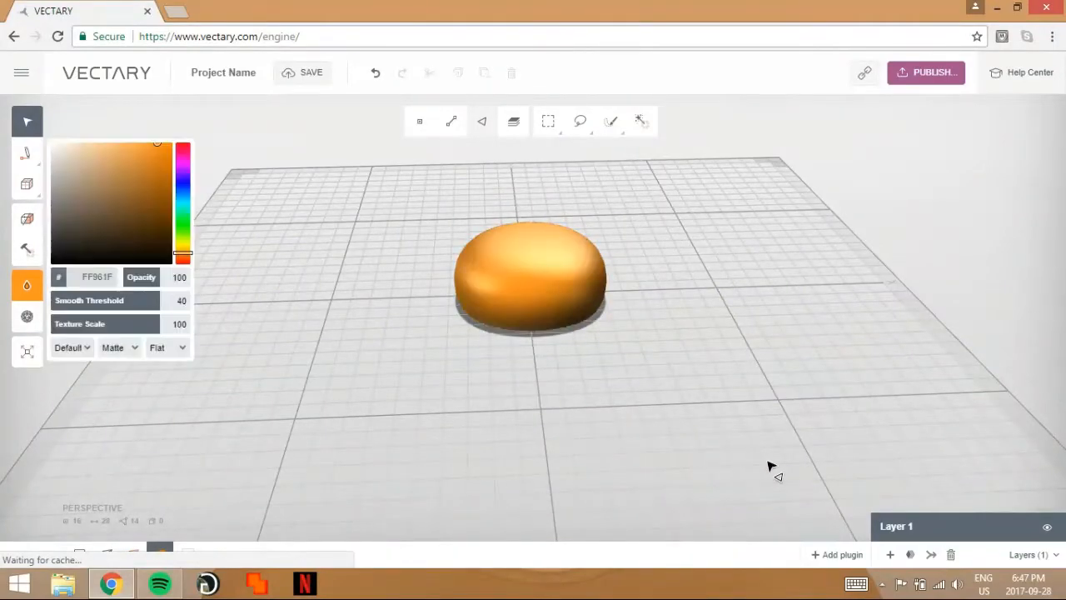
pyautogui.click(184, 225)
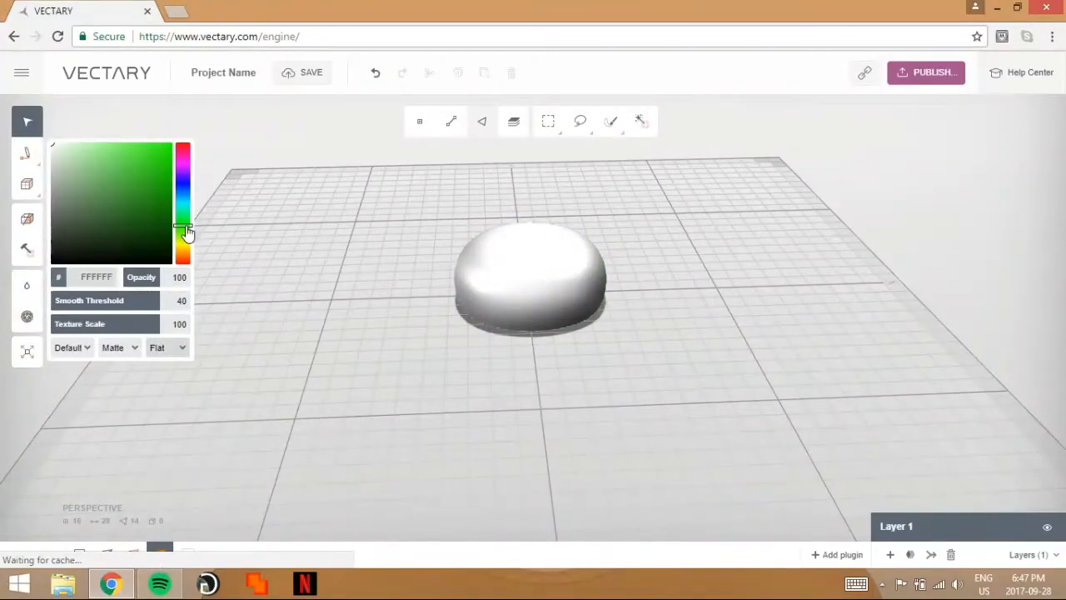
pyautogui.click(167, 348)
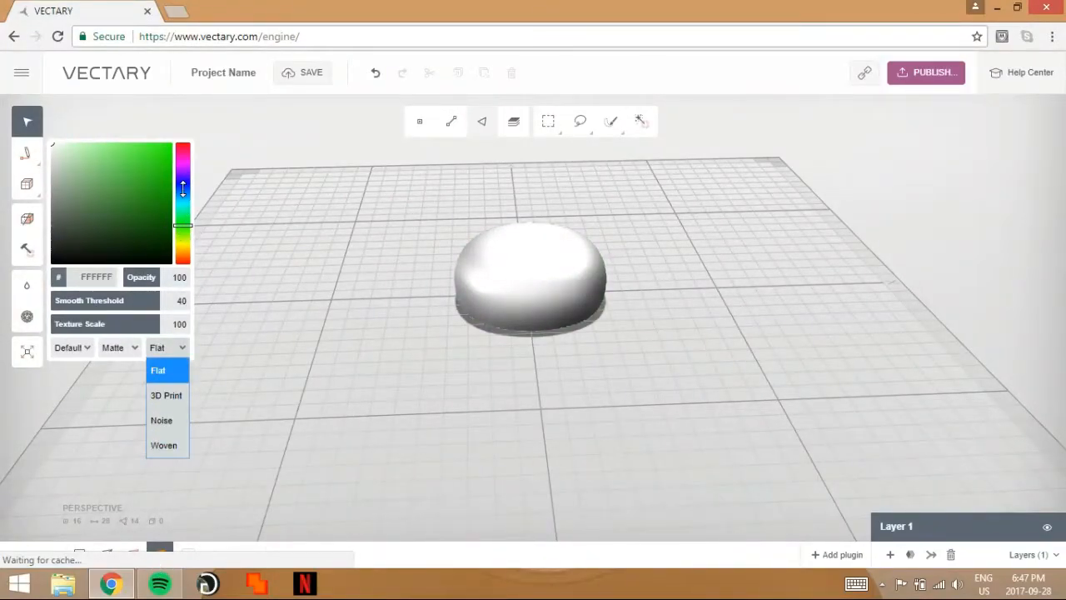
pyautogui.click(166, 395)
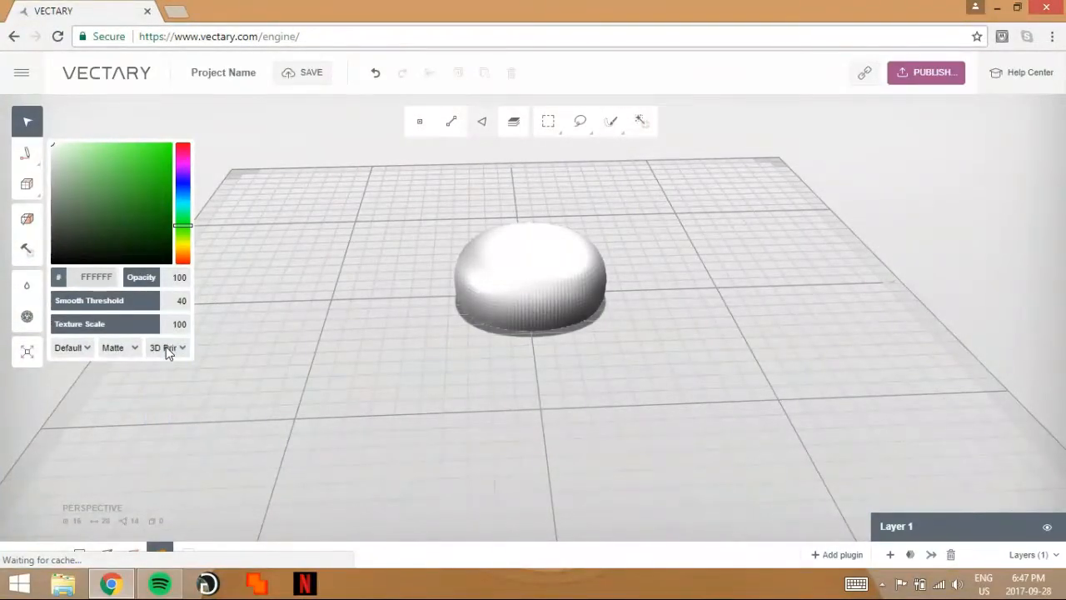
pyautogui.click(170, 358)
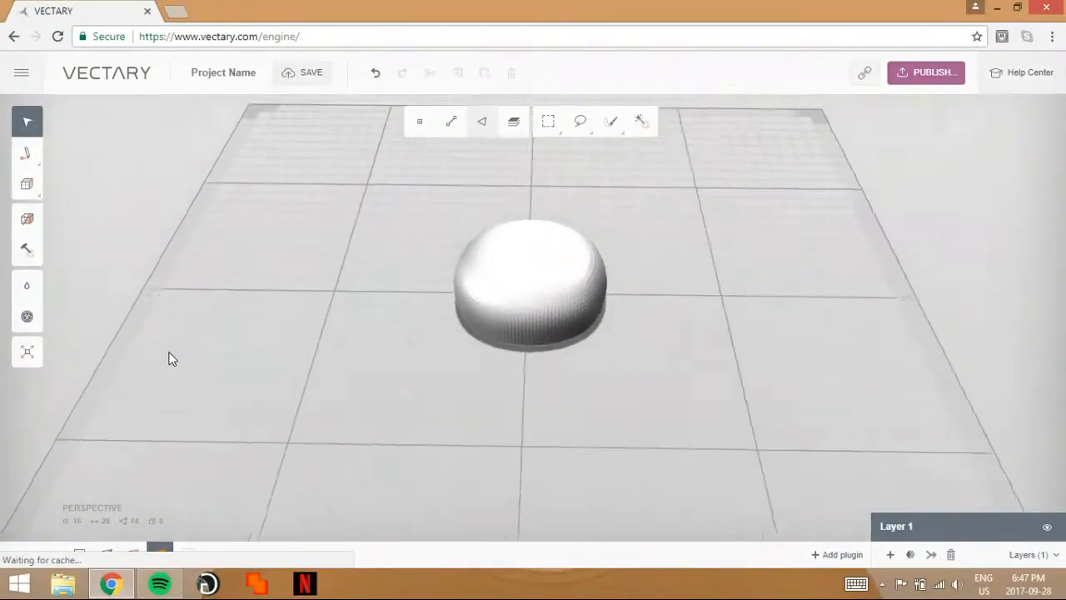
pyautogui.click(27, 285)
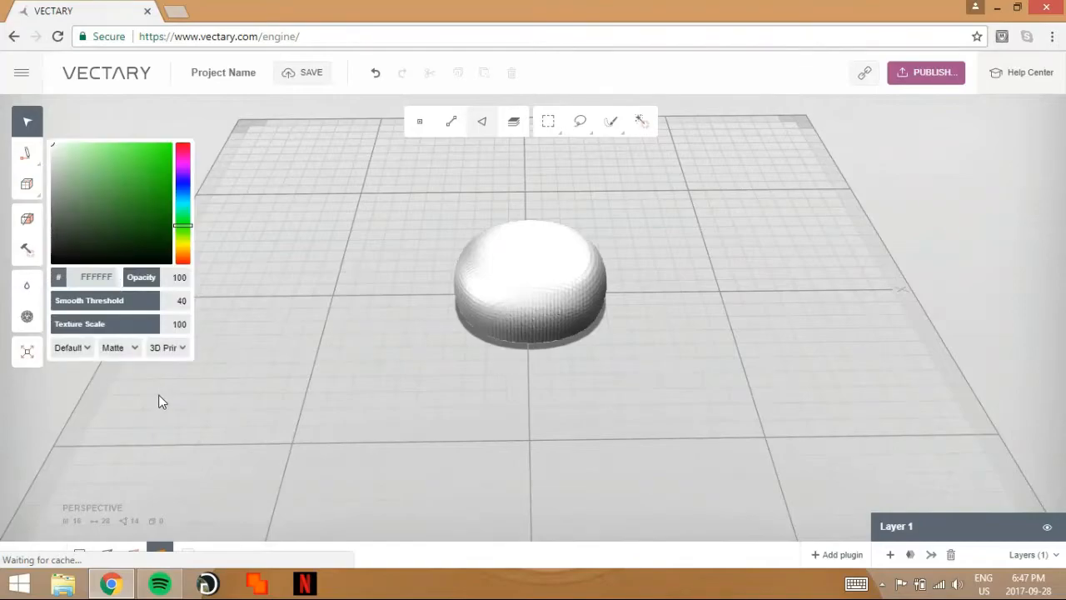
pyautogui.click(70, 348)
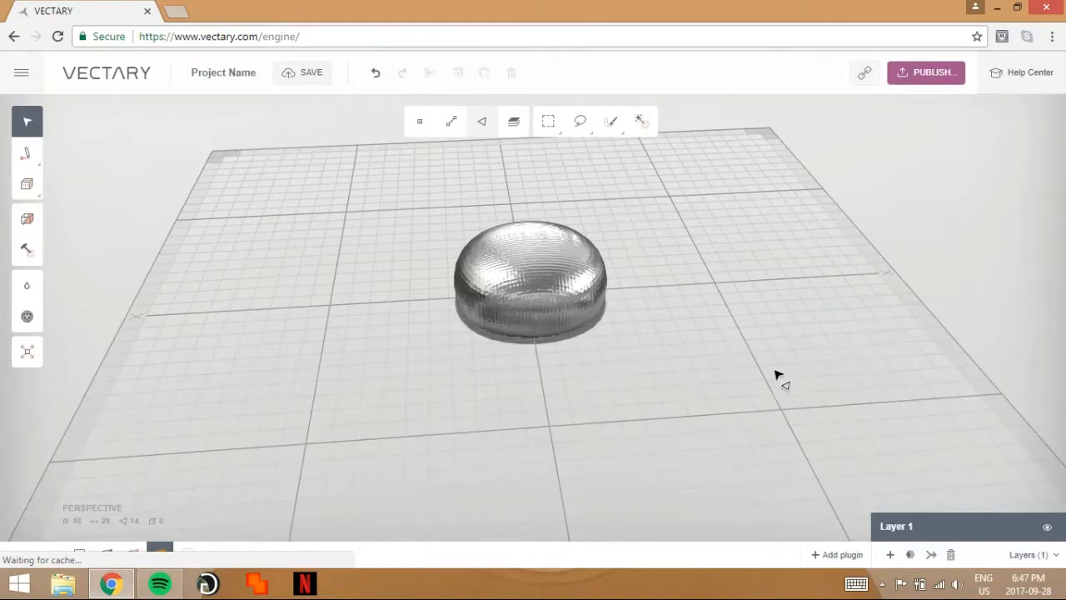
pyautogui.moveTo(779, 374); pyautogui.dragTo(879, 259)
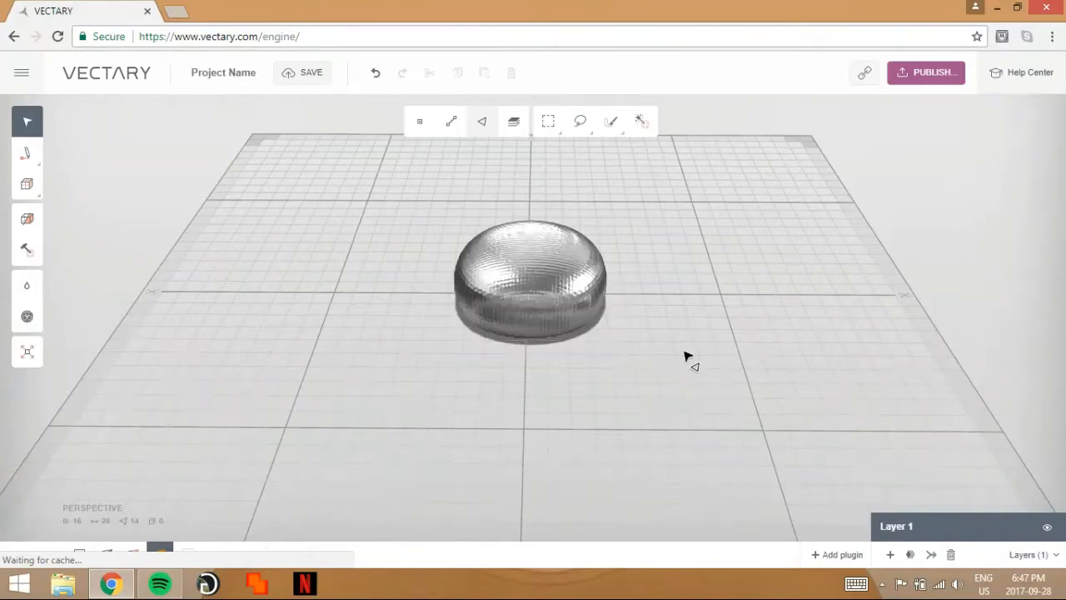
pyautogui.moveTo(27, 183)
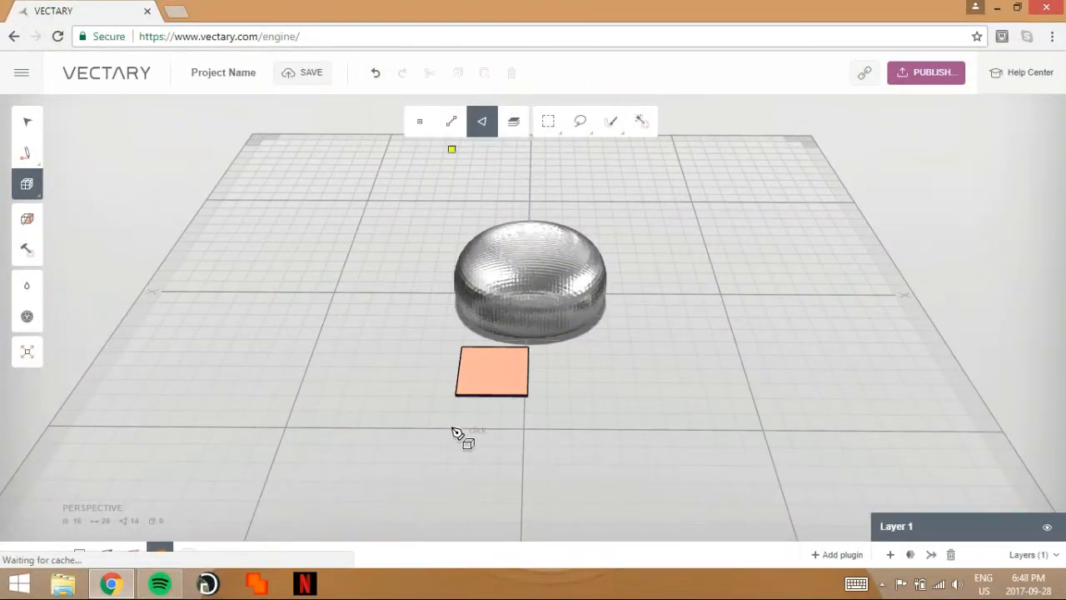
# - Draw a flat round disc on the grid in front of the dome
pyautogui.click(491, 379)
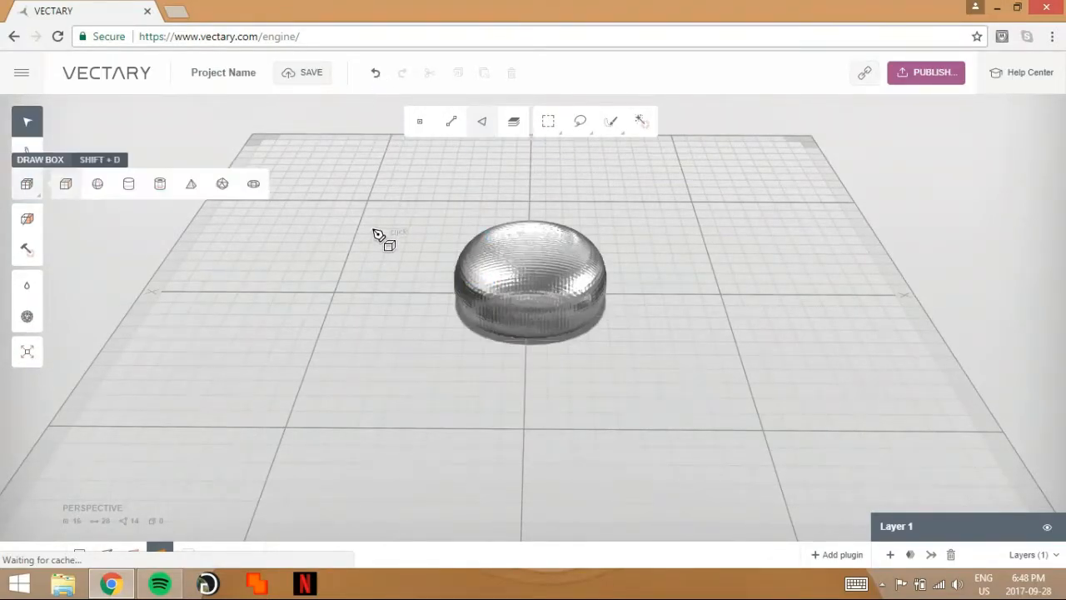
pyautogui.click(483, 122)
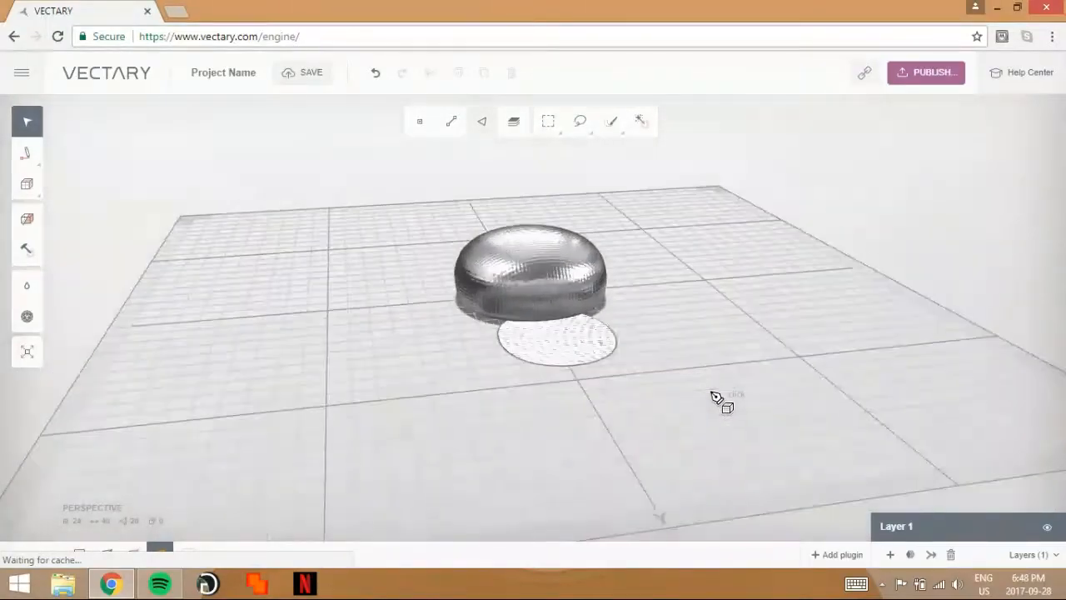
pyautogui.moveTo(716, 399); pyautogui.dragTo(529, 230)
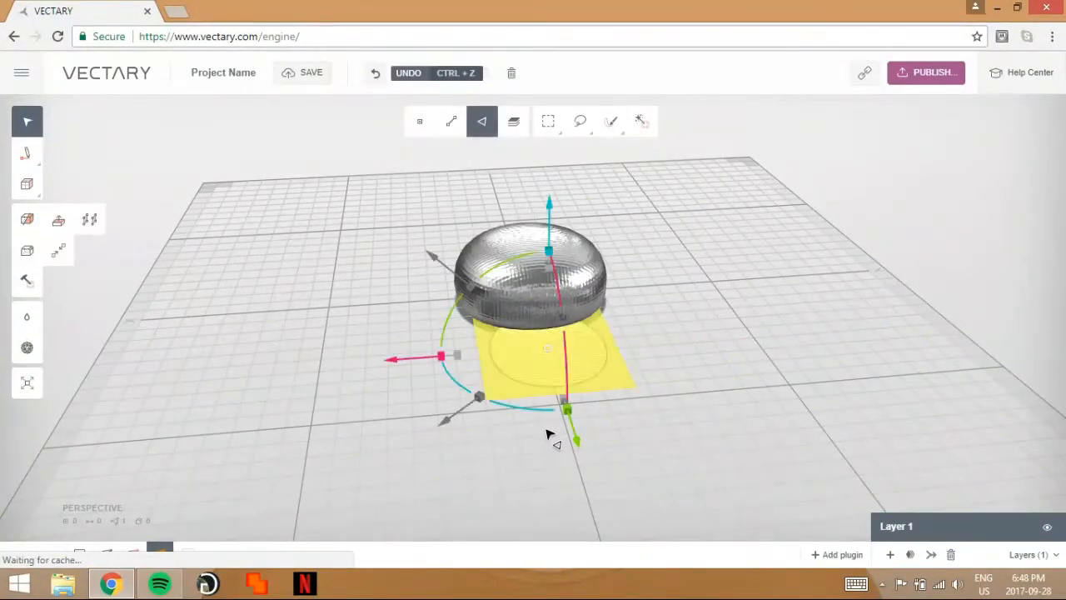
pyautogui.moveTo(513, 124)
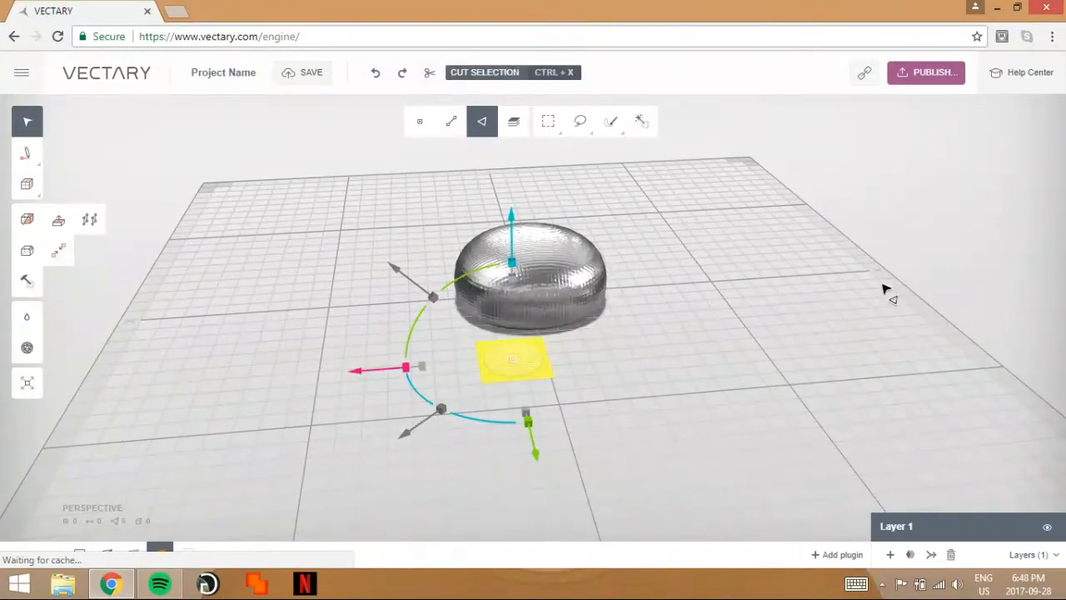
# - Cut the disc from the scene, leaving only the silver dome
pyautogui.click(377, 73)
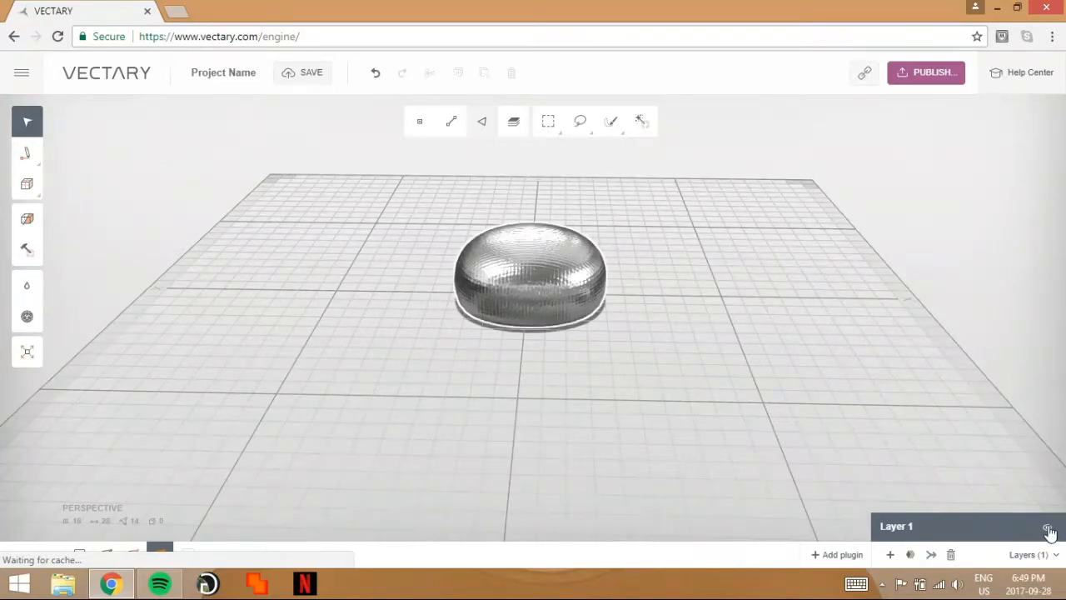
# - Add Layer 2 and draw a circular disc beneath the dome
pyautogui.click(889, 553)
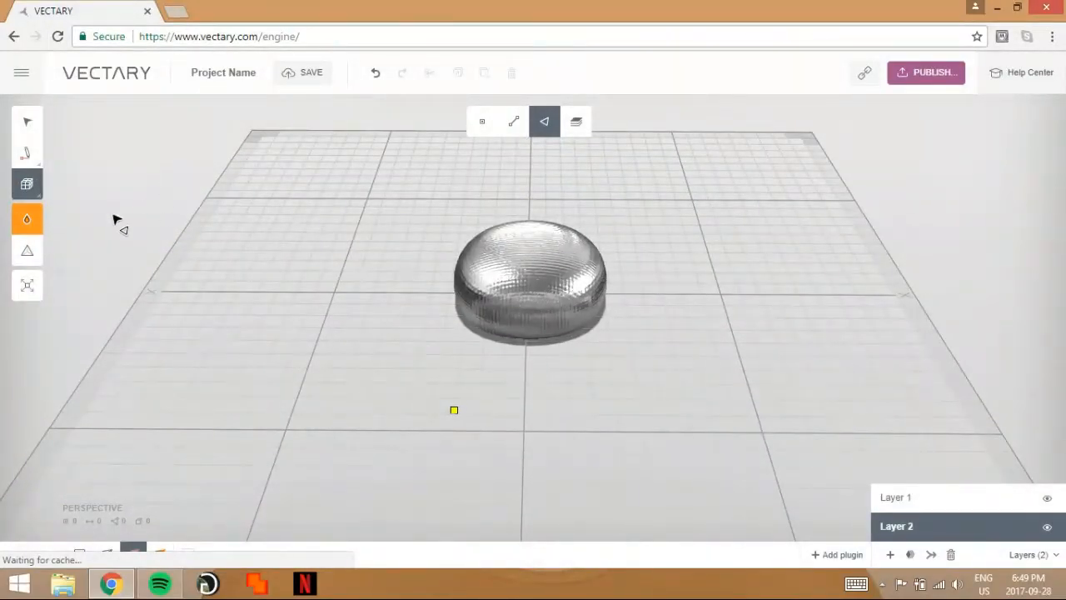
pyautogui.moveTo(453, 410); pyautogui.dragTo(576, 316)
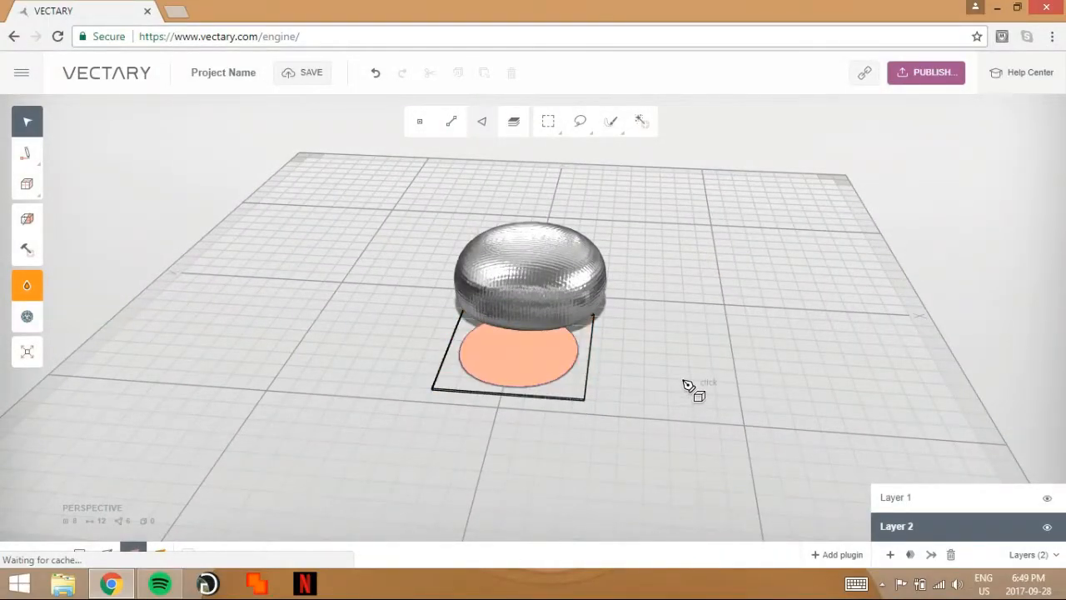
pyautogui.moveTo(689, 386); pyautogui.dragTo(583, 375)
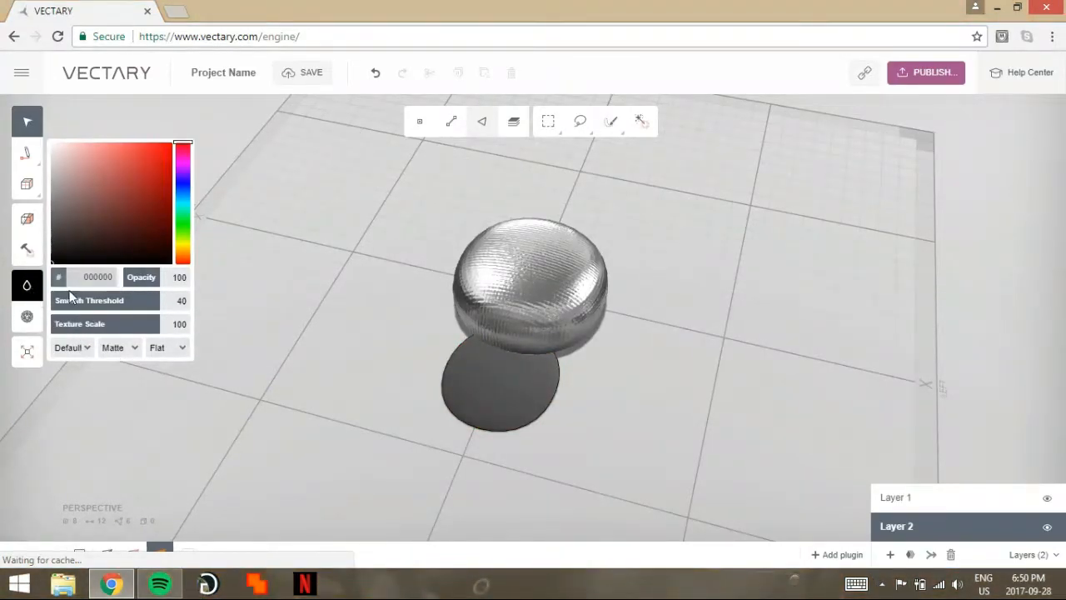
# - Give the disc a Steel material preset with a surface texture
pyautogui.click(70, 348)
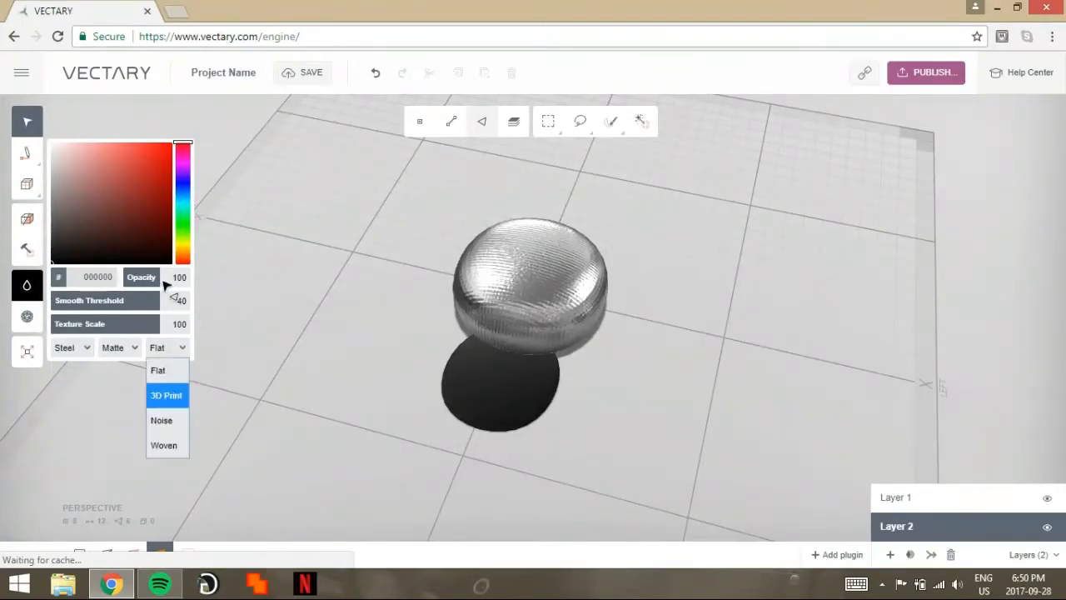
pyautogui.click(166, 395)
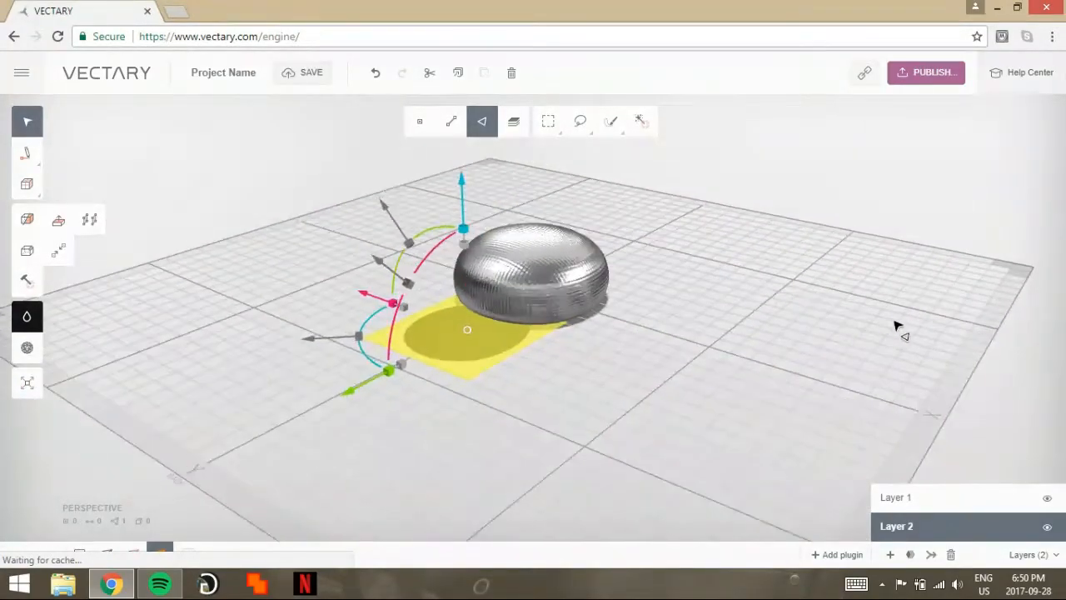
# - Scale up the dark disc with the gizmo handles
pyautogui.moveTo(897, 325); pyautogui.dragTo(696, 325)
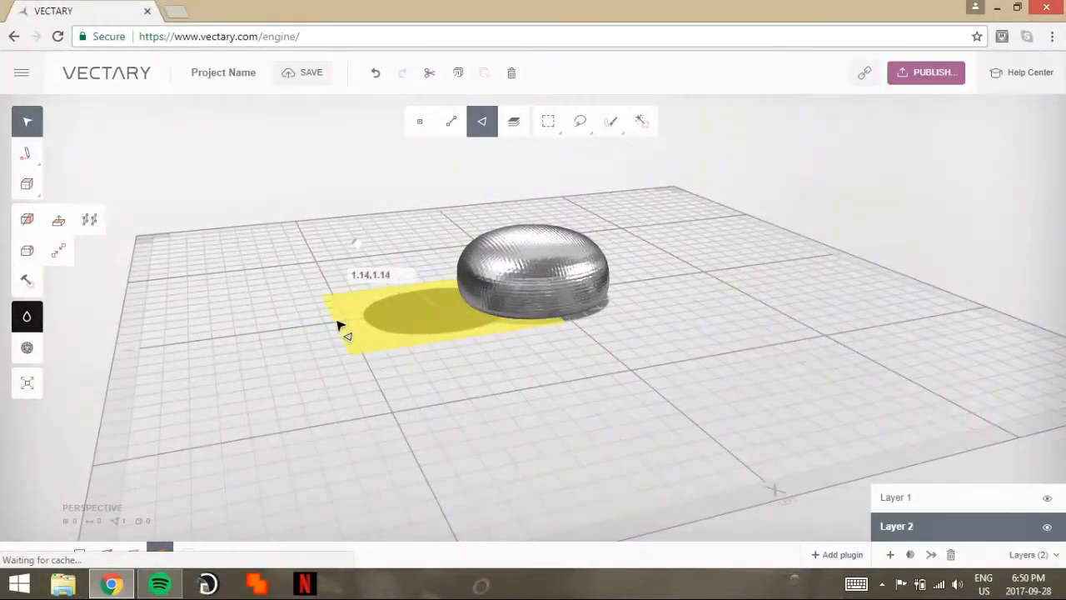
pyautogui.click(366, 325)
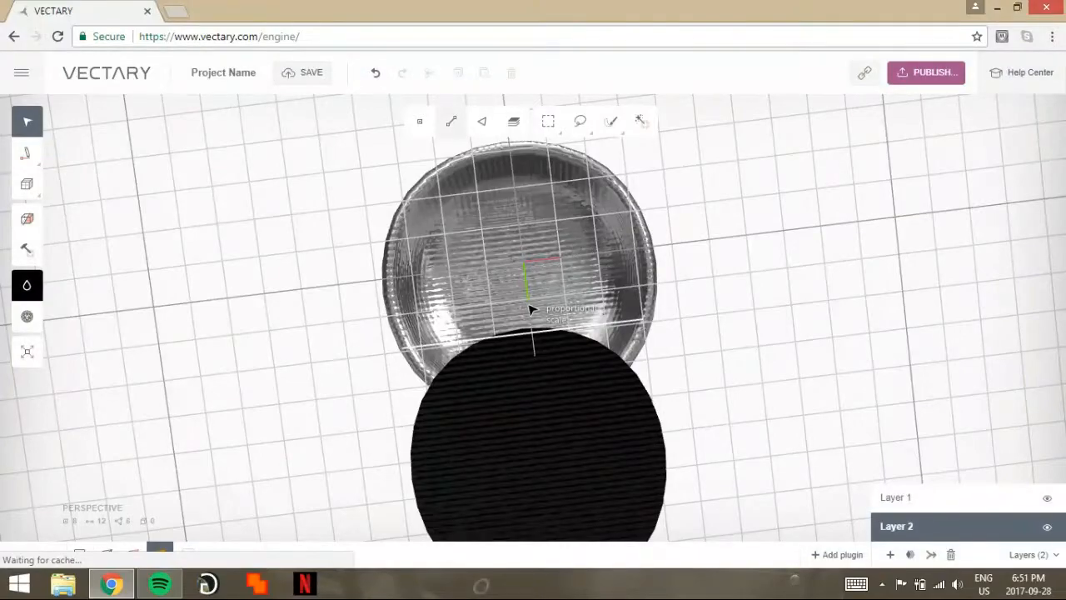
# - Stretch the disc's edges proportionally and rotate it about 68.25° against the dome
pyautogui.moveTo(533, 308); pyautogui.dragTo(596, 446)
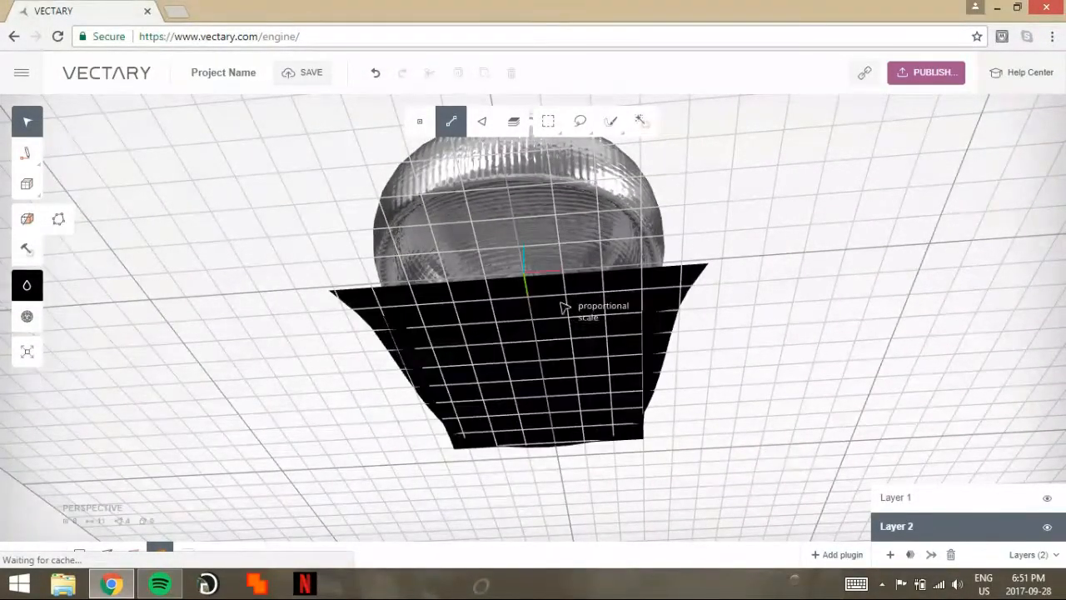
pyautogui.moveTo(558, 308); pyautogui.dragTo(492, 350)
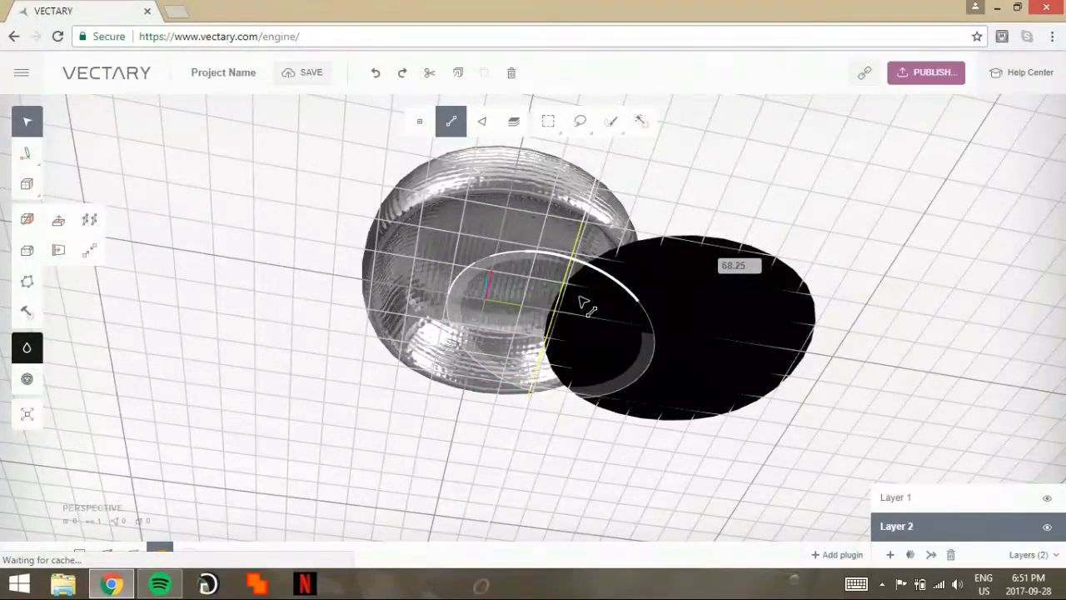
pyautogui.moveTo(586, 308); pyautogui.dragTo(553, 348)
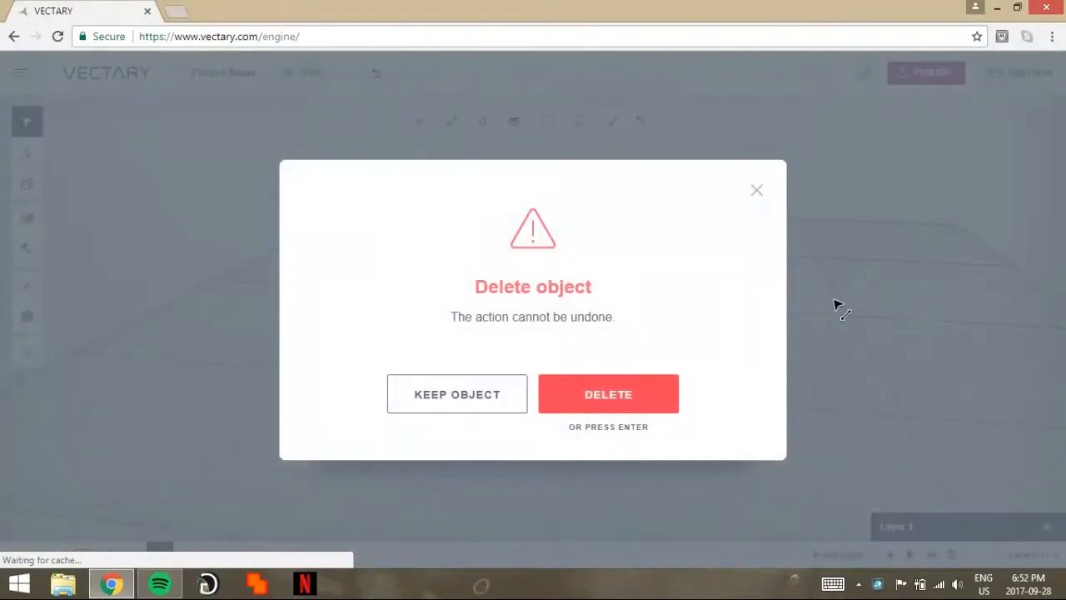
# - Confirm deleting the objects and draw a new rounded shape on Layer 1
pyautogui.click(608, 393)
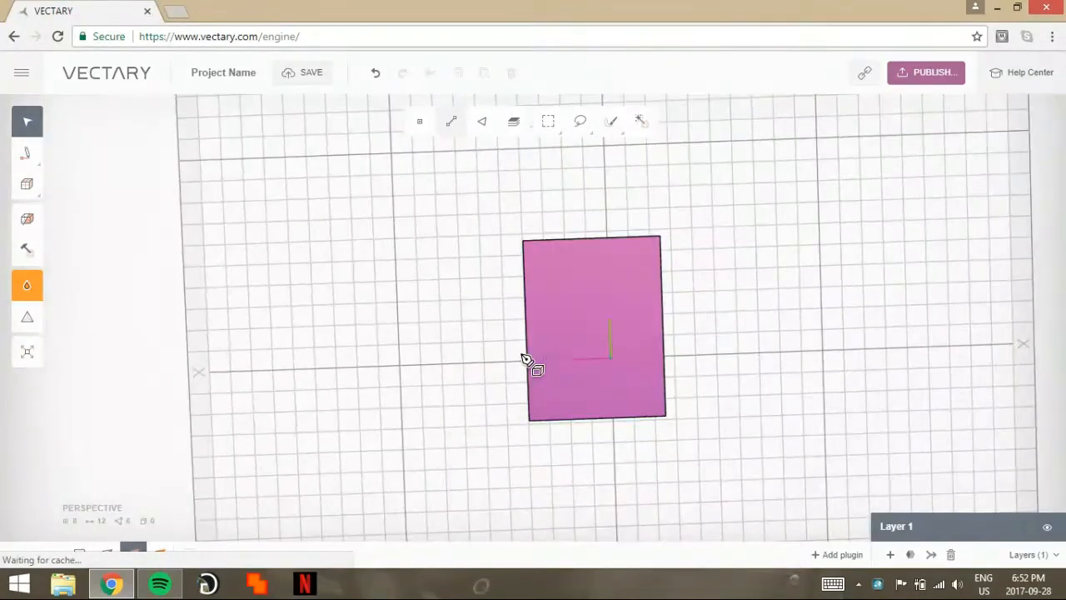
pyautogui.click(482, 121)
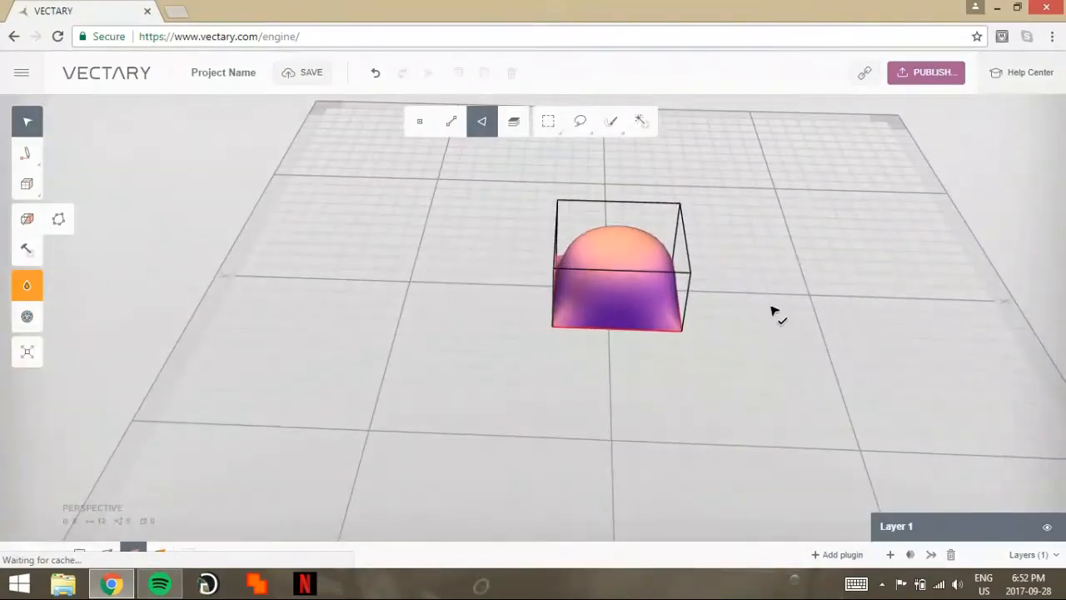
pyautogui.moveTo(642, 120)
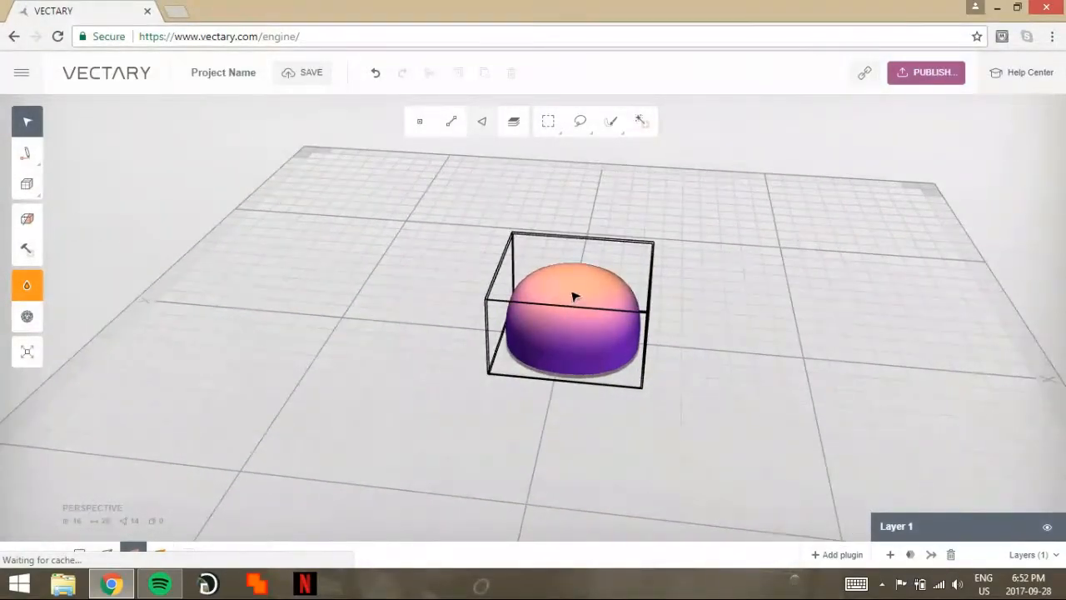
pyautogui.moveTo(574, 296); pyautogui.dragTo(620, 337)
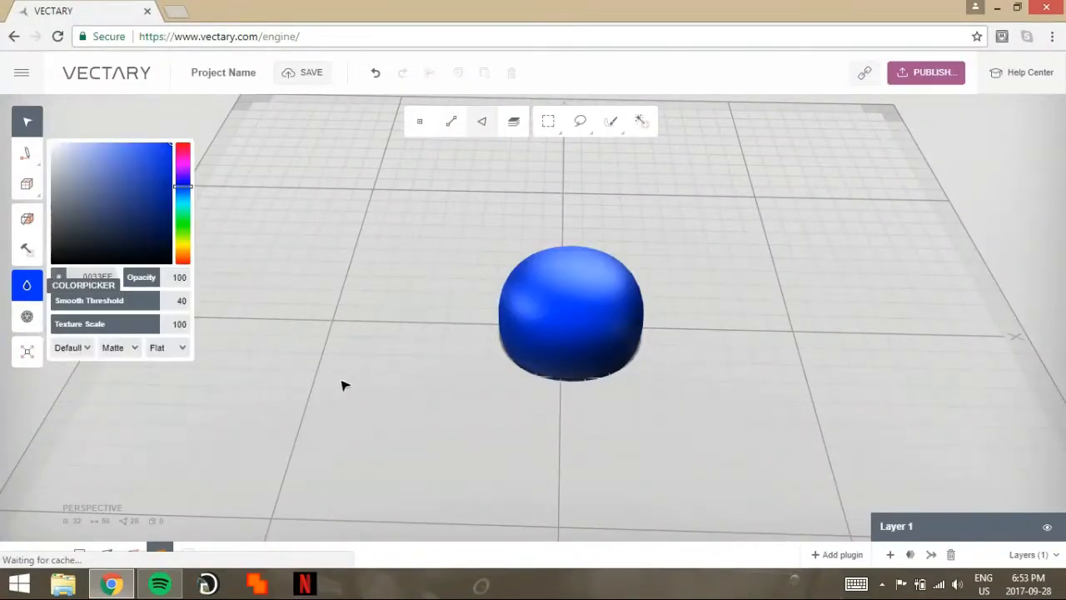
# - Choose a surface texture for the blue dome from the texture dropdown
pyautogui.click(167, 349)
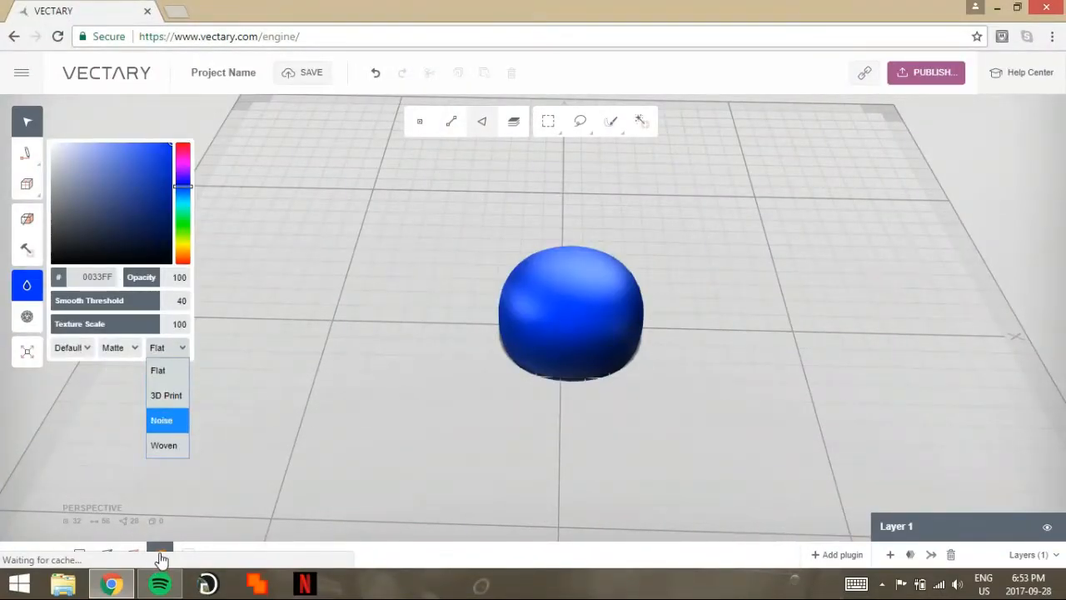
pyautogui.click(167, 395)
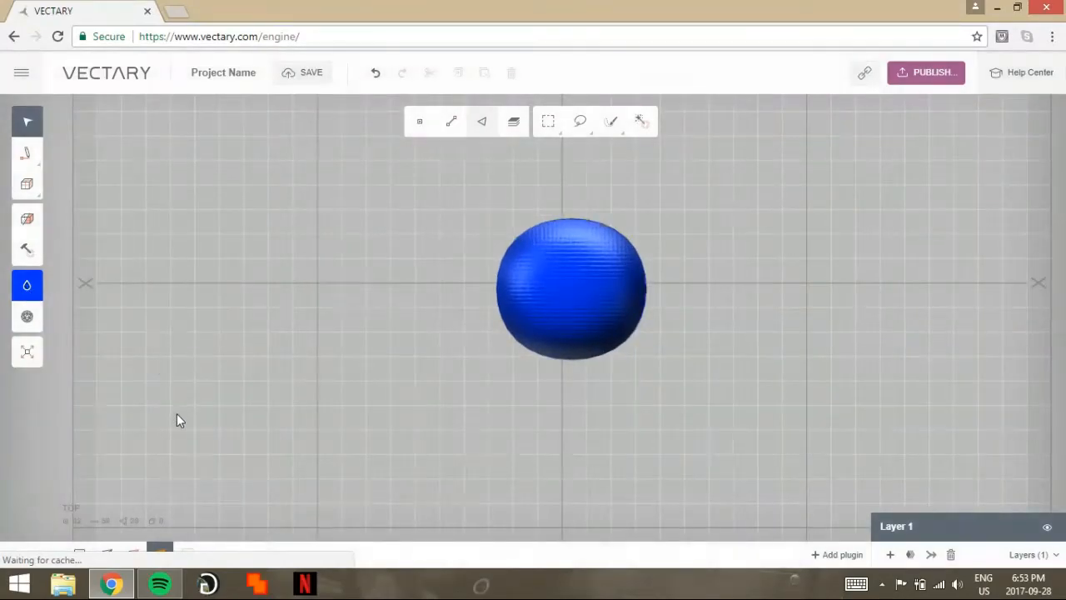
# - Create Layer 2 in the Layers panel to hold the blue sphere
pyautogui.click(27, 183)
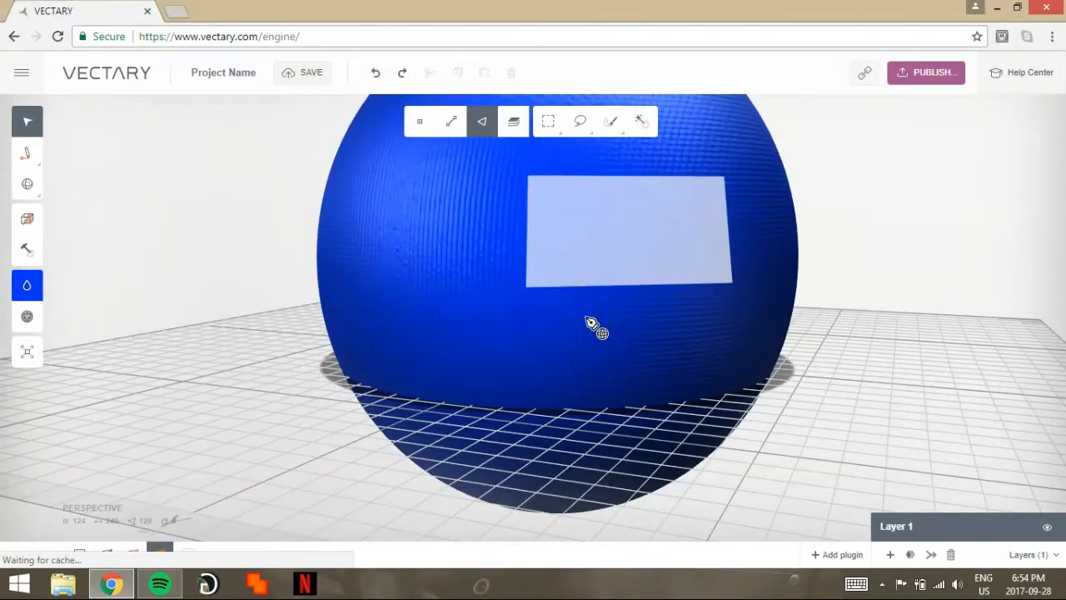
pyautogui.moveTo(566, 300)
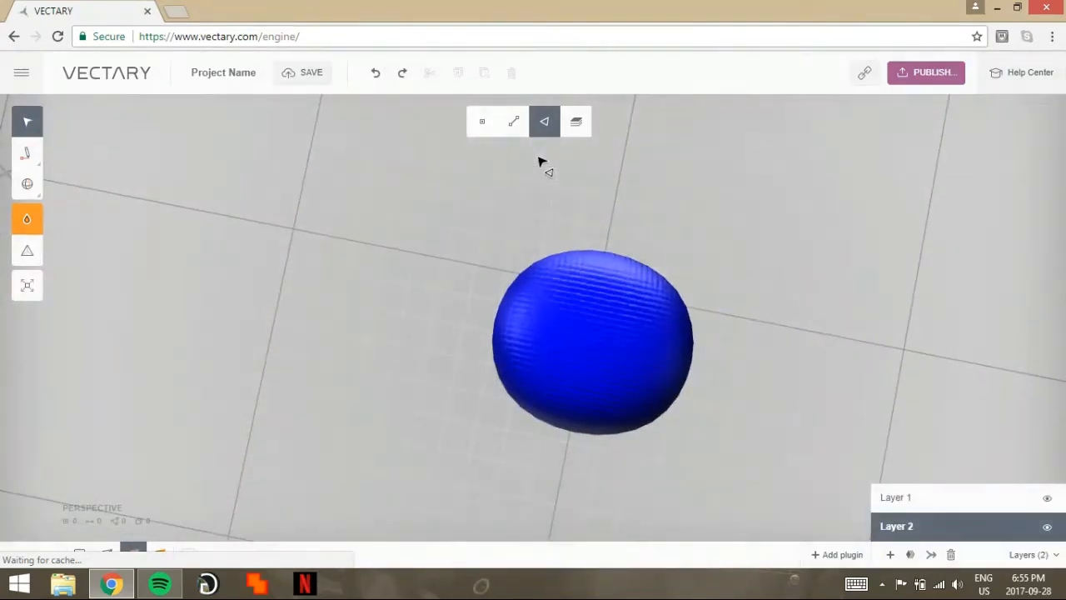
# - Drop a new sphere primitive onto the top of the blue sphere
pyautogui.click(26, 184)
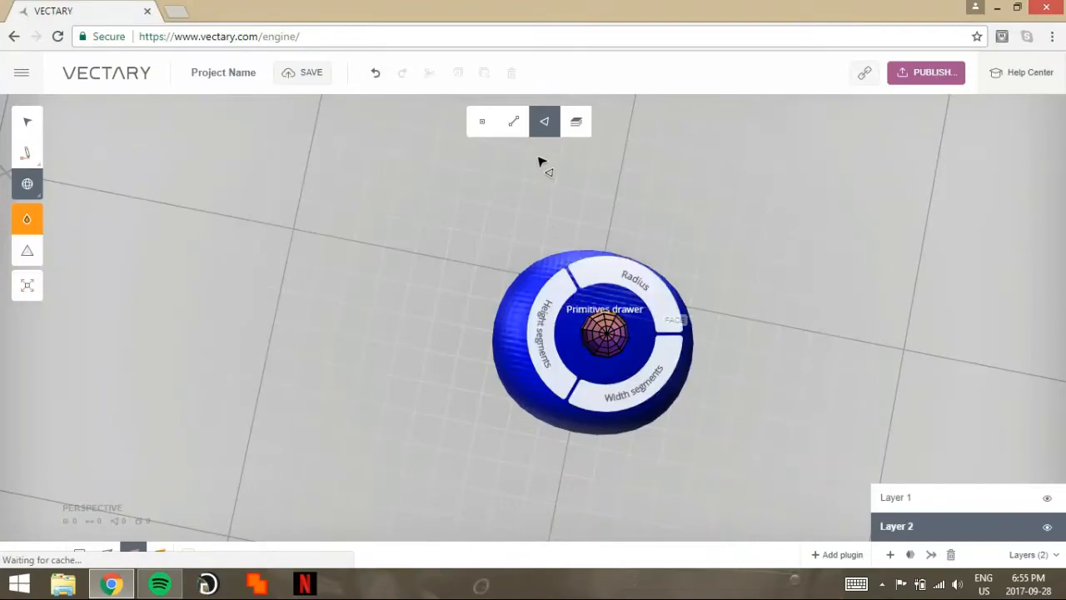
pyautogui.click(608, 342)
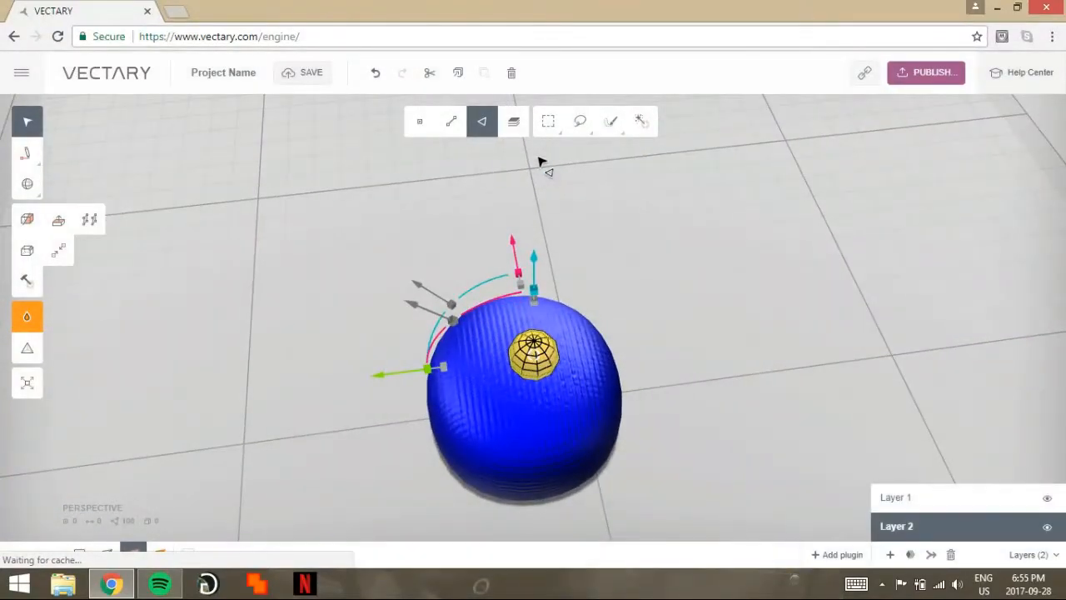
pyautogui.moveTo(533, 350); pyautogui.dragTo(520, 345)
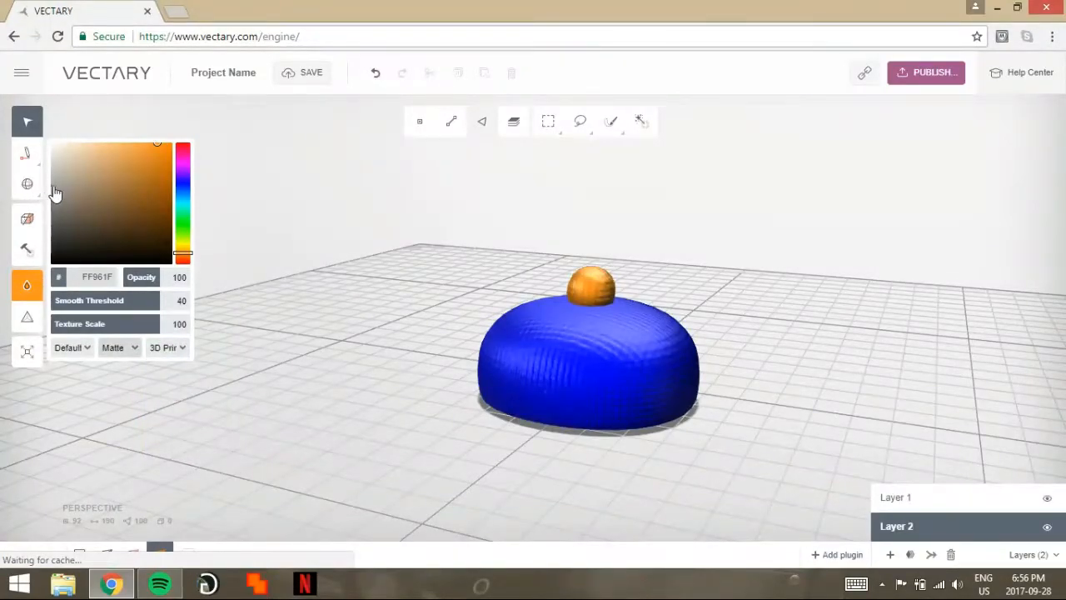
# - Set the small sphere's material to a Shiny red finish and close the panel
pyautogui.click(118, 348)
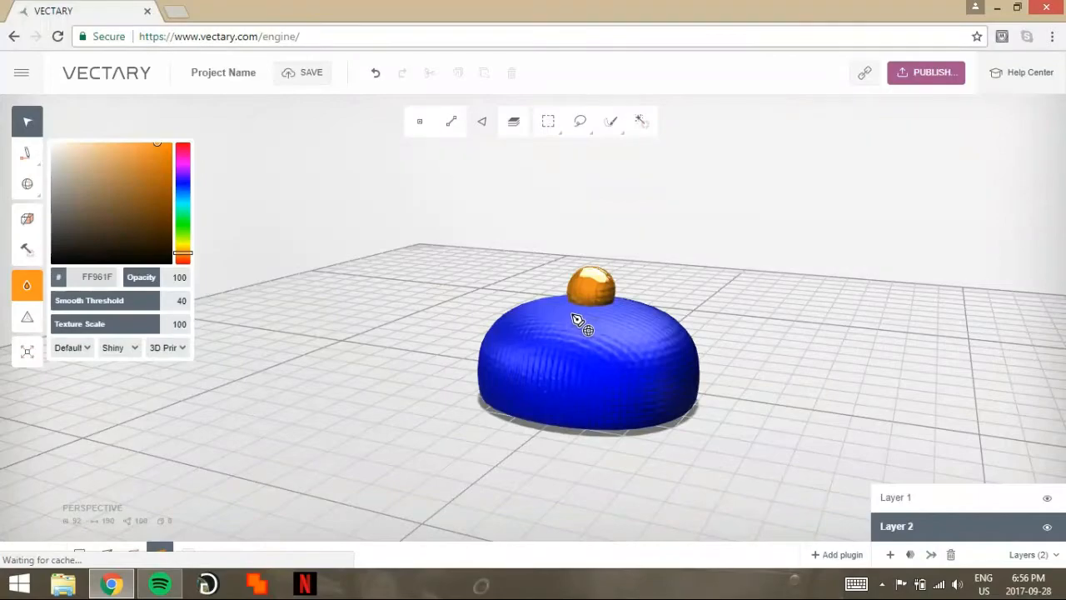
pyautogui.click(183, 180)
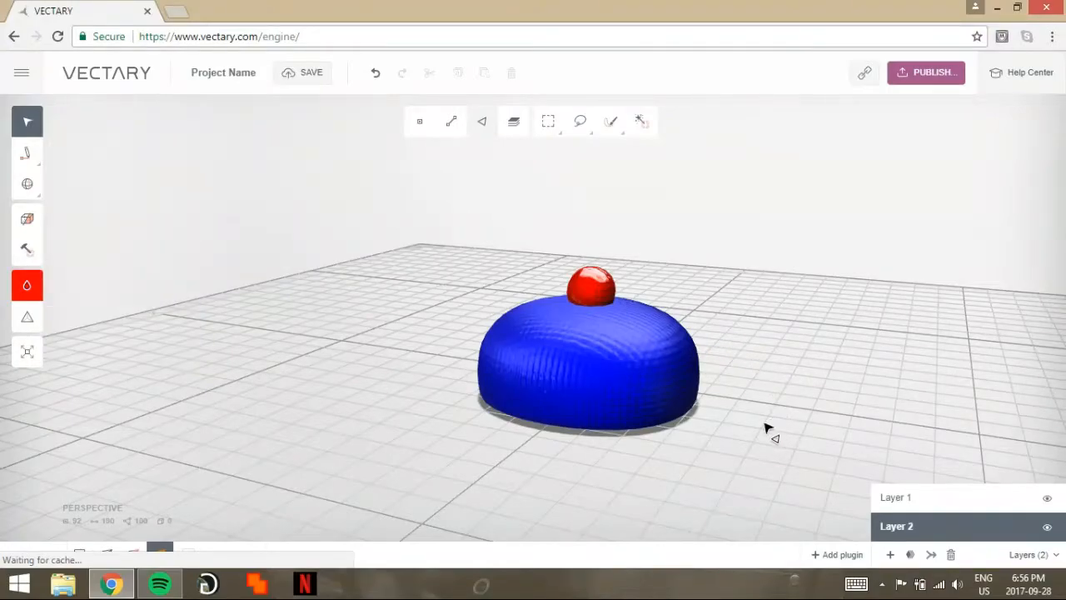
pyautogui.moveTo(766, 430); pyautogui.dragTo(516, 292)
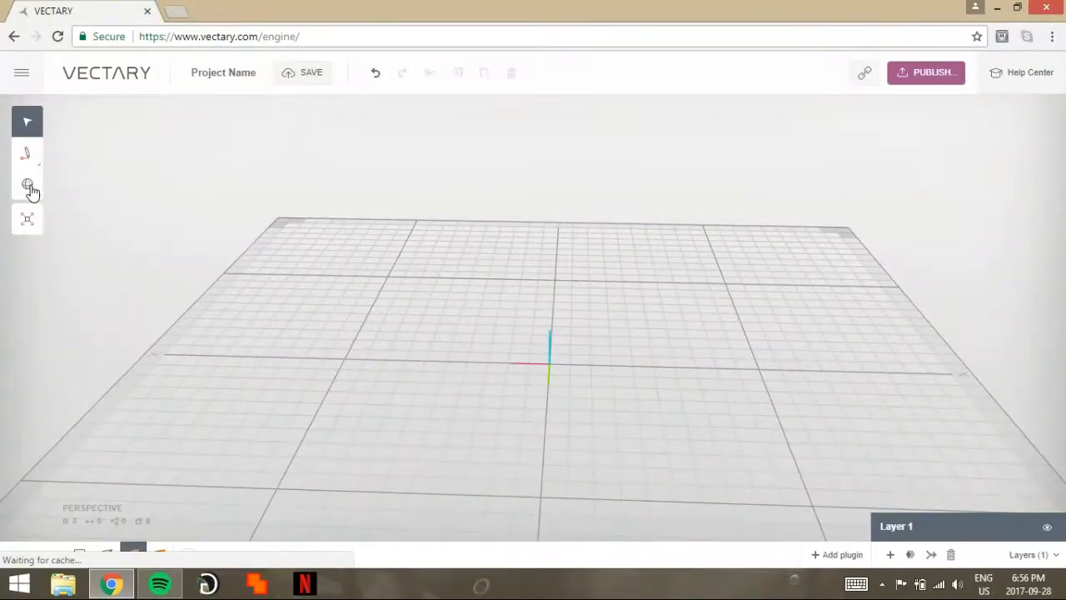
pyautogui.click(26, 183)
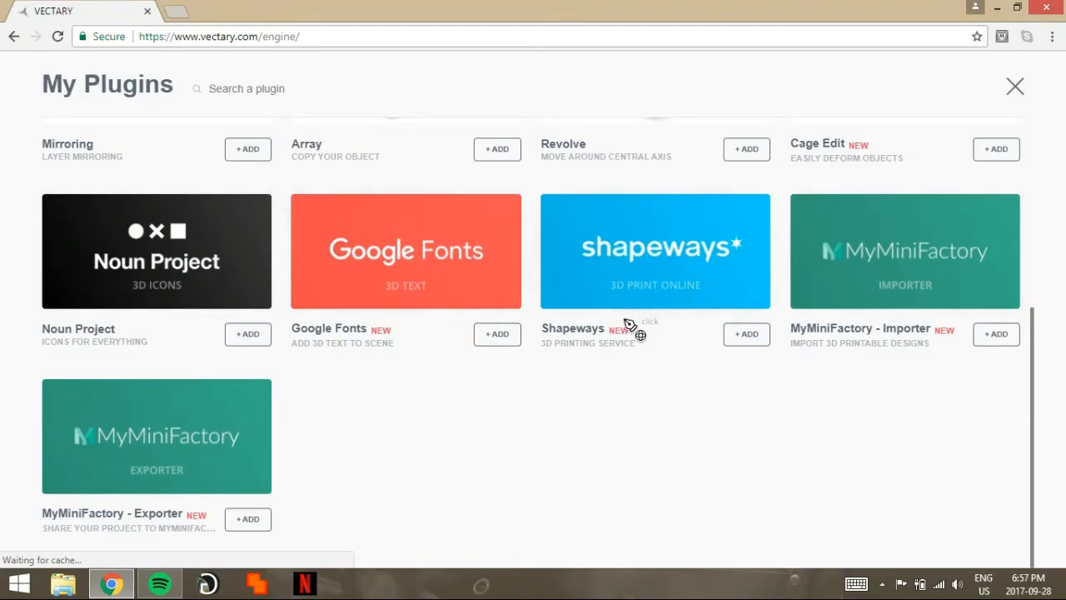
pyautogui.scroll(3)
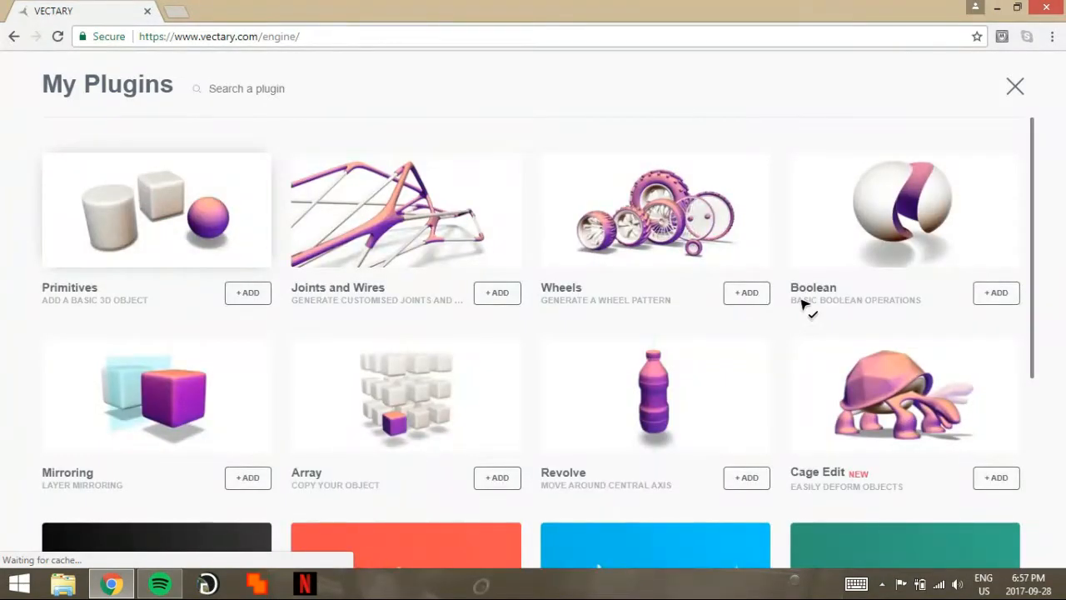
pyautogui.moveTo(556, 316)
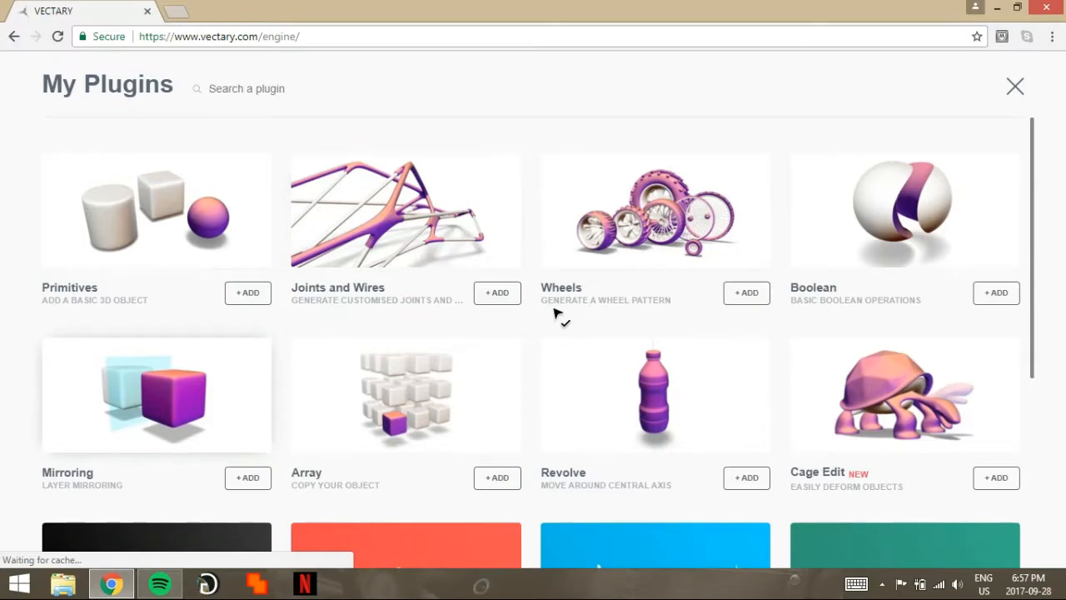
pyautogui.moveTo(524, 363)
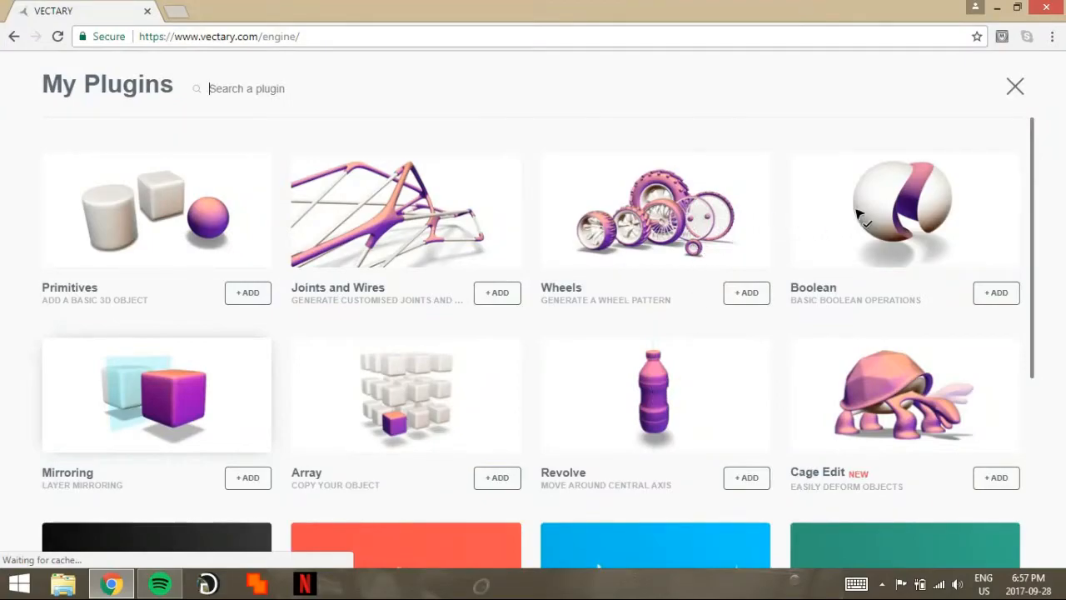
pyautogui.moveTo(198, 533)
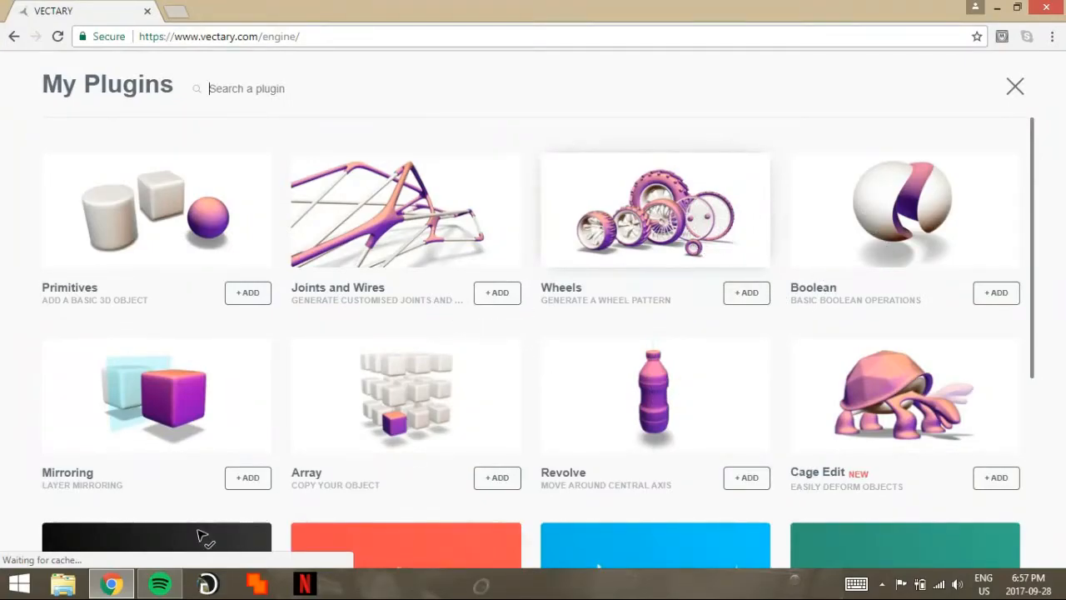
pyautogui.moveTo(8, 332)
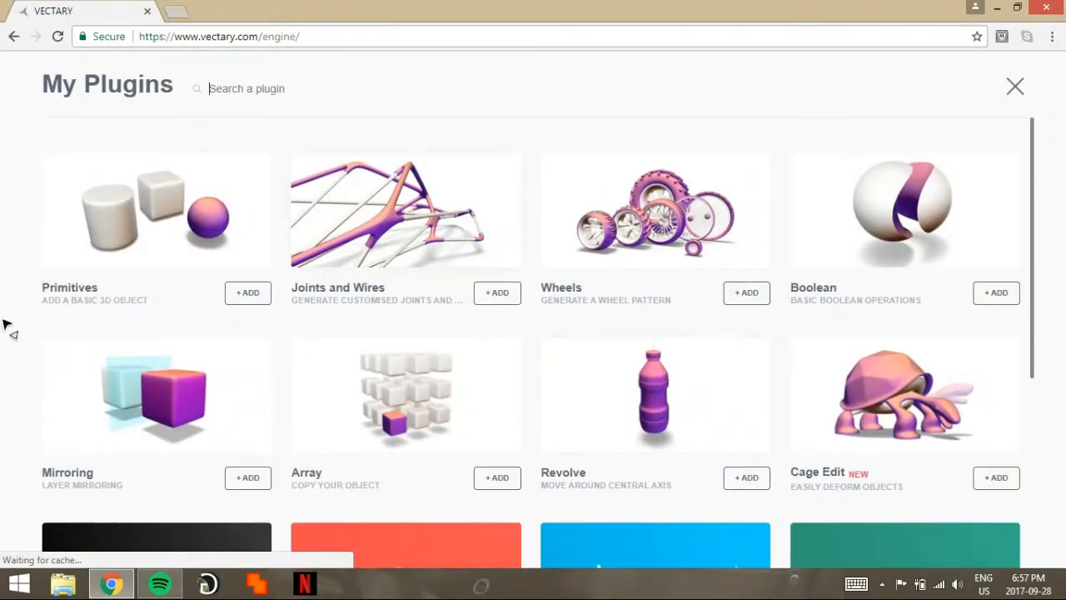
pyautogui.moveTo(167, 353)
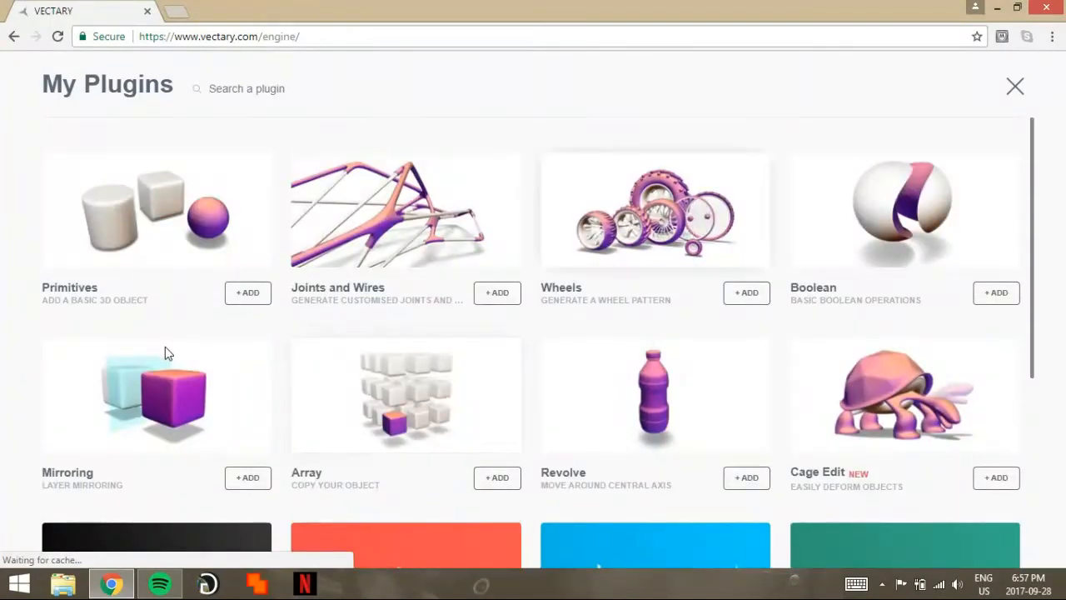
pyautogui.moveTo(125, 408)
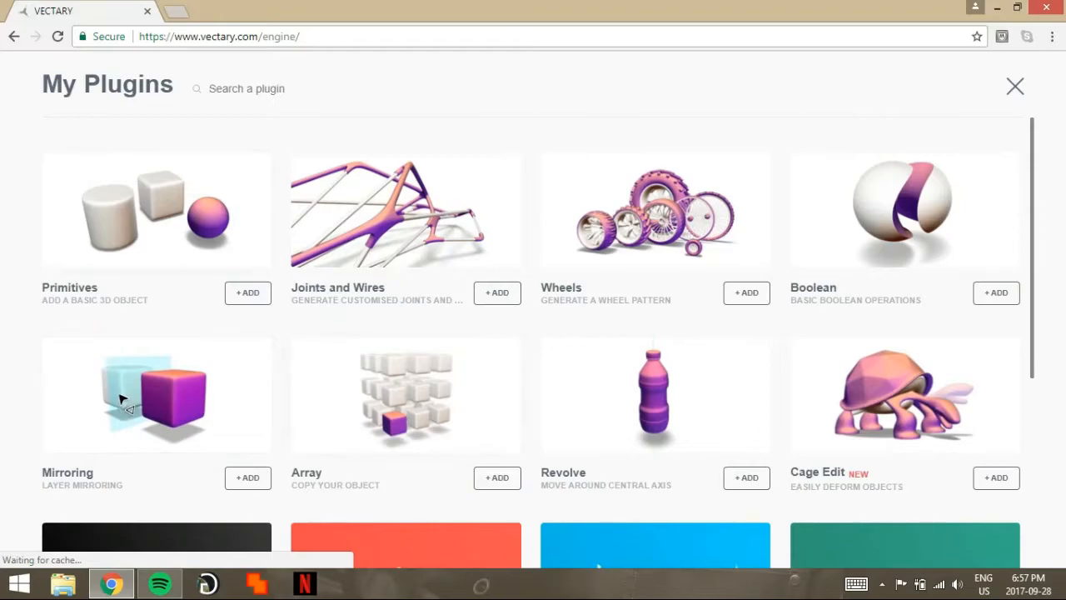
pyautogui.scroll(-3)
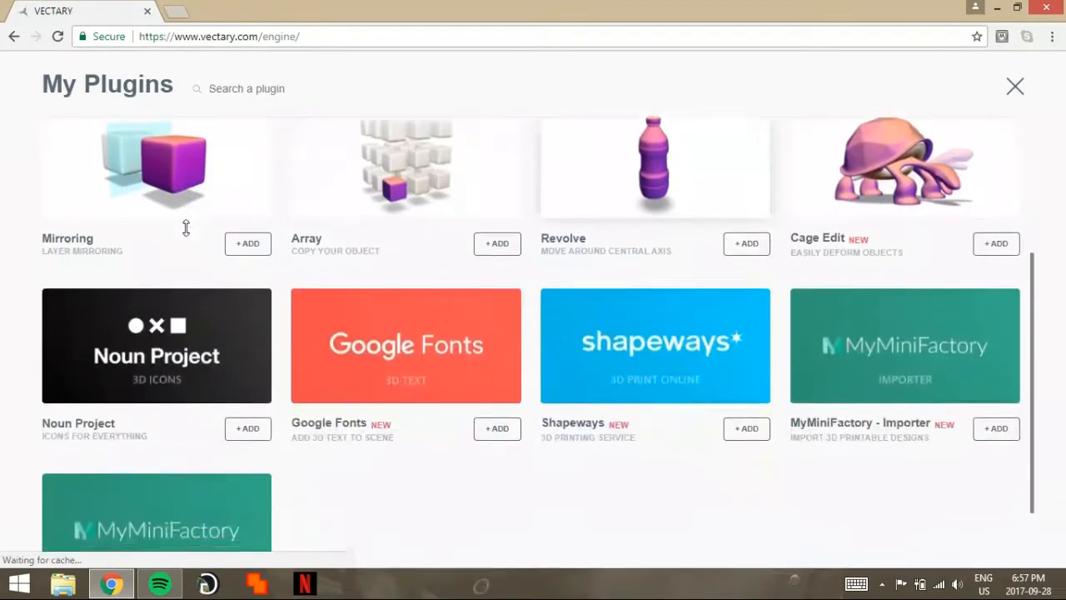
pyautogui.scroll(-3)
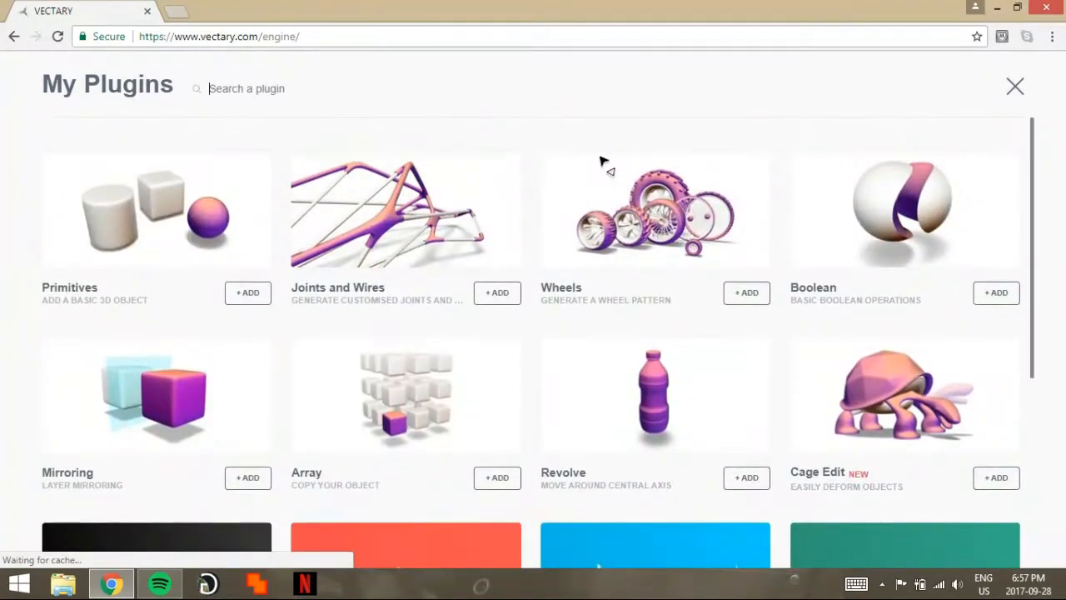
pyautogui.moveTo(321, 541)
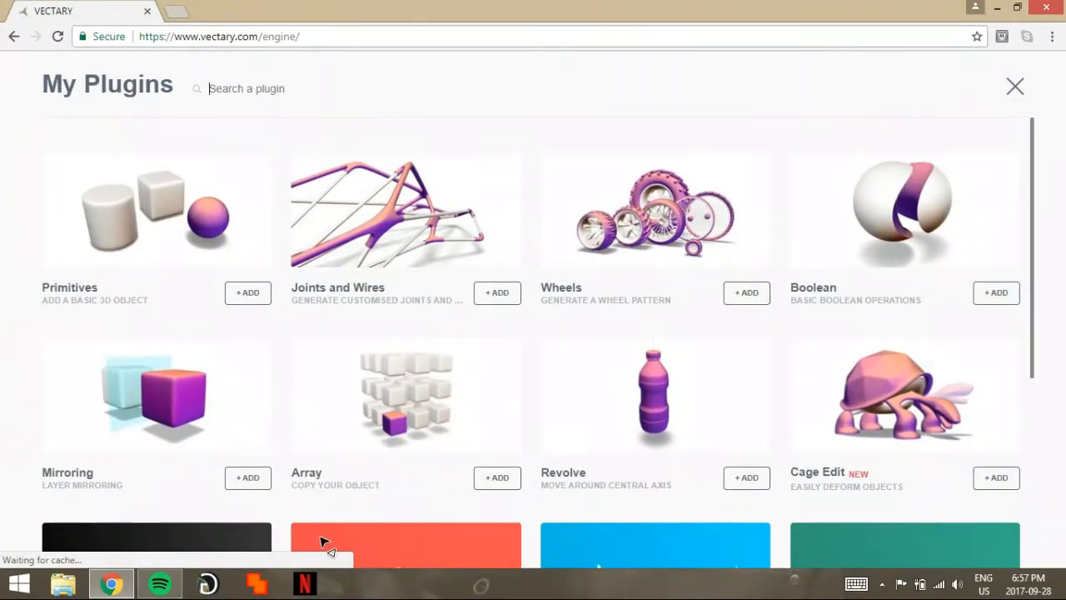
pyautogui.click(1014, 87)
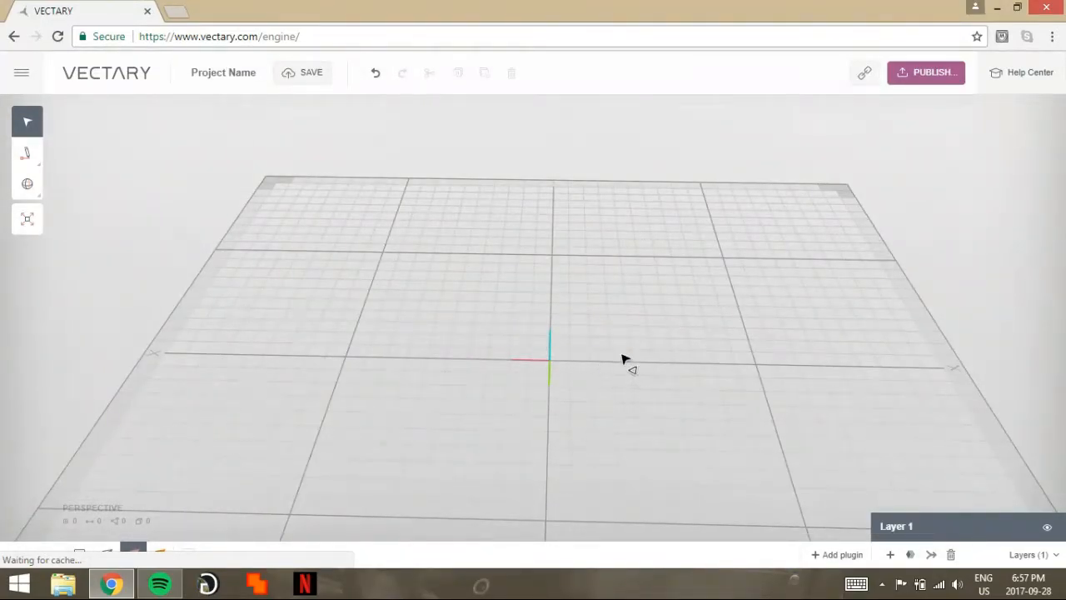
pyautogui.moveTo(889, 553)
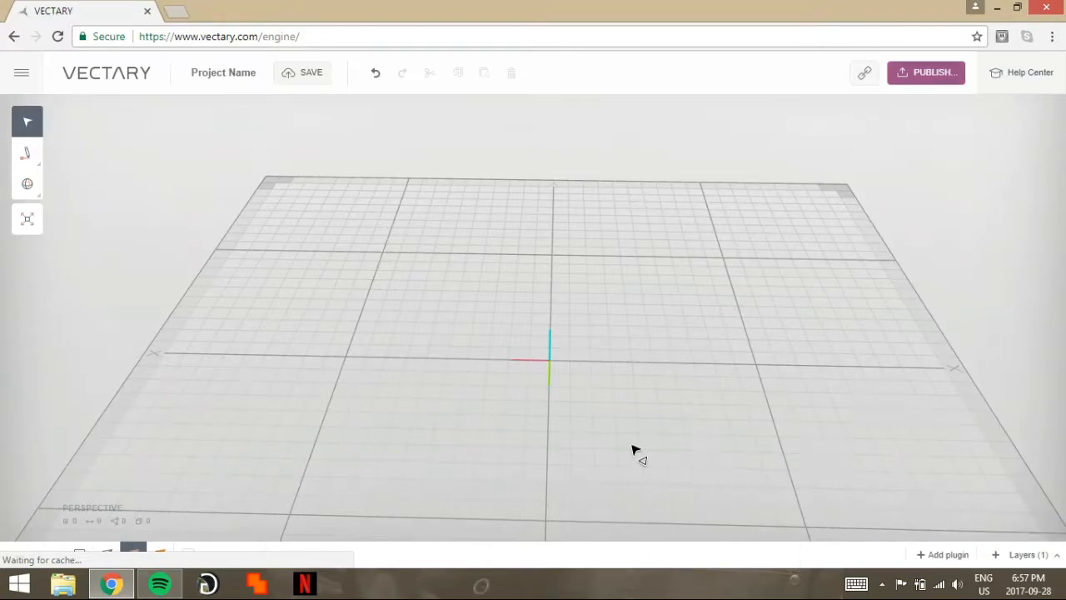
pyautogui.click(1025, 553)
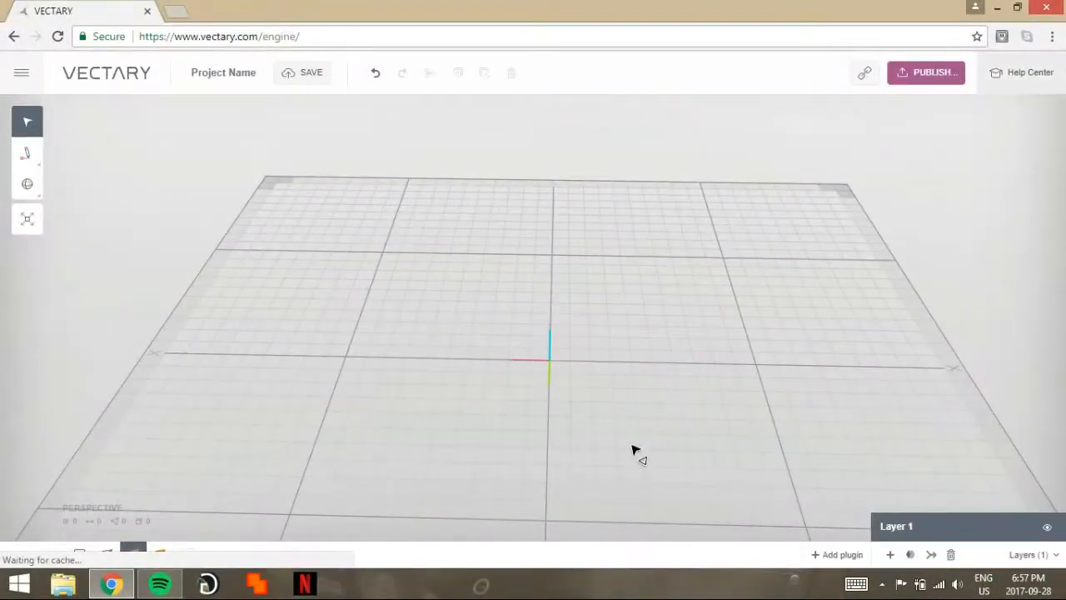
pyautogui.click(1029, 74)
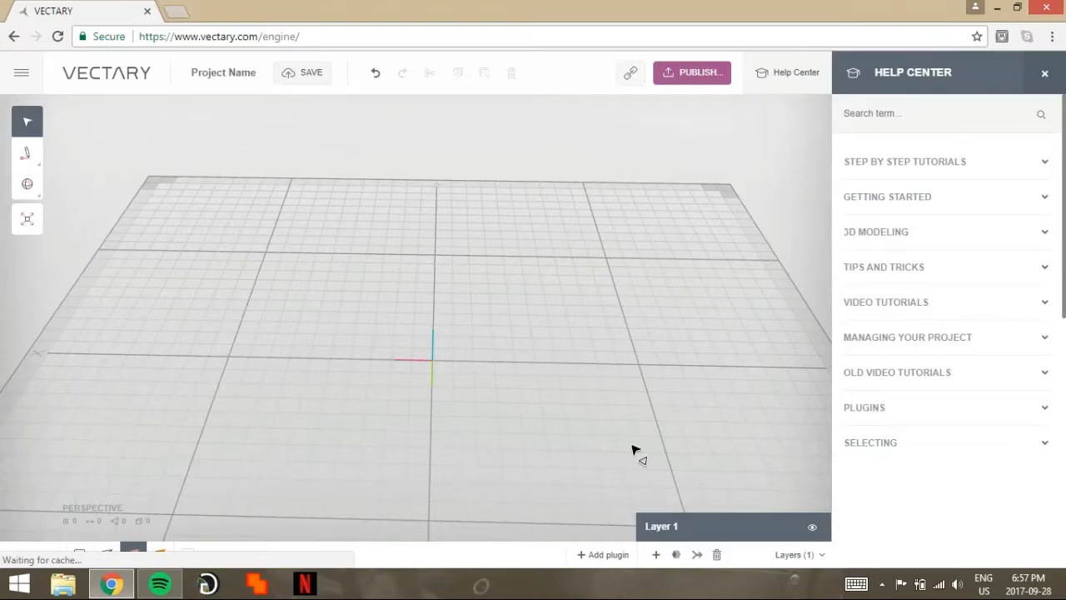
pyautogui.scroll(-3)
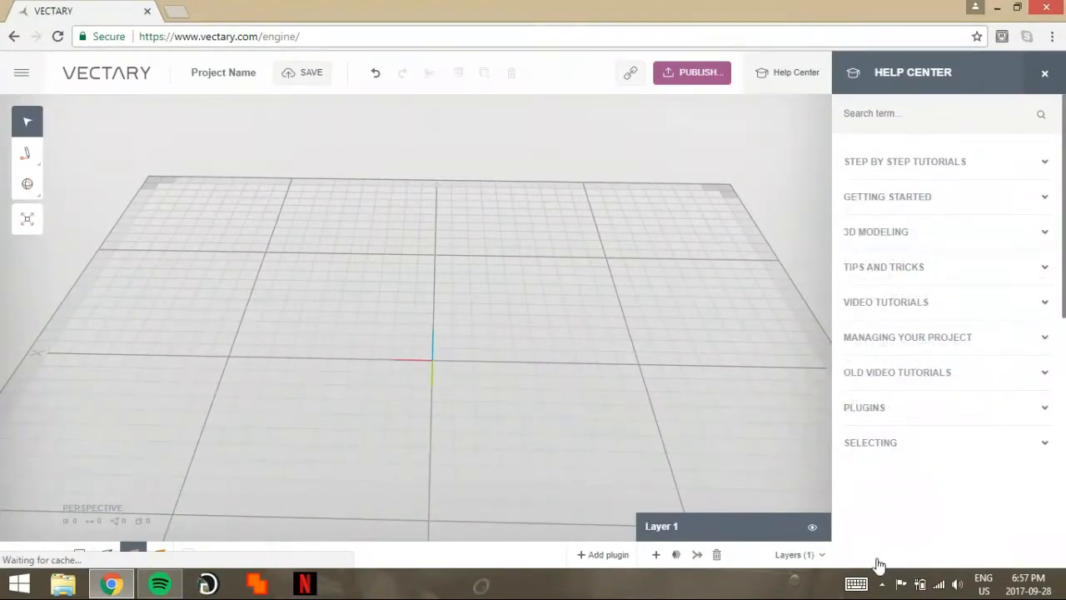
pyautogui.moveTo(330, 276)
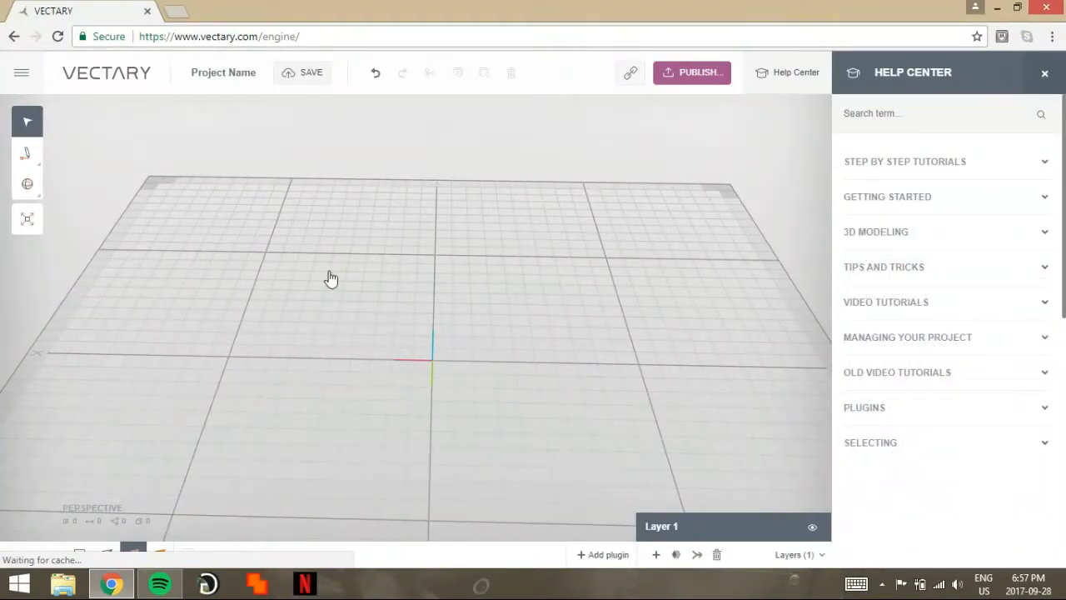
pyautogui.moveTo(550, 298)
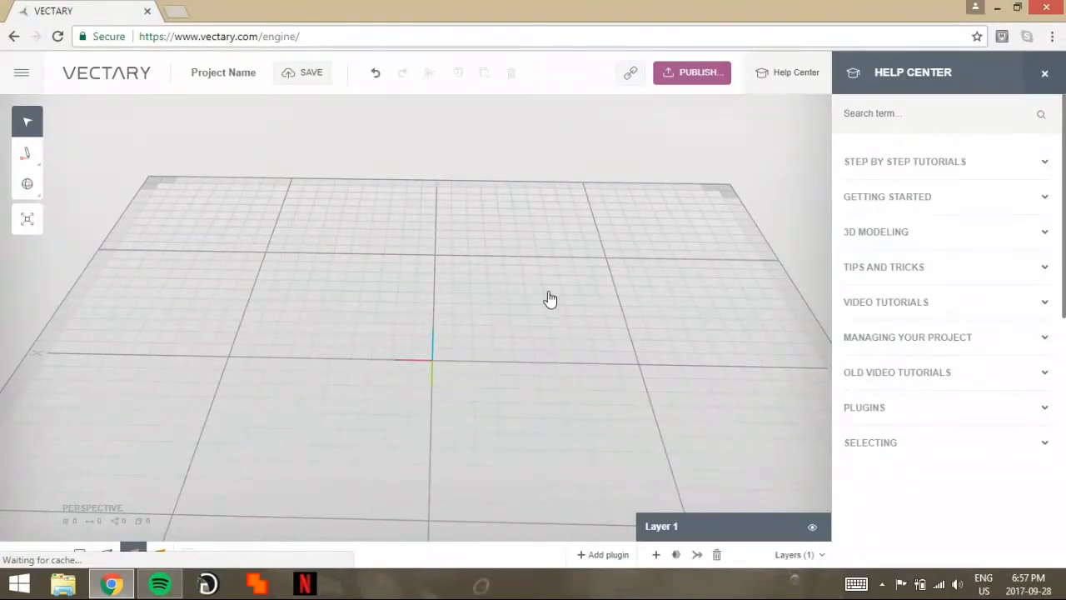
pyautogui.moveTo(175, 344)
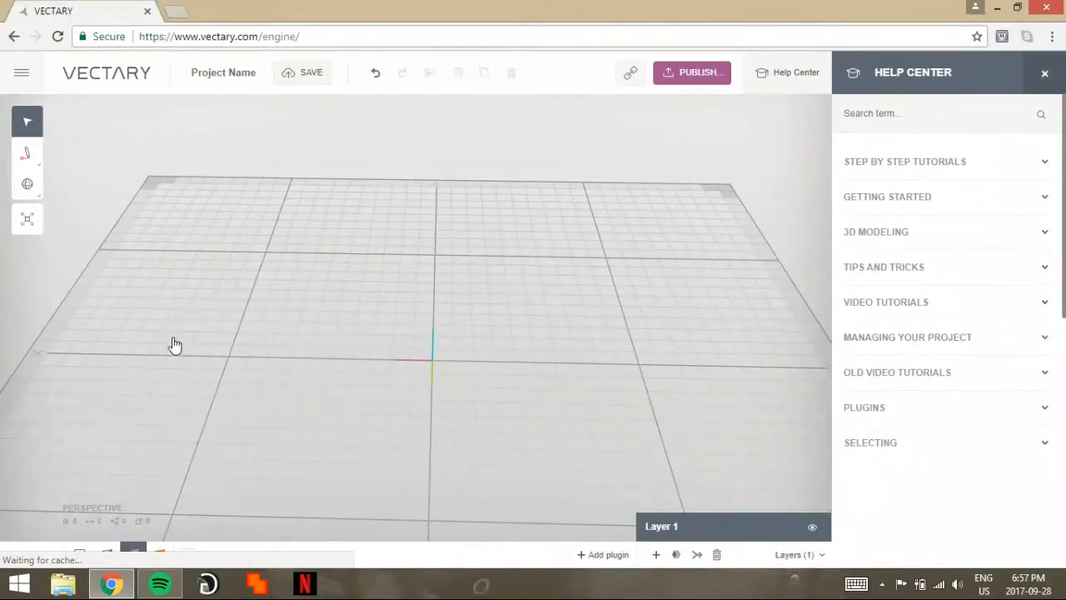
pyautogui.click(1044, 73)
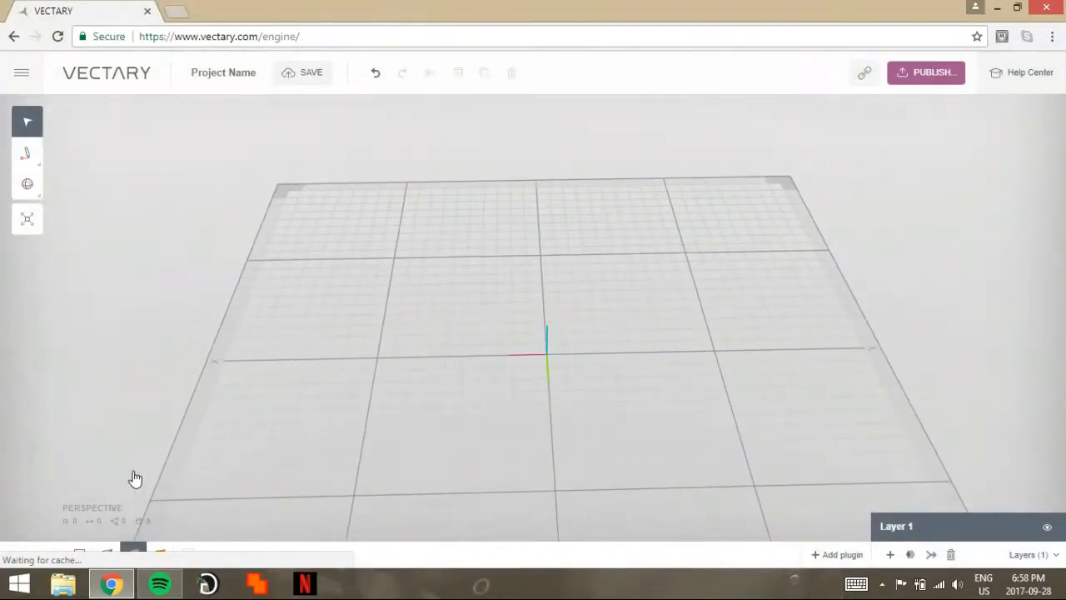
# - Activate the line drawing tool over the top-view grid
pyautogui.click(26, 153)
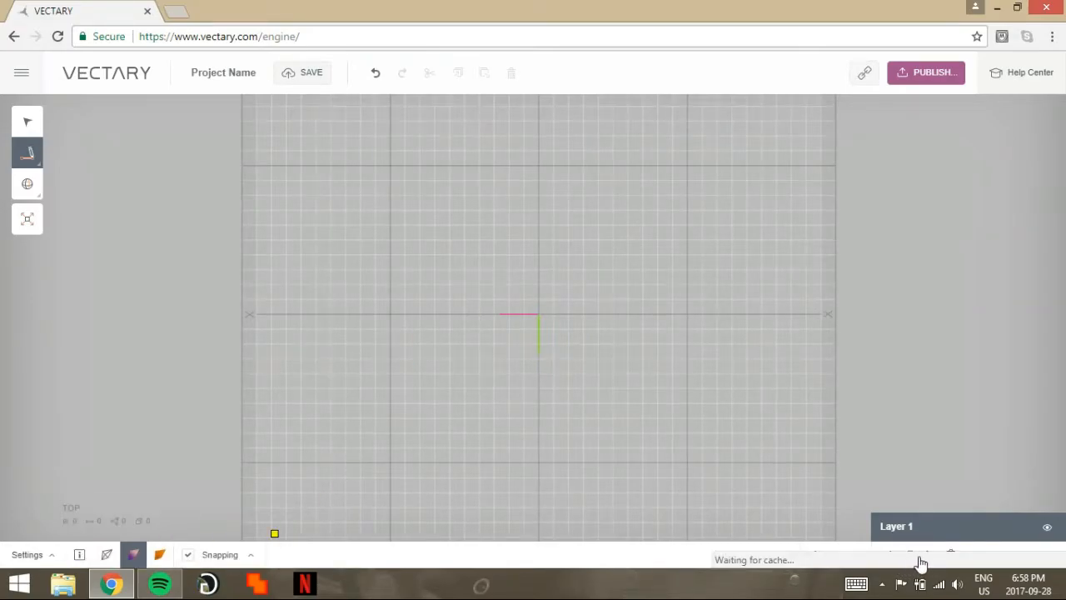
# - Toggle Snap to grid in Snapping settings and draw a segment from the vertical line's lower end
pyautogui.click(220, 554)
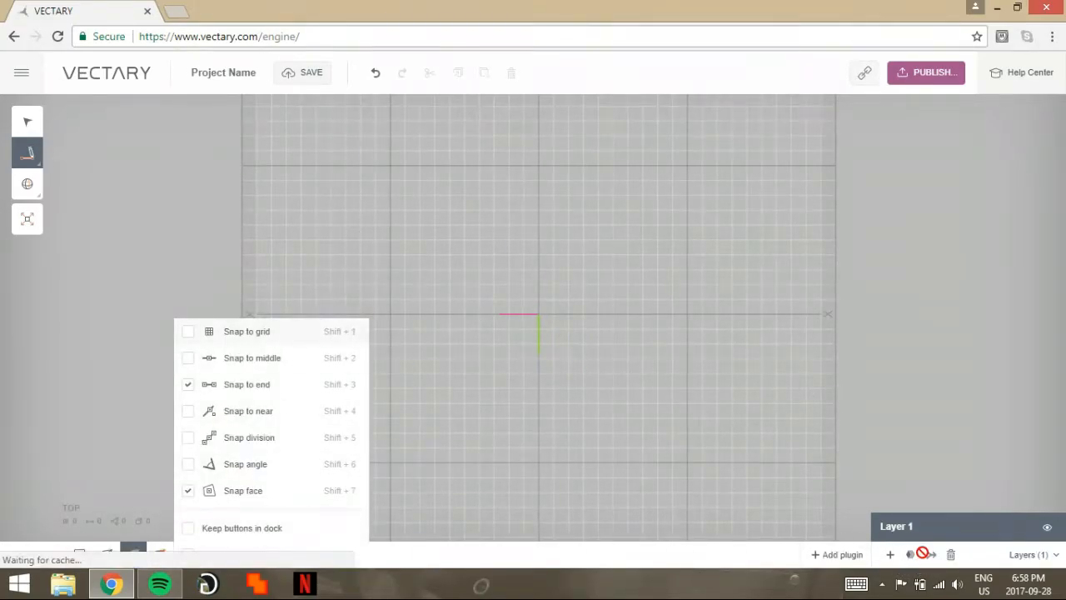
pyautogui.click(186, 330)
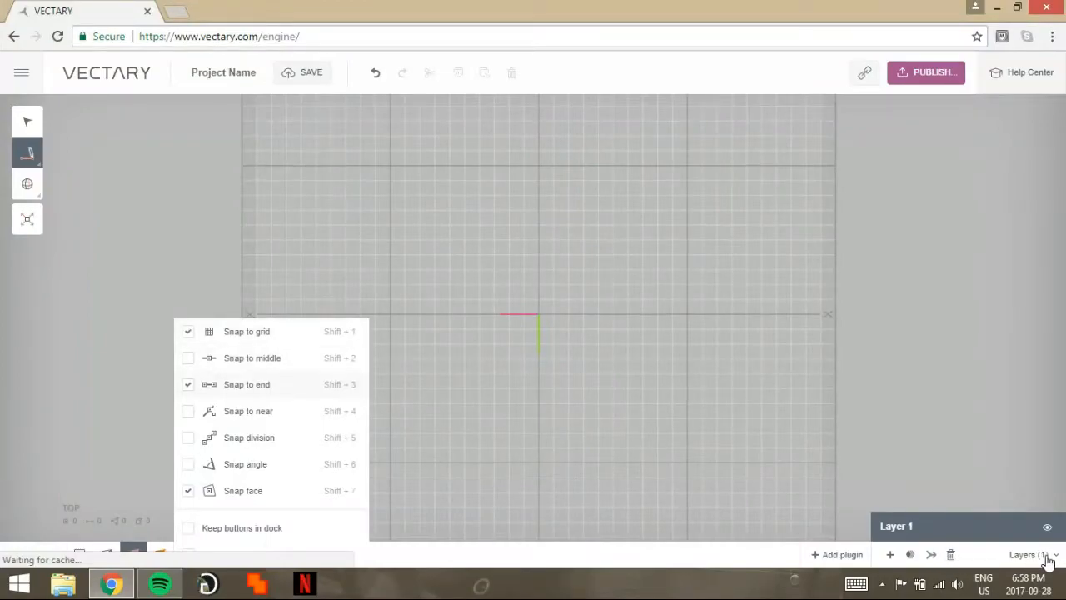
pyautogui.moveTo(245, 463)
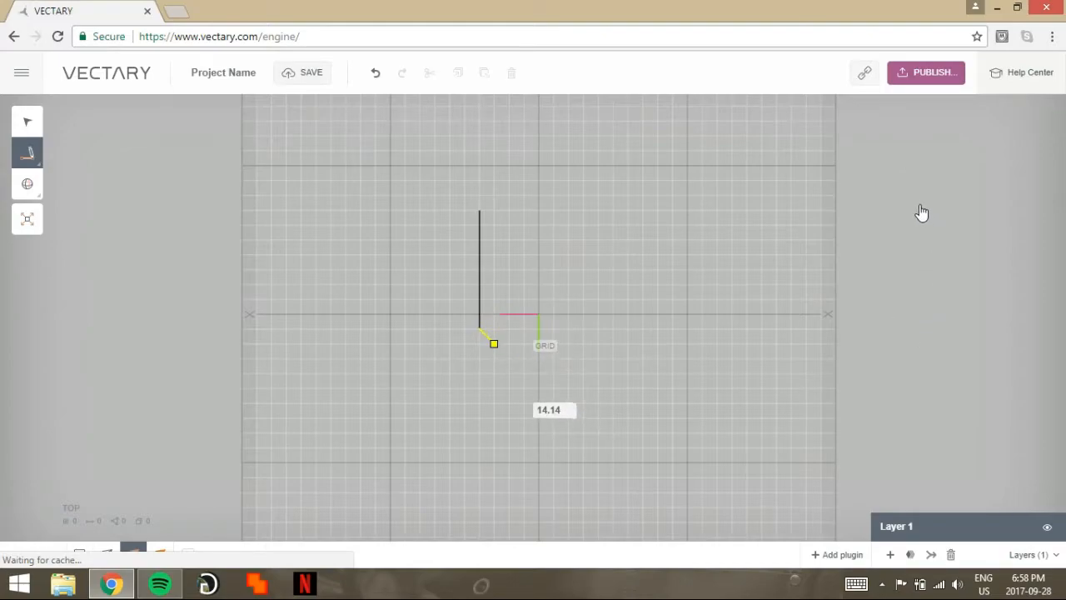
pyautogui.moveTo(493, 343); pyautogui.dragTo(449, 431)
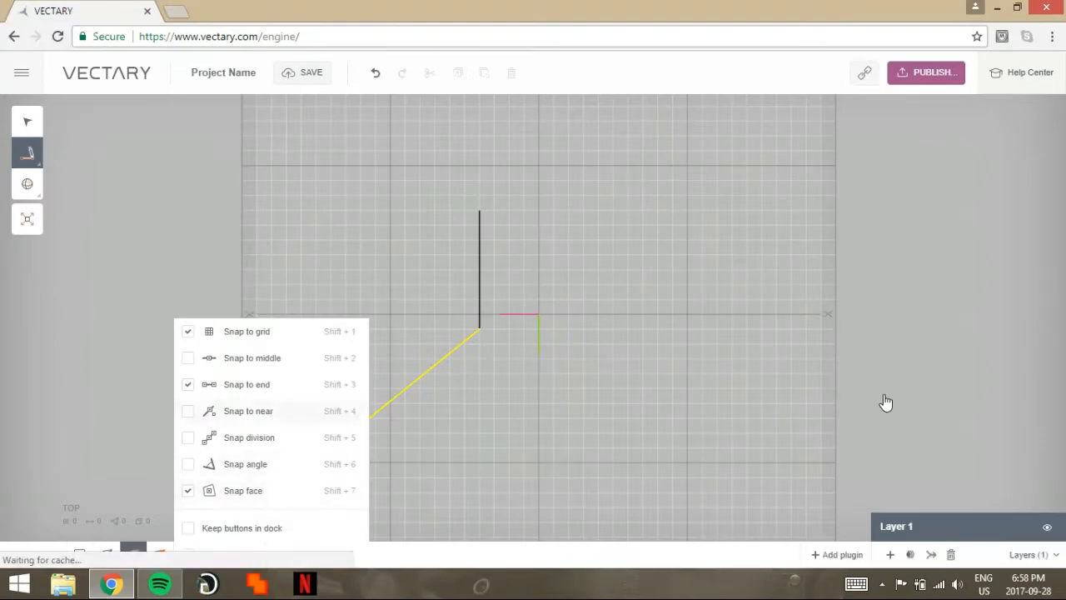
pyautogui.click(186, 330)
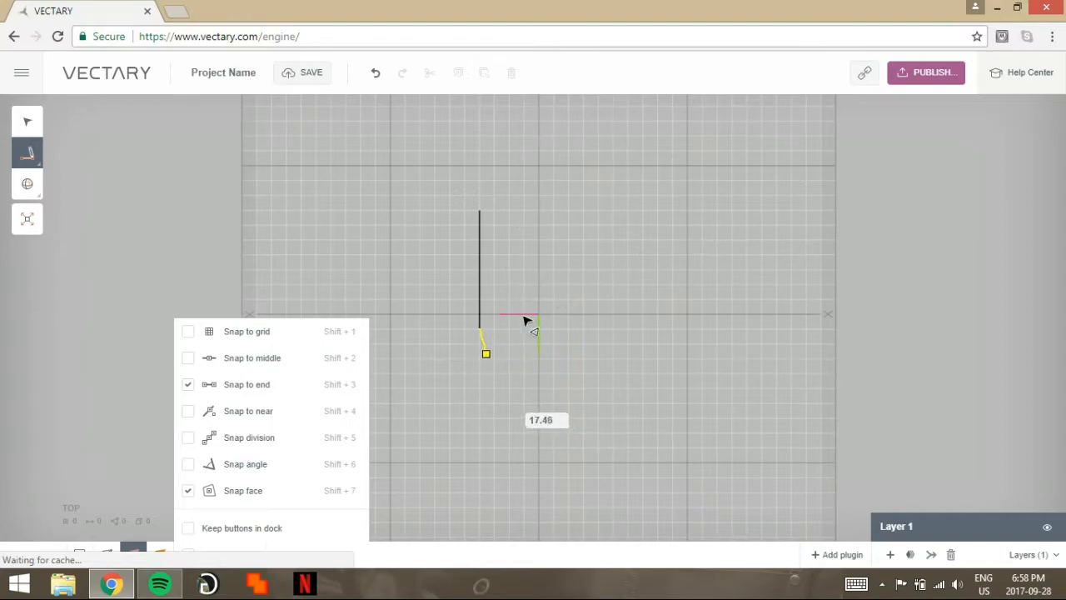
pyautogui.moveTo(184, 530)
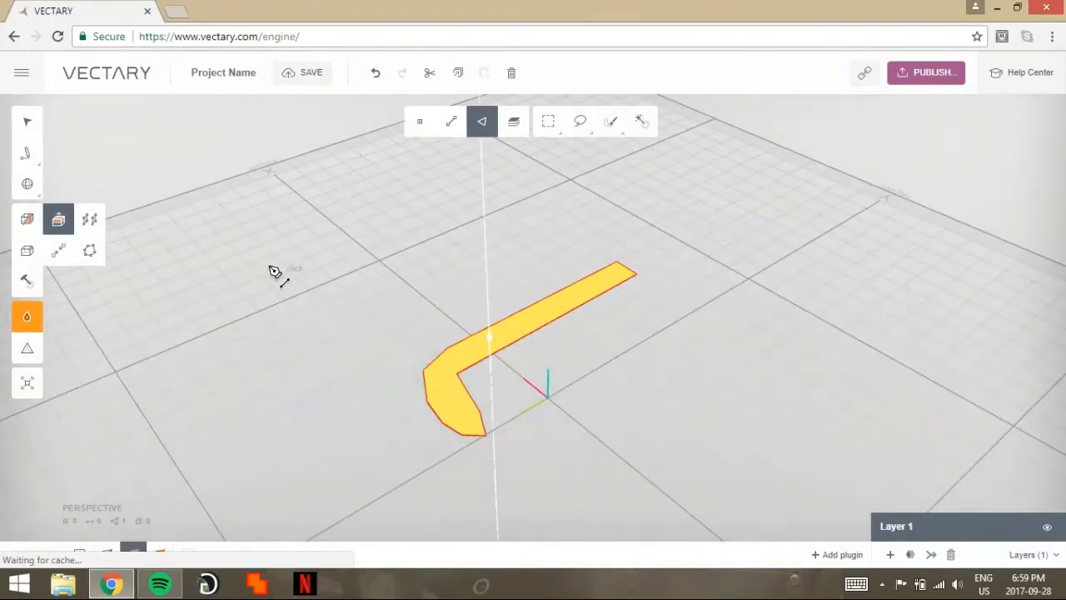
# - Orbit around the closed flat hockey-stick shape to inspect it from another side
pyautogui.moveTo(490, 336); pyautogui.dragTo(490, 320)
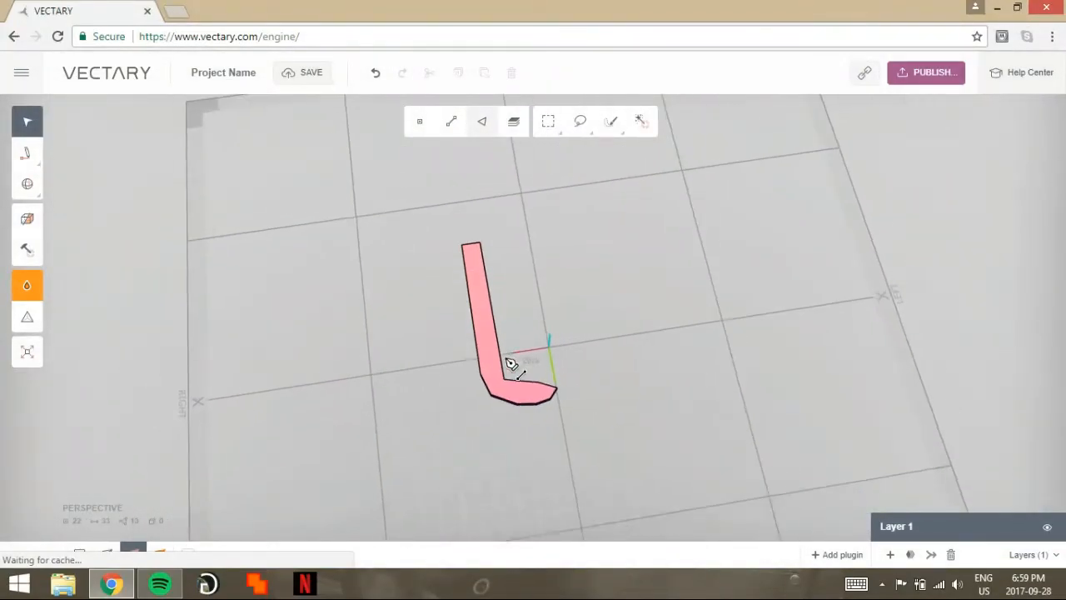
pyautogui.moveTo(513, 367); pyautogui.dragTo(491, 358)
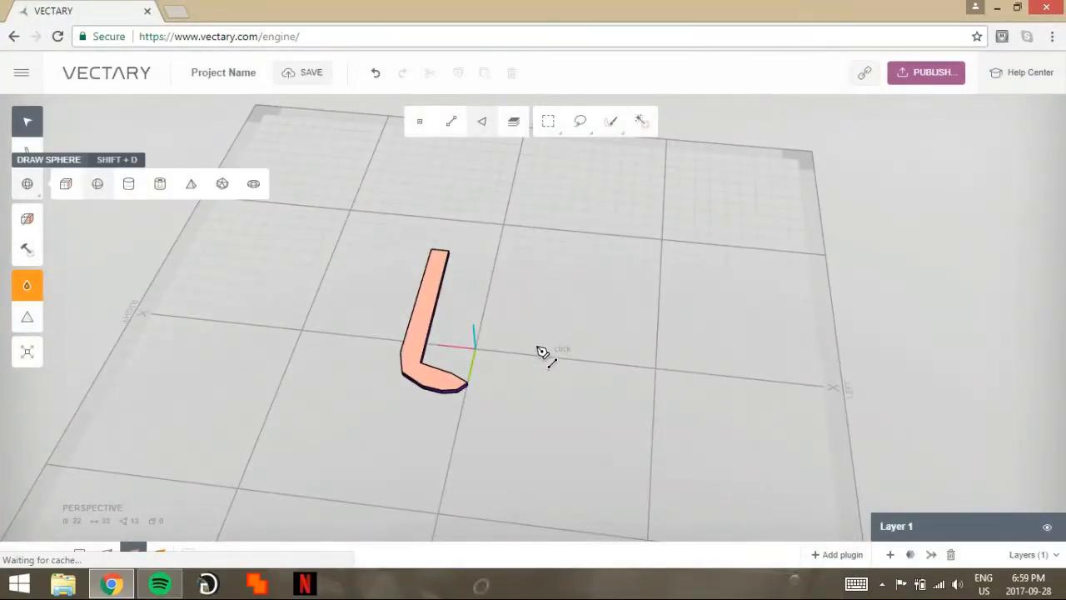
pyautogui.moveTo(222, 183)
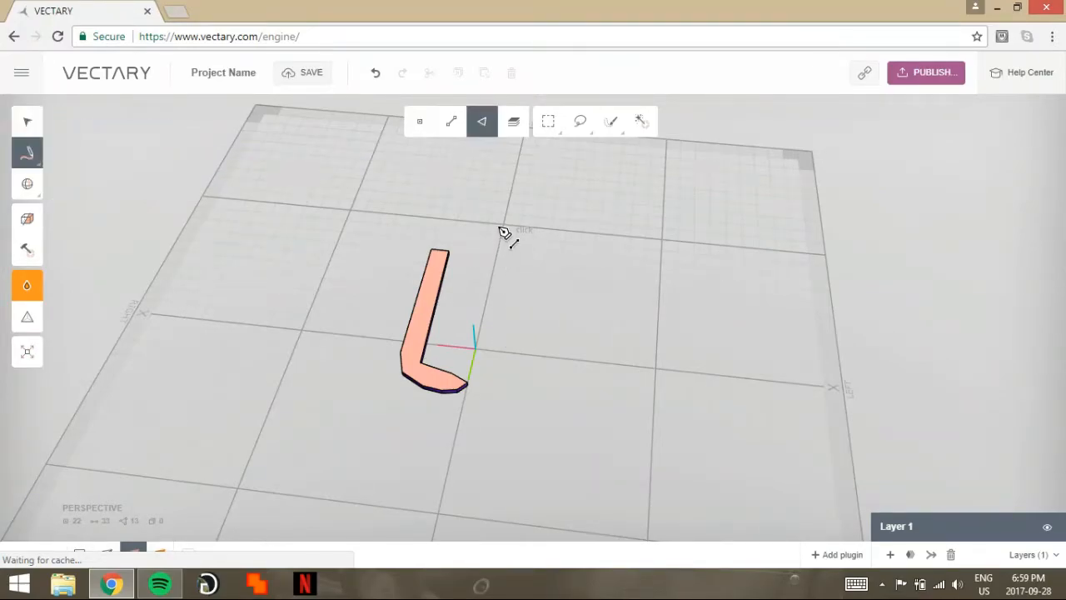
pyautogui.moveTo(501, 219)
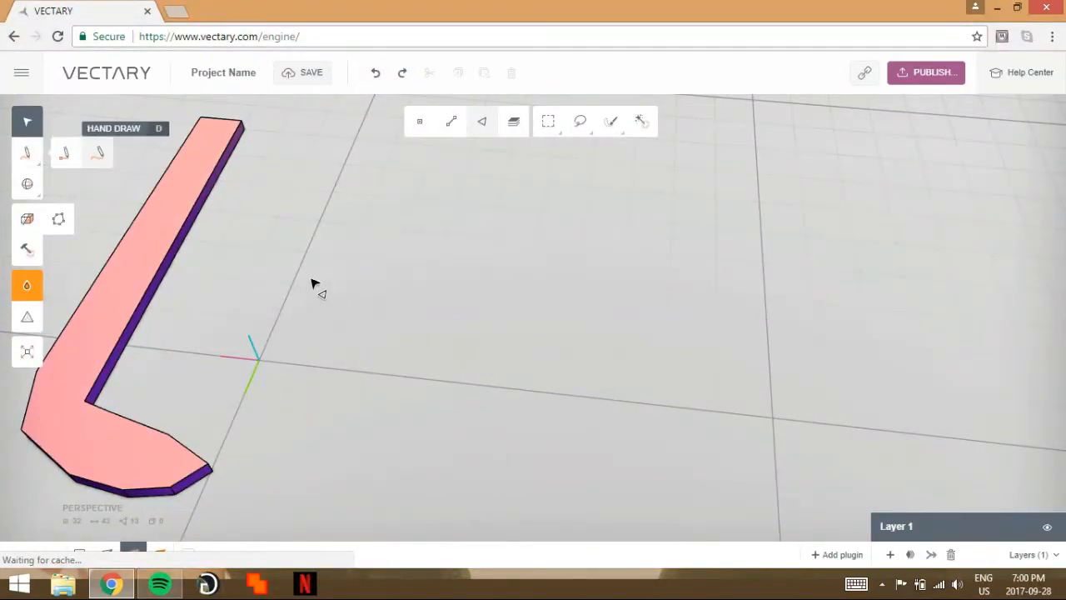
# - Sketch a freehand D beside the stick and bring up stroke clean-up options like Reduce
pyautogui.click(481, 121)
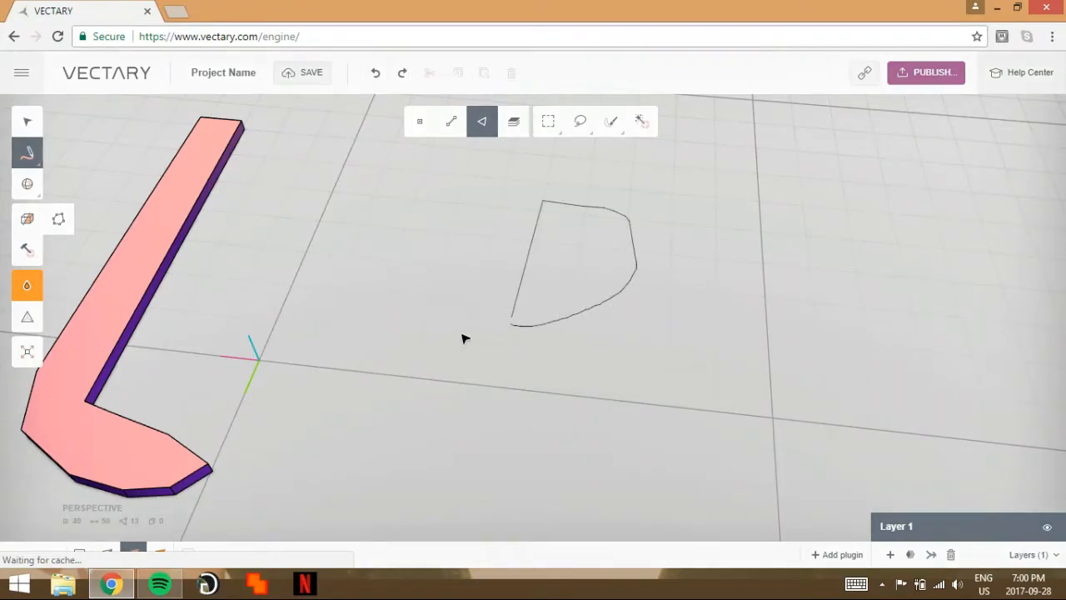
pyautogui.rightClick(586, 266)
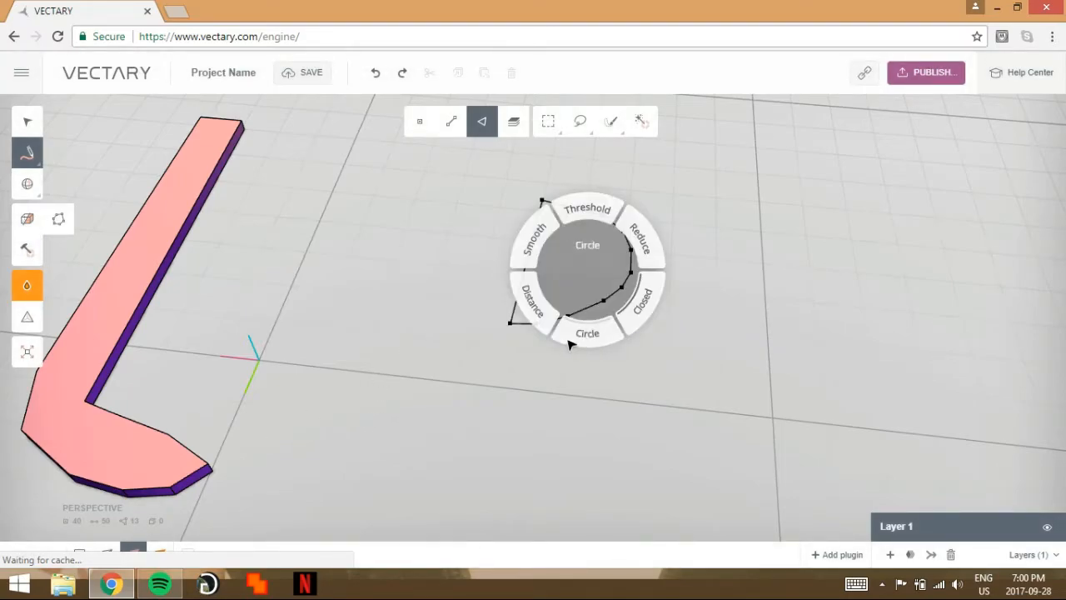
pyautogui.moveTo(586, 209)
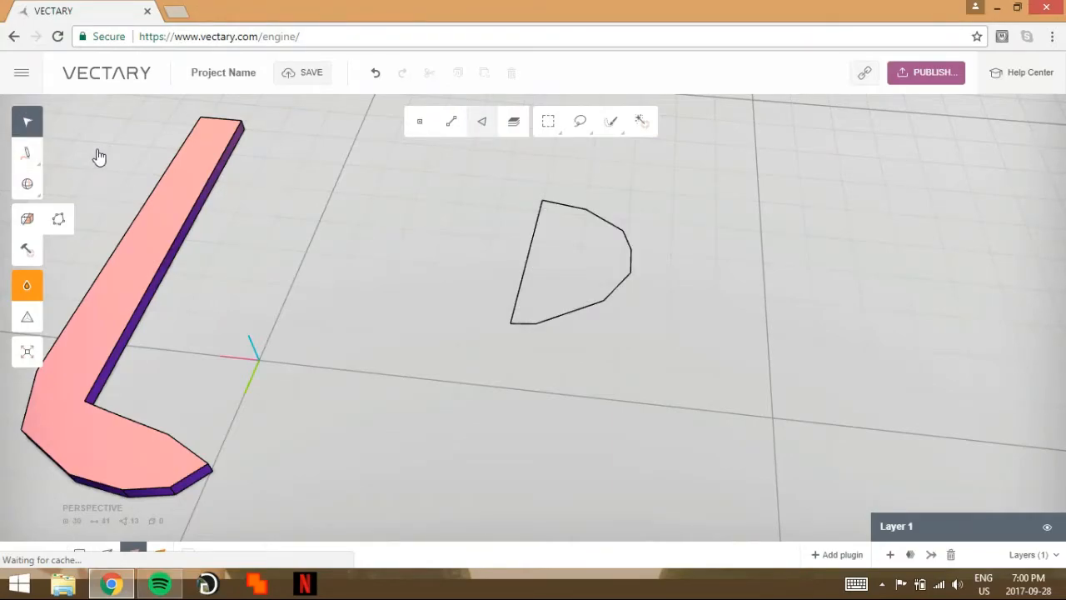
pyautogui.moveTo(573, 387)
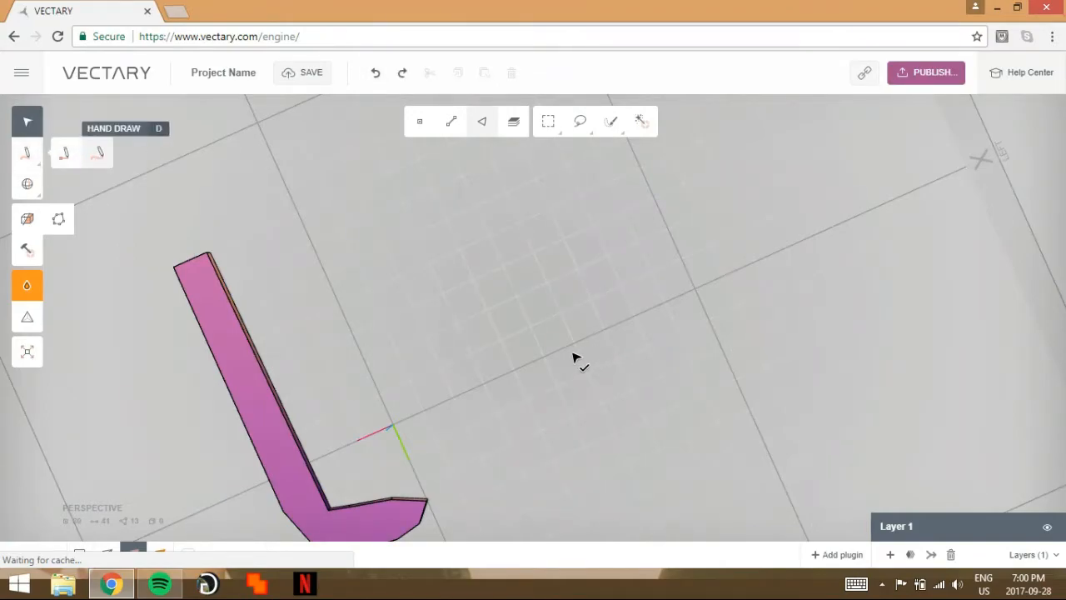
pyautogui.moveTo(622, 350)
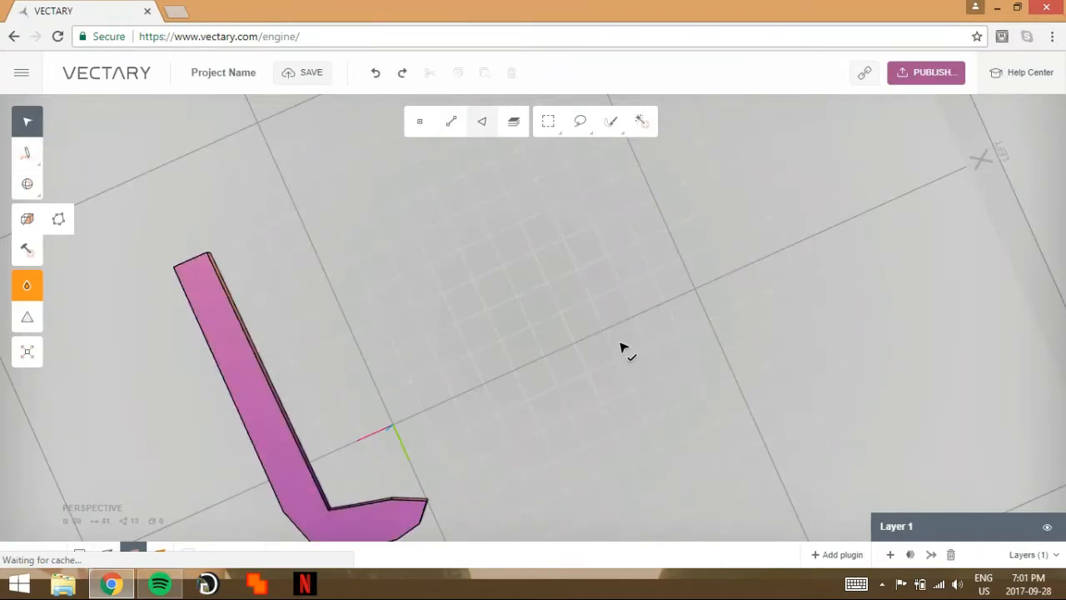
# - Recolour the hockey stick's material to red (D82828) via its colour picker
pyautogui.moveTo(624, 348); pyautogui.dragTo(589, 332)
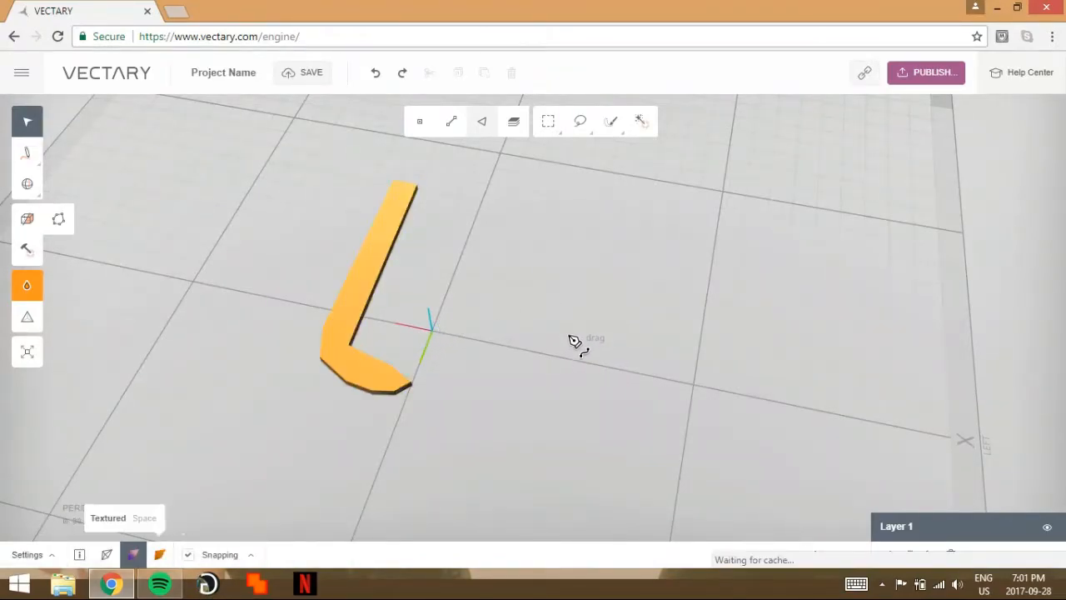
pyautogui.click(26, 285)
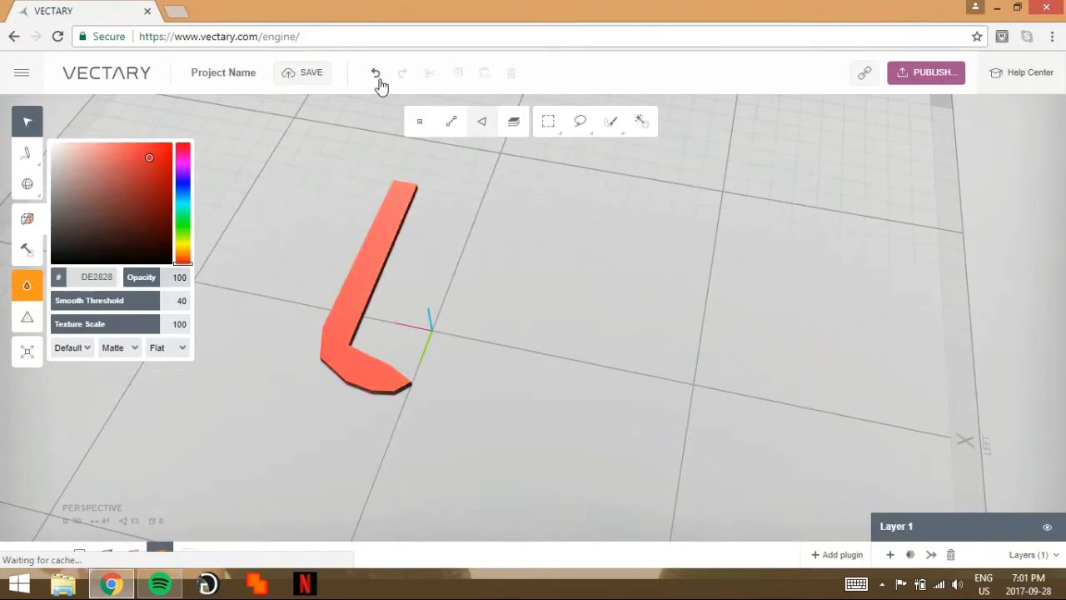
pyautogui.click(96, 156)
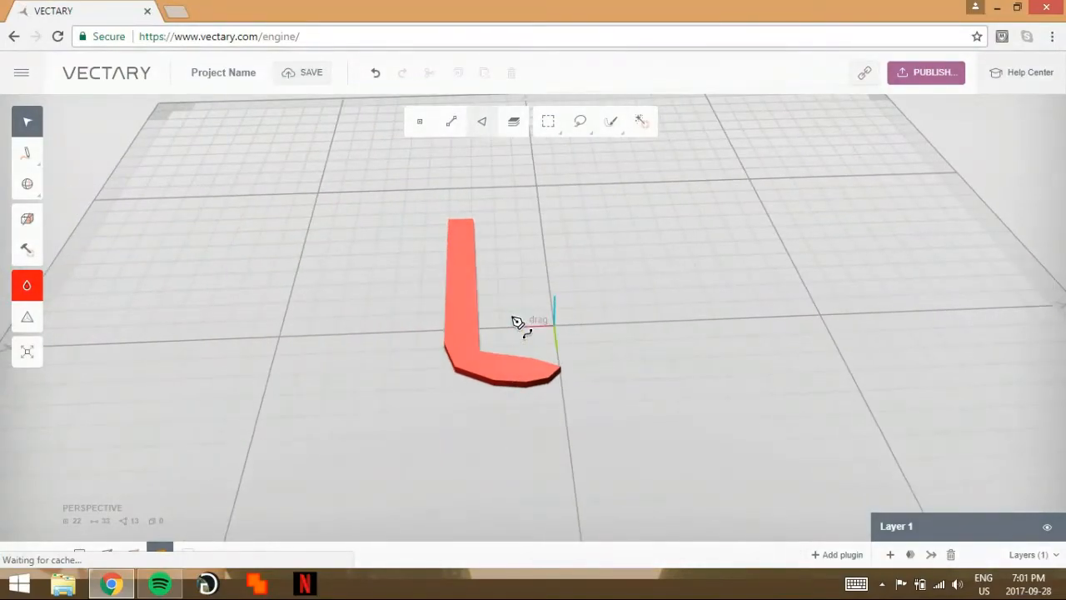
pyautogui.click(643, 120)
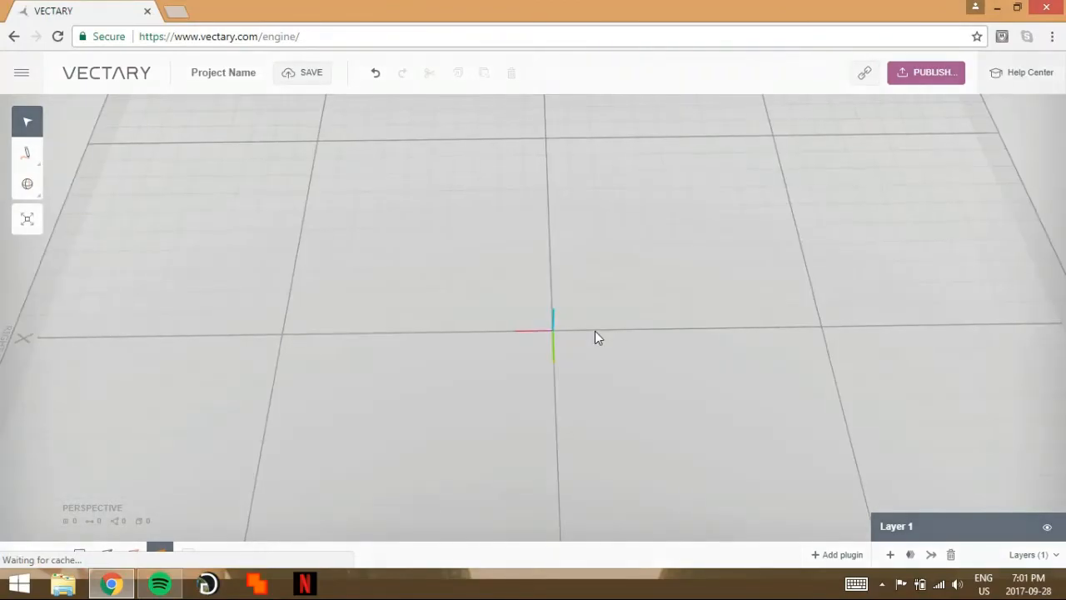
# - Orbit the empty grid between top-down and perspective angles
pyautogui.moveTo(596, 337); pyautogui.dragTo(558, 229)
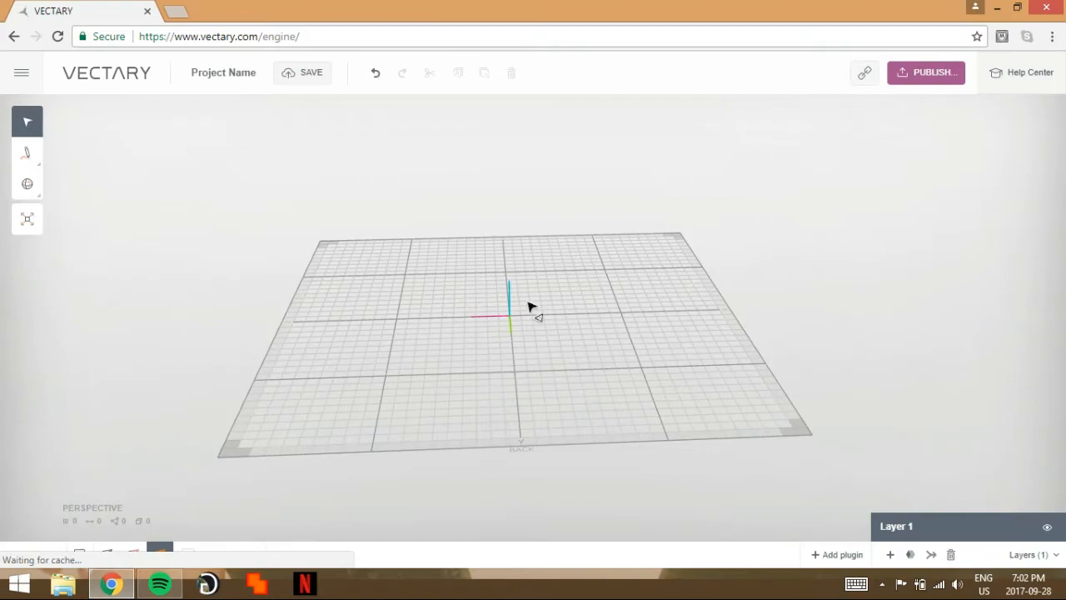
pyautogui.moveTo(503, 305)
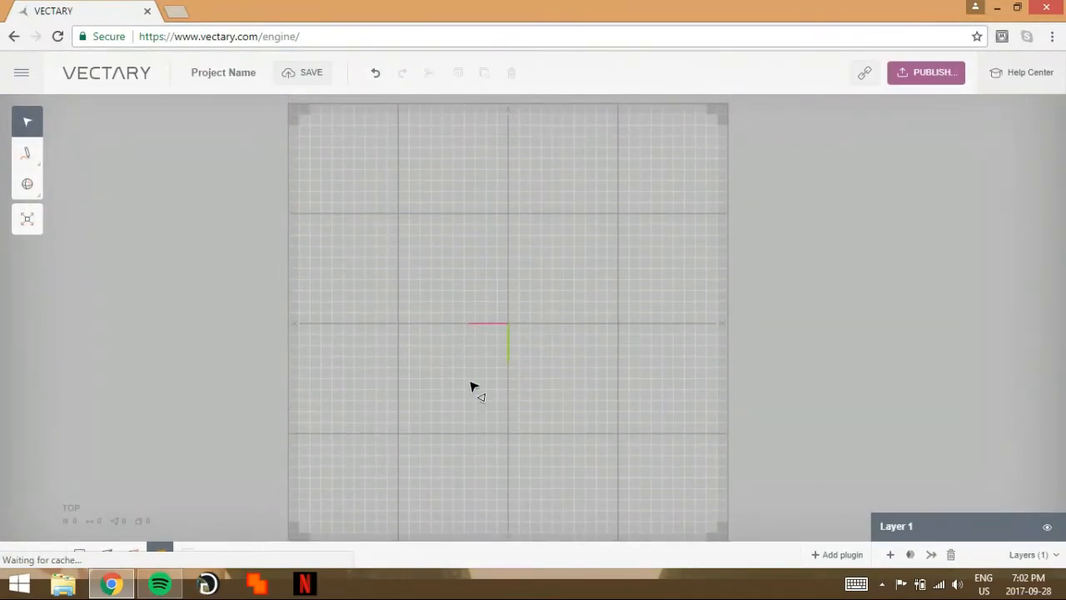
pyautogui.moveTo(474, 386); pyautogui.dragTo(486, 292)
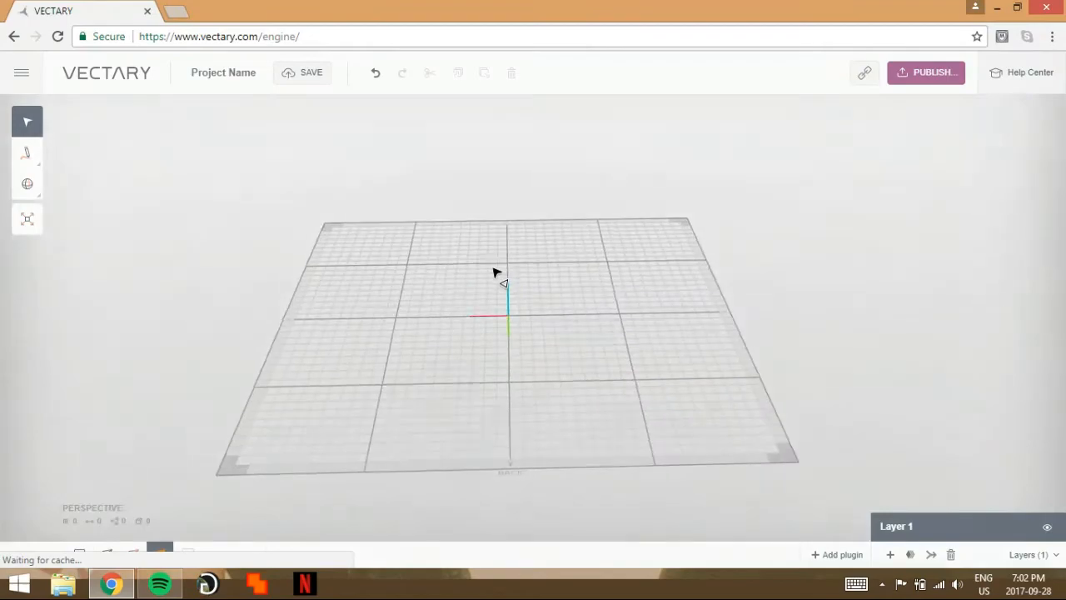
pyautogui.moveTo(493, 273); pyautogui.dragTo(503, 376)
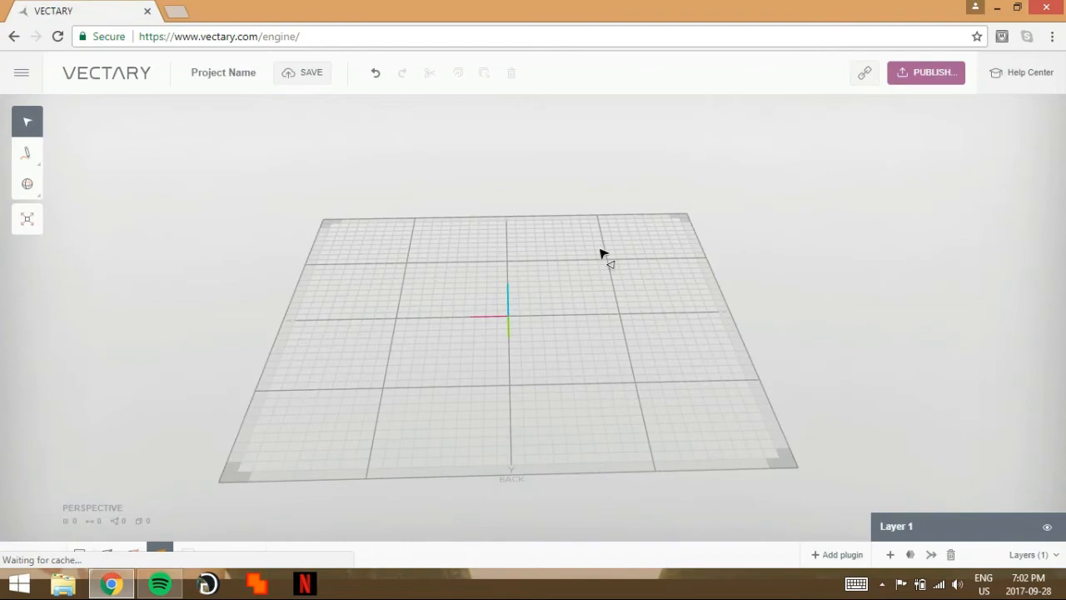
pyautogui.moveTo(602, 254); pyautogui.dragTo(603, 356)
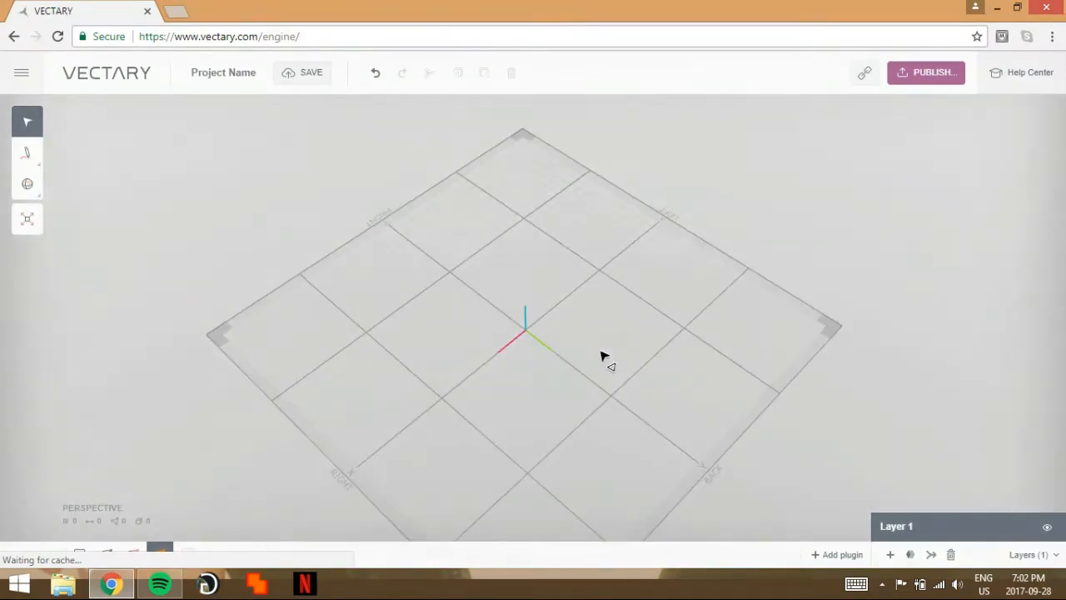
pyautogui.moveTo(603, 357); pyautogui.dragTo(616, 263)
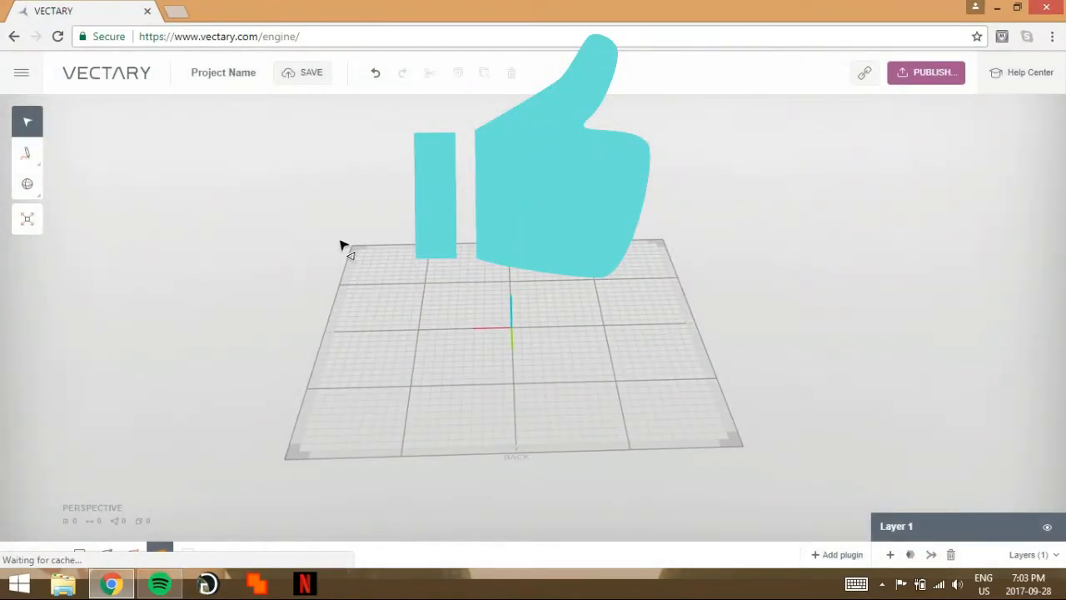
pyautogui.moveTo(342, 245); pyautogui.dragTo(265, 408)
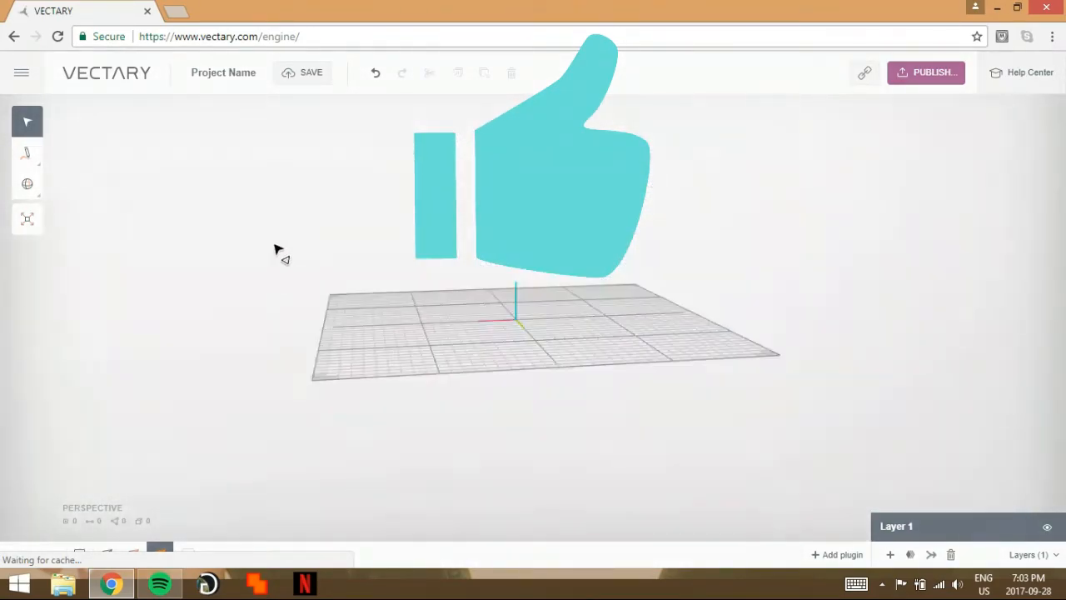
pyautogui.moveTo(277, 249); pyautogui.dragTo(457, 408)
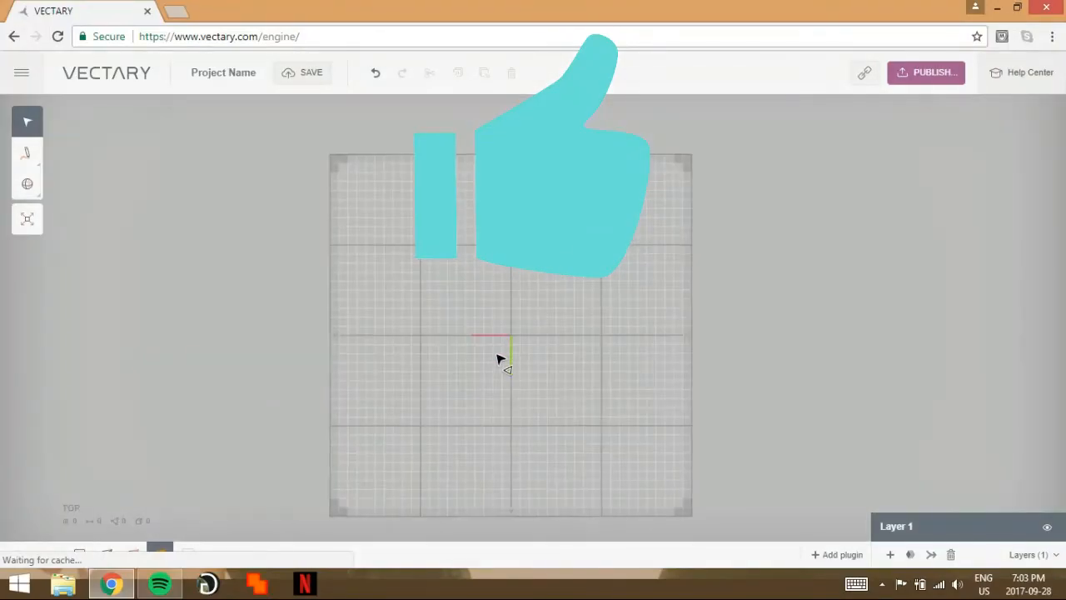
pyautogui.moveTo(499, 358); pyautogui.dragTo(425, 383)
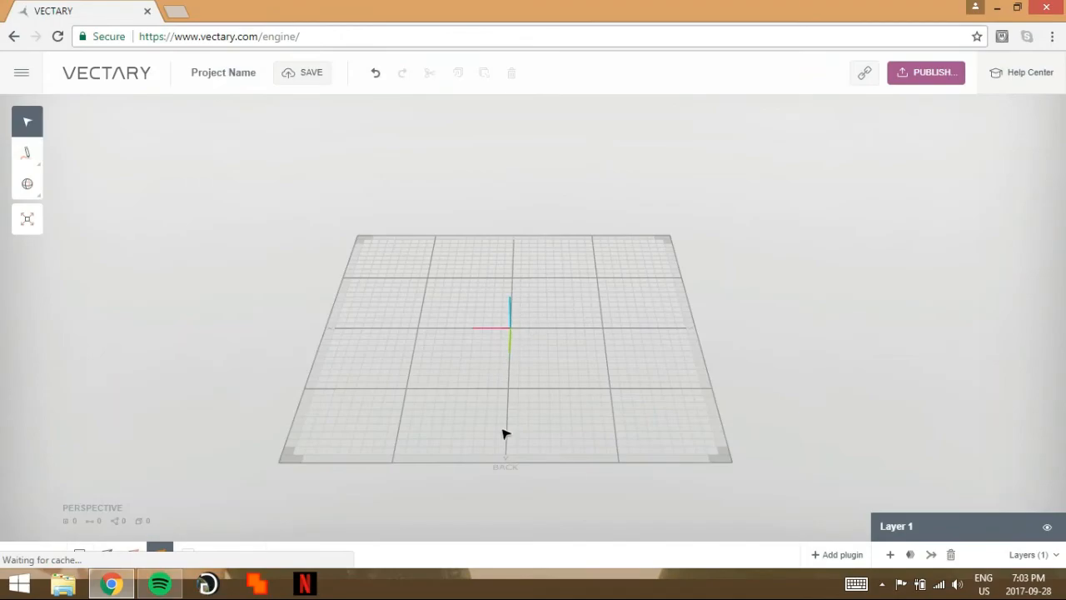
pyautogui.moveTo(498, 393)
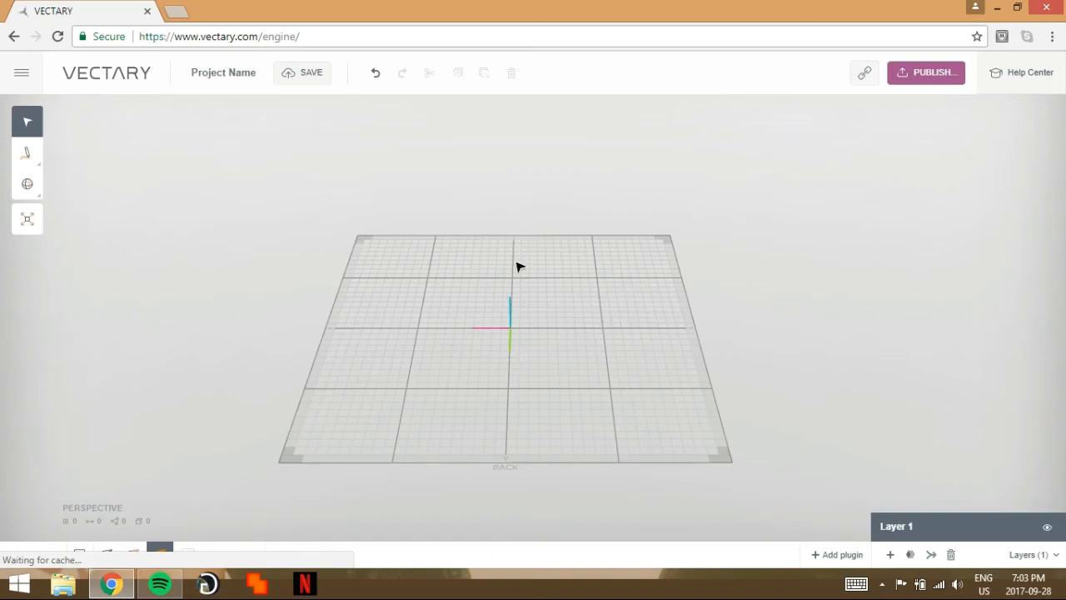
pyautogui.moveTo(566, 252)
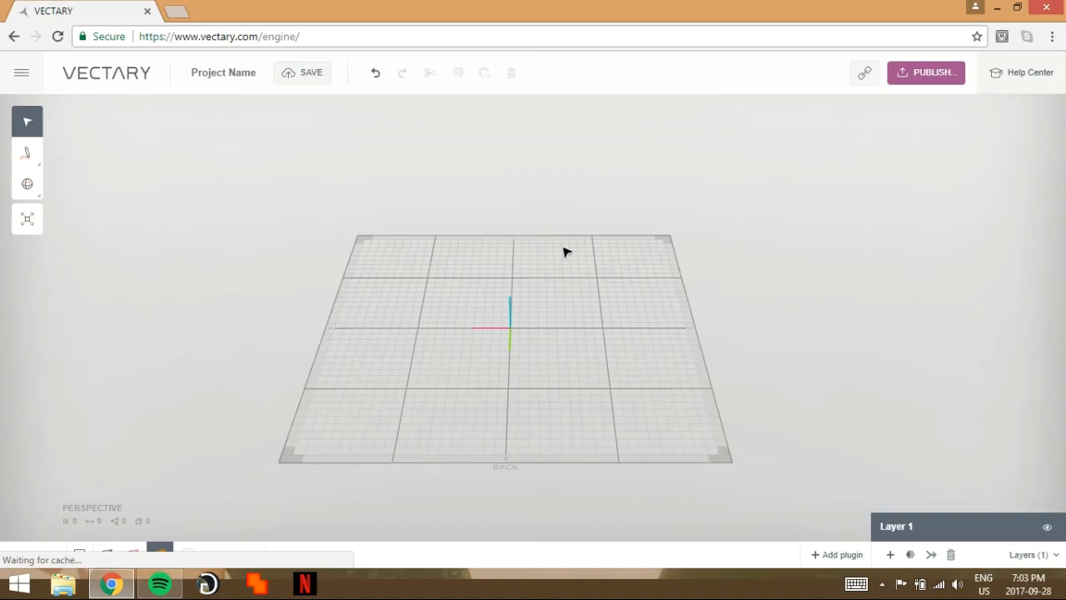
pyautogui.moveTo(518, 201)
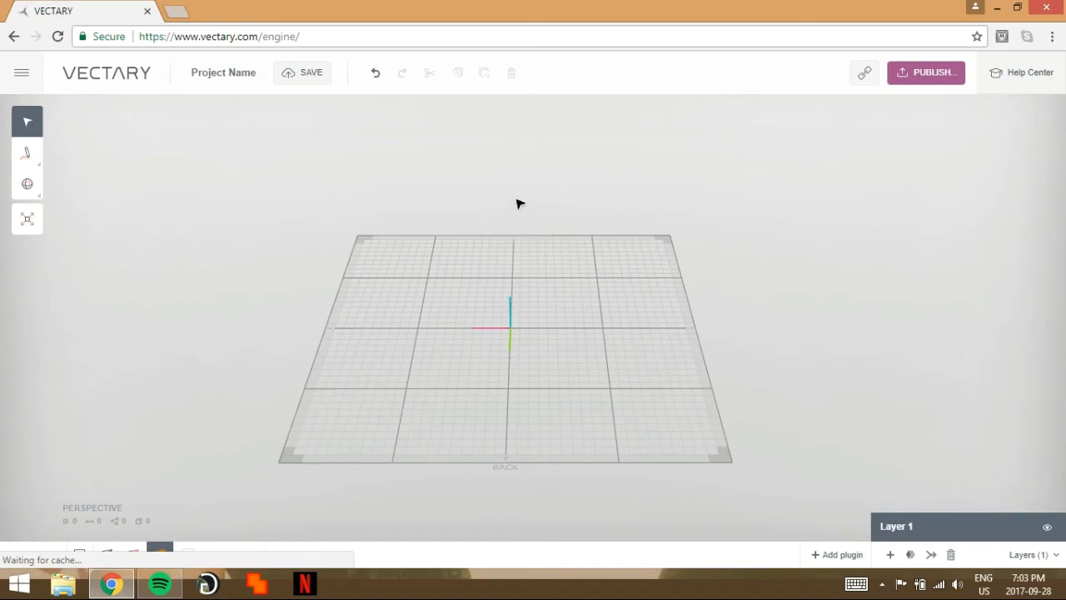